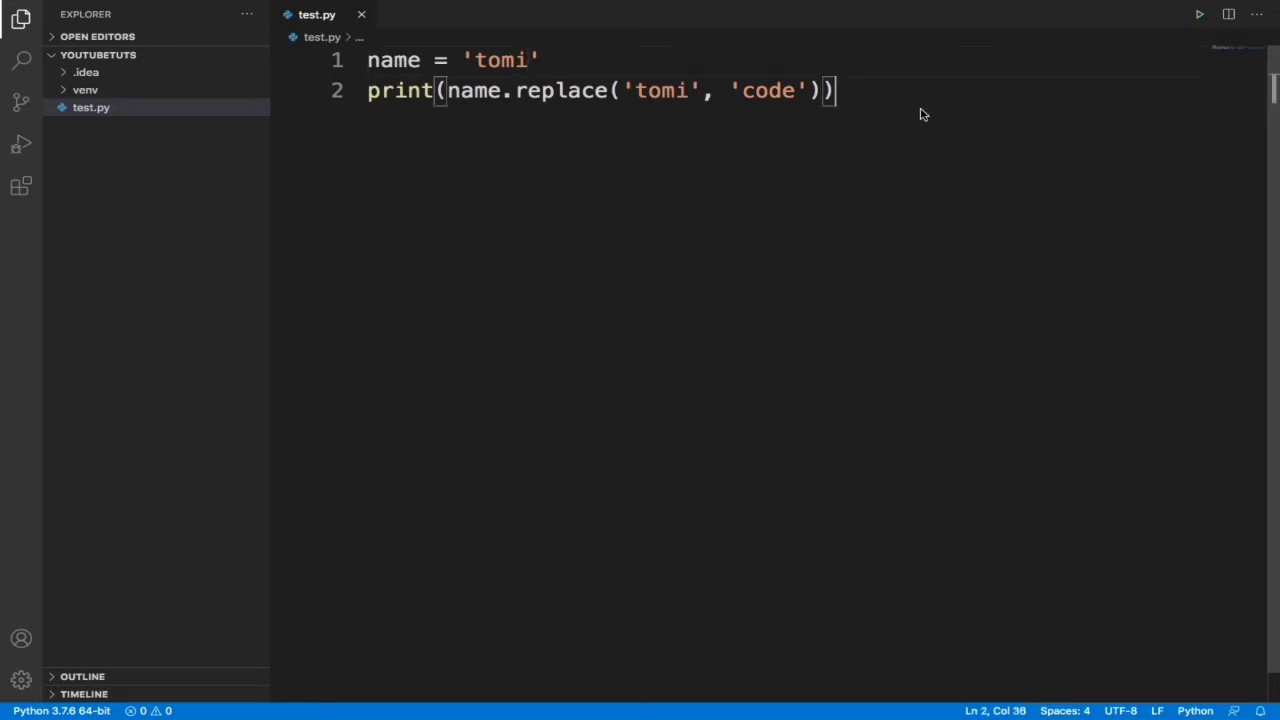
- Replace the old code with print(2+3) and run it to print 5
key("ctrl+a")
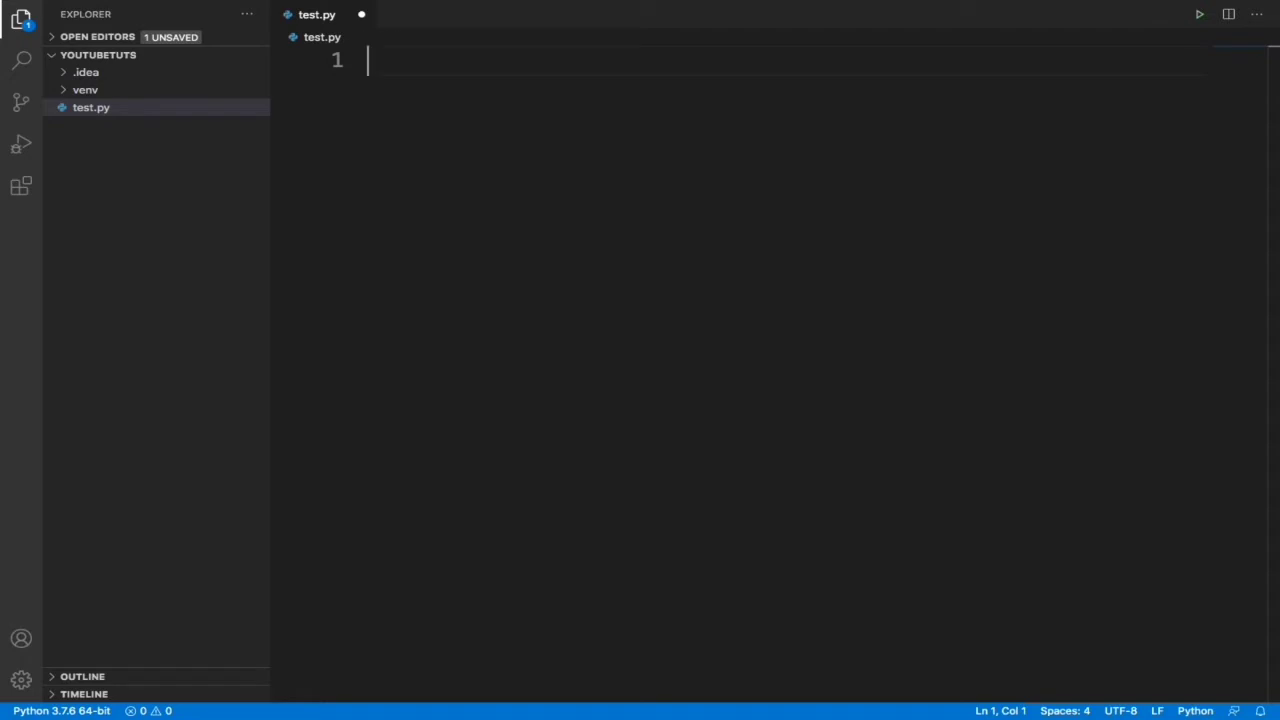
type("p")
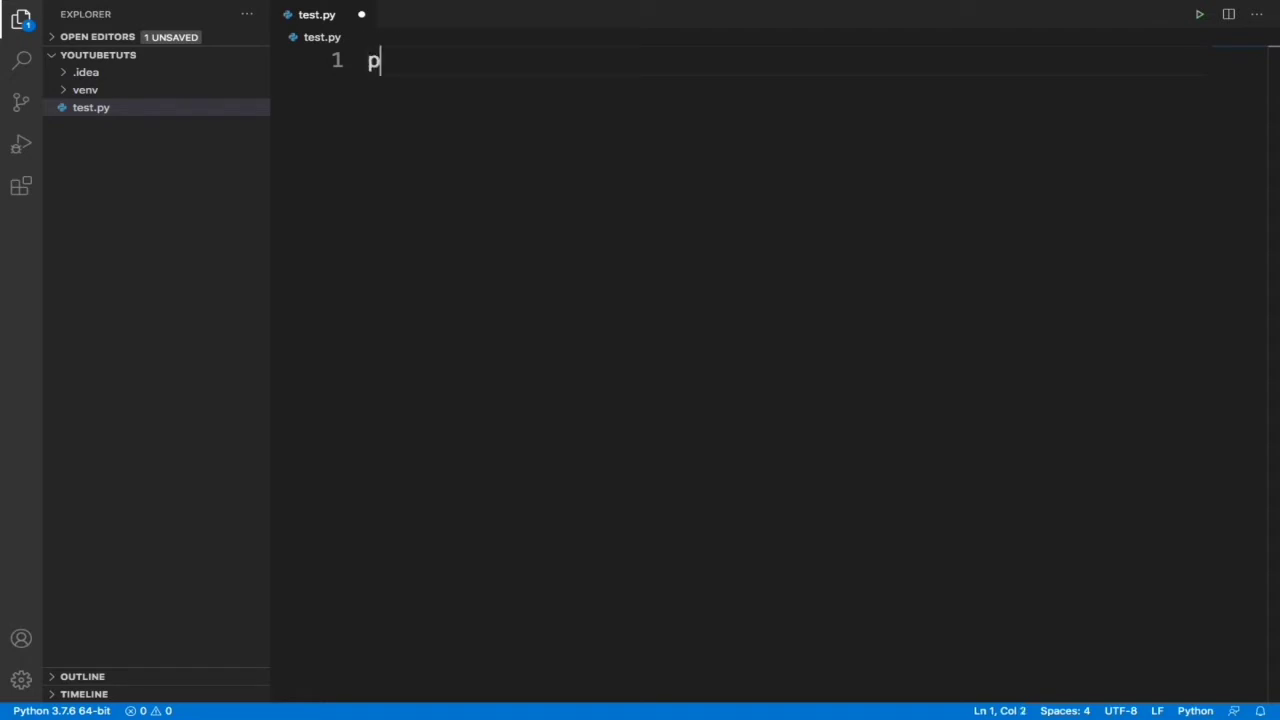
type("r")
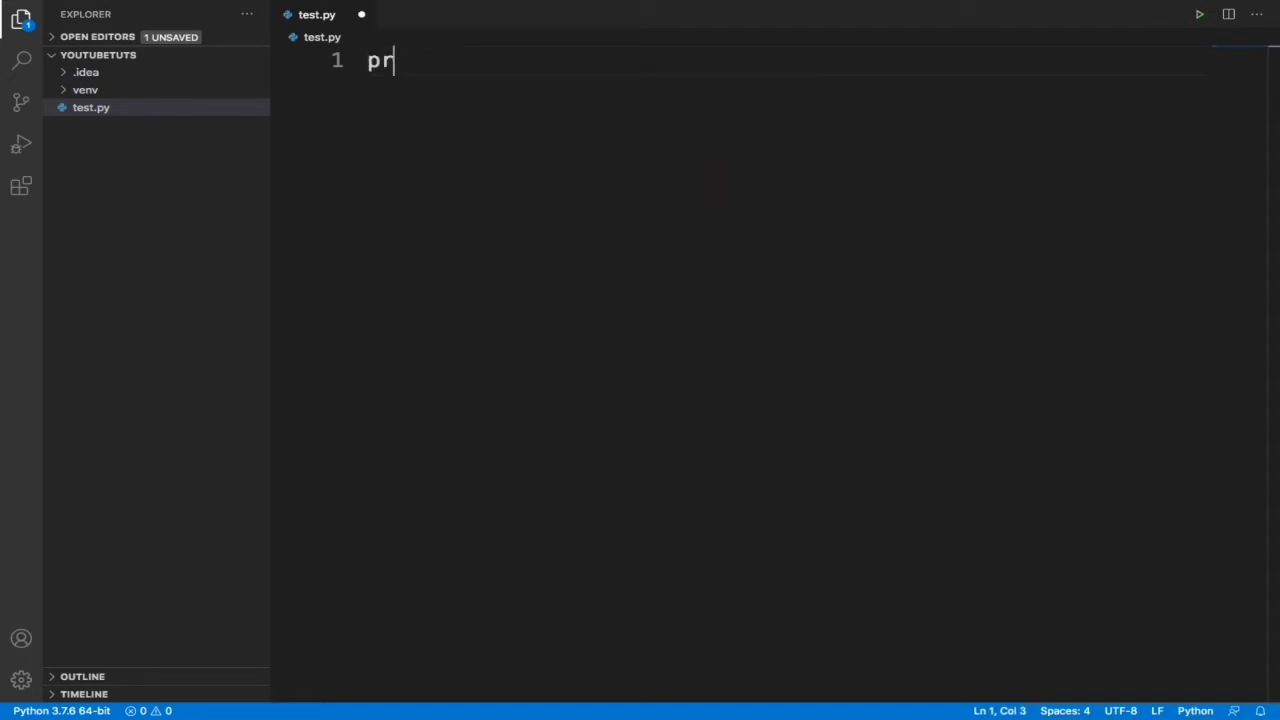
type("int2")
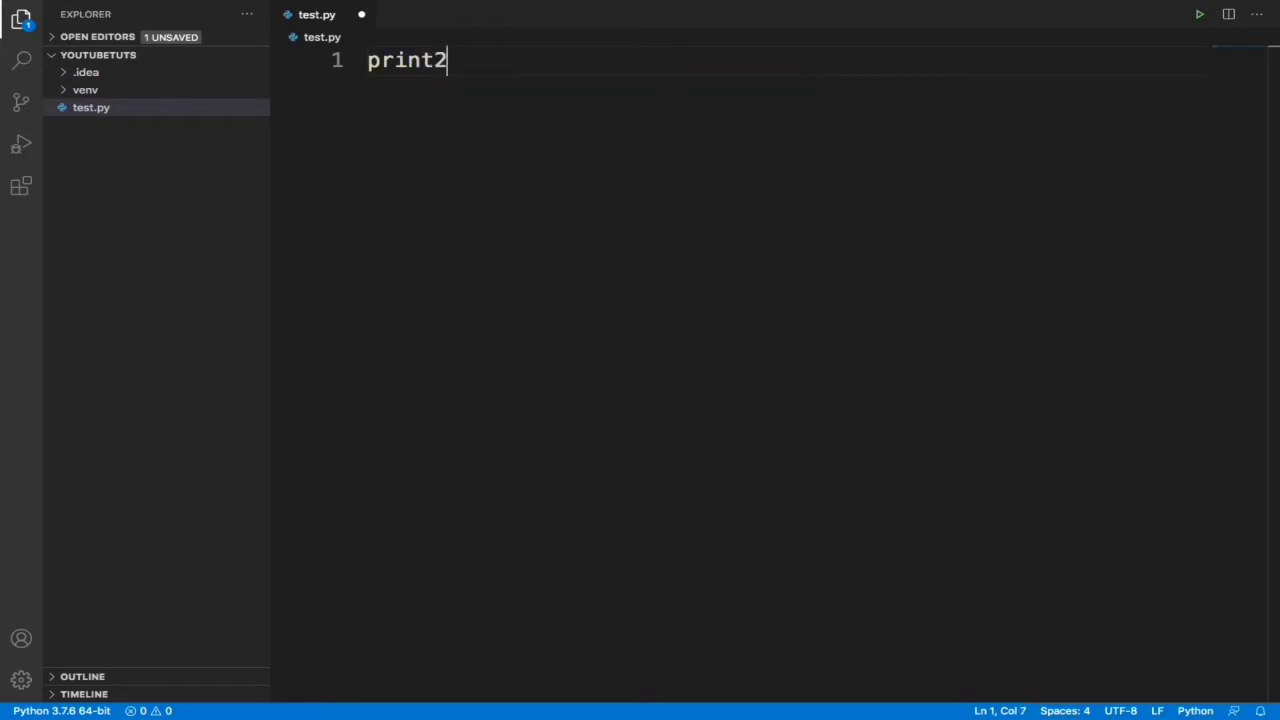
type("+3)")
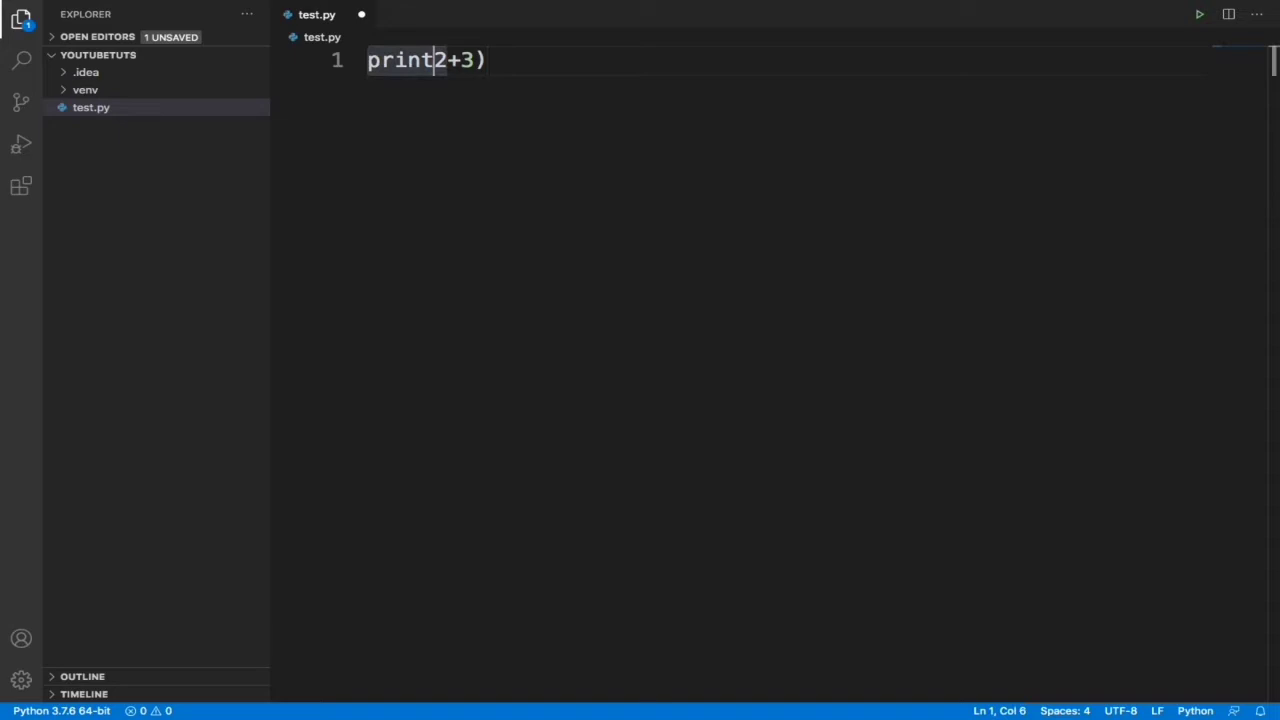
type("(")
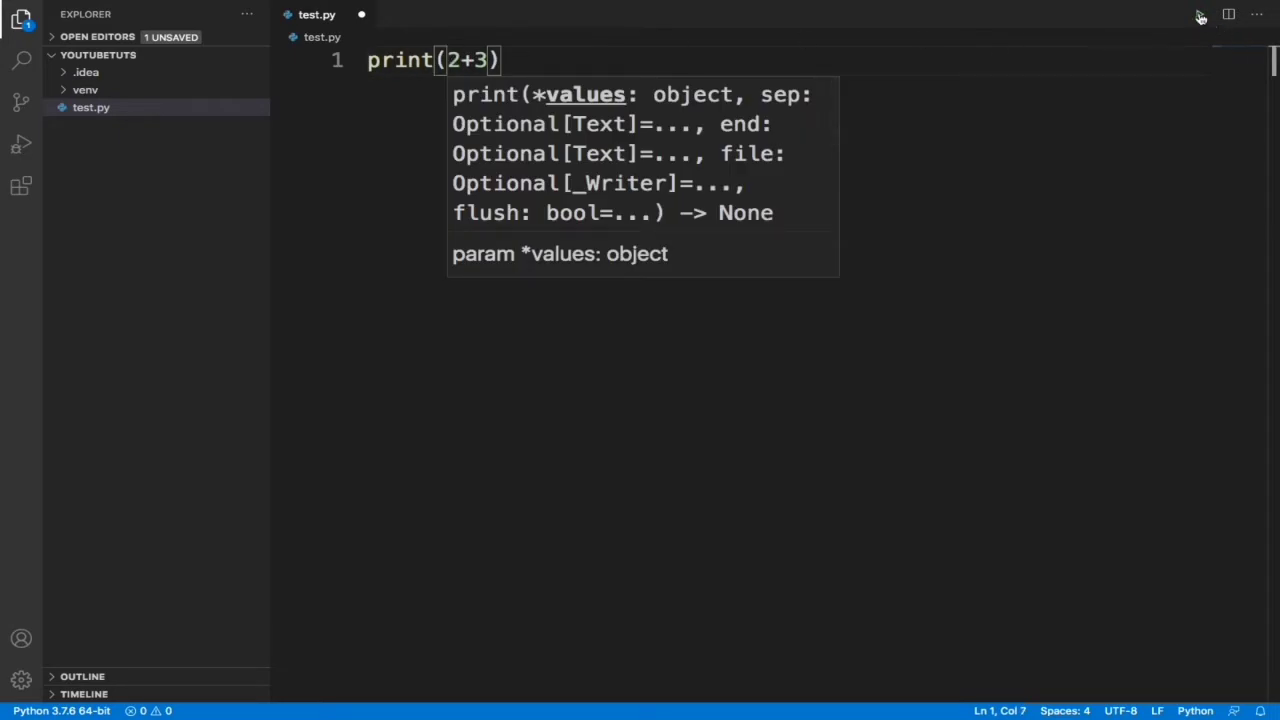
left_click(1200, 14)
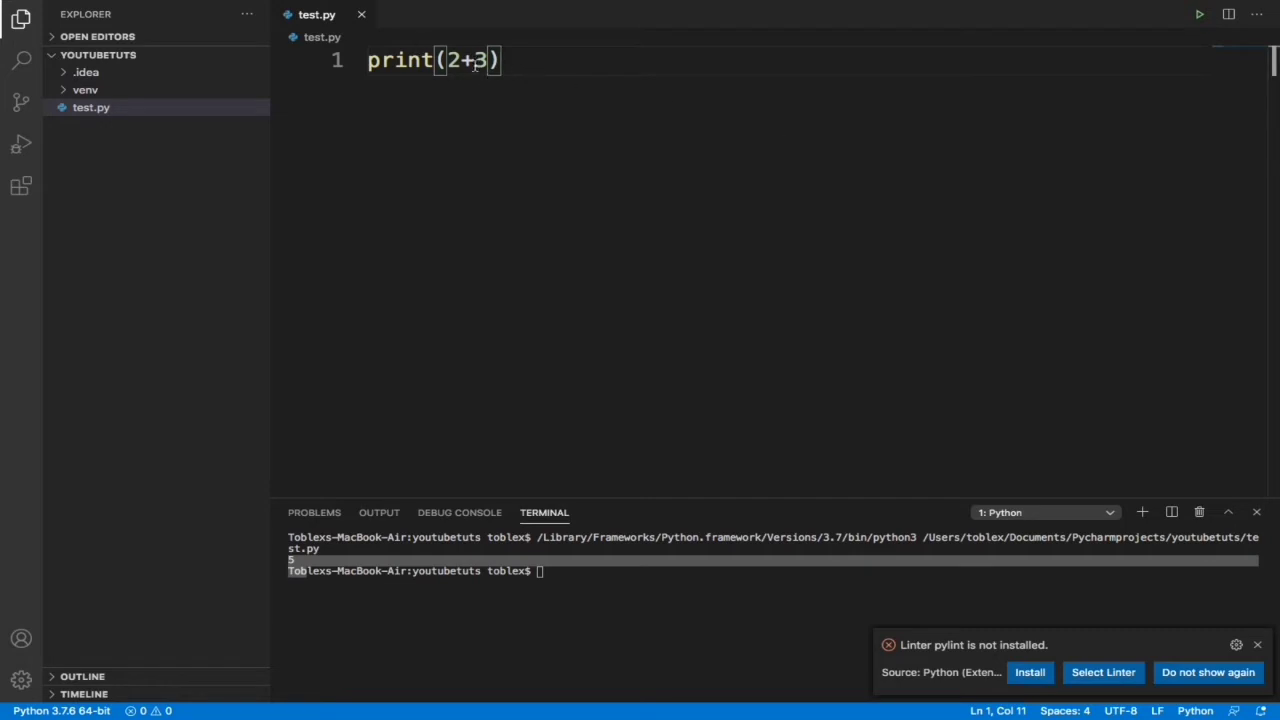
- Try 2-3, 2*3 and 2/2 in the print call, running each to get -1, 6 and 1.0
type("-")
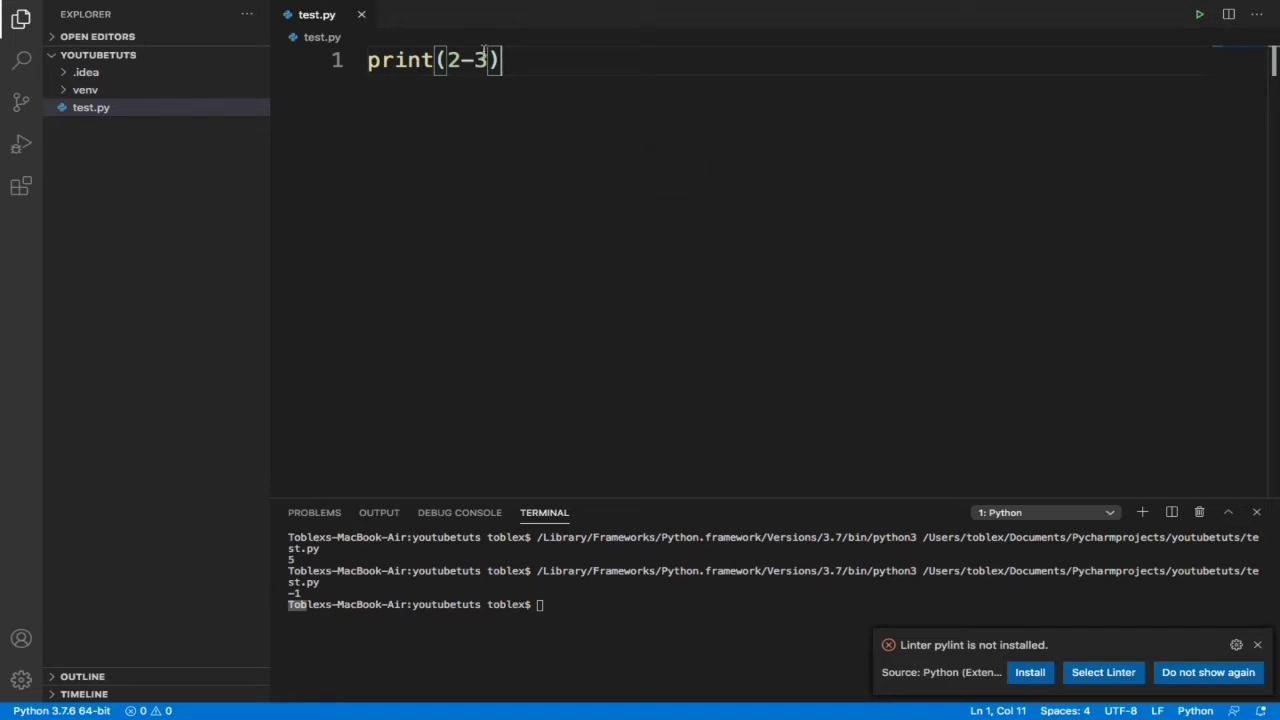
key("Backspace")
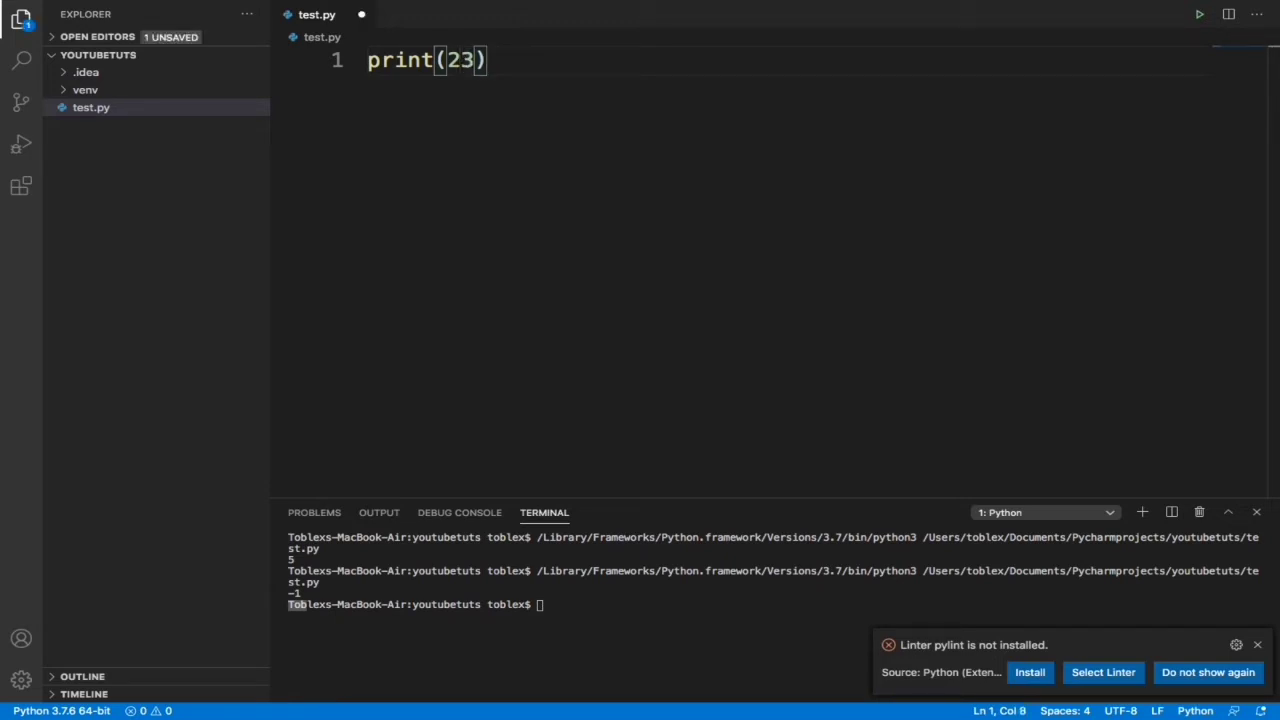
type("*")
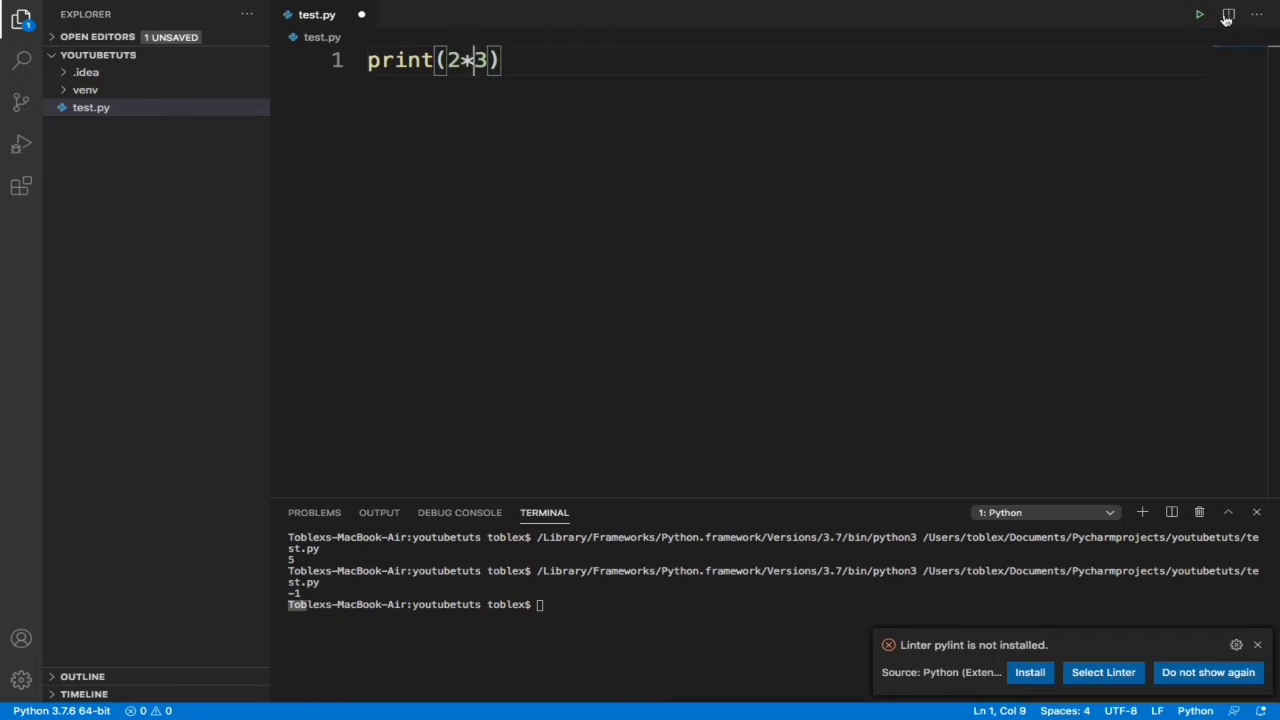
left_click(1198, 14)
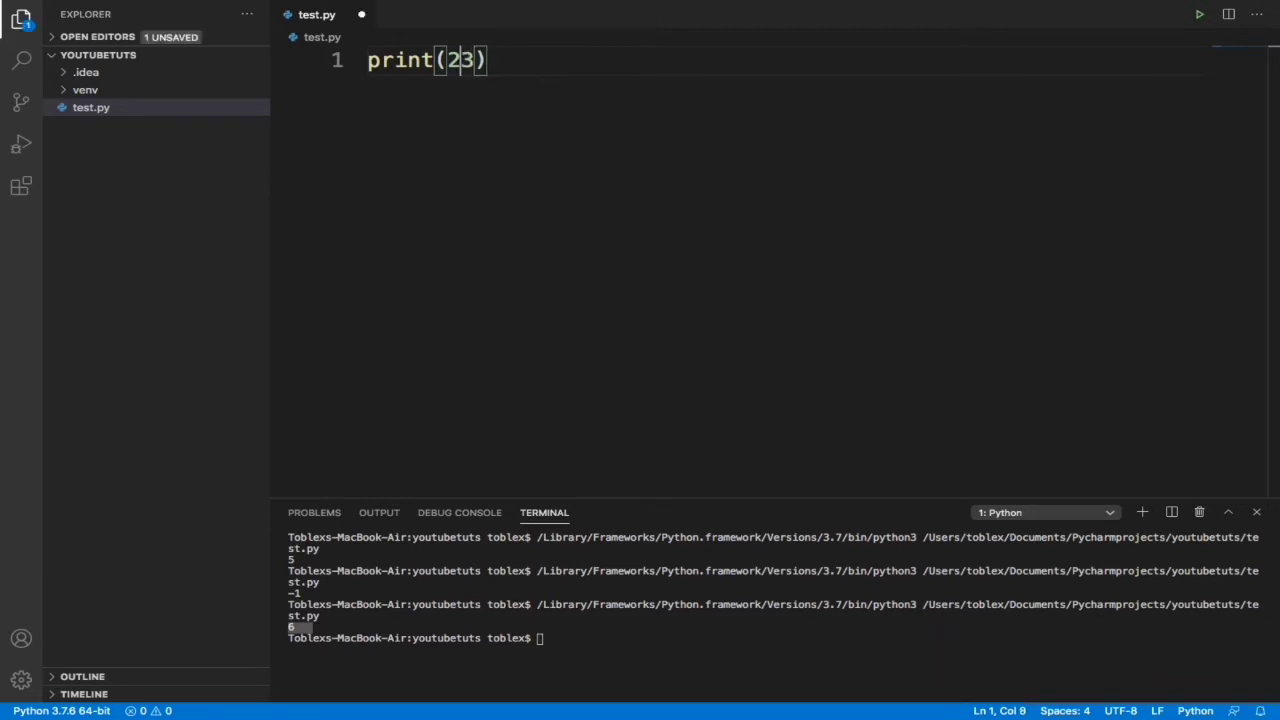
type("/")
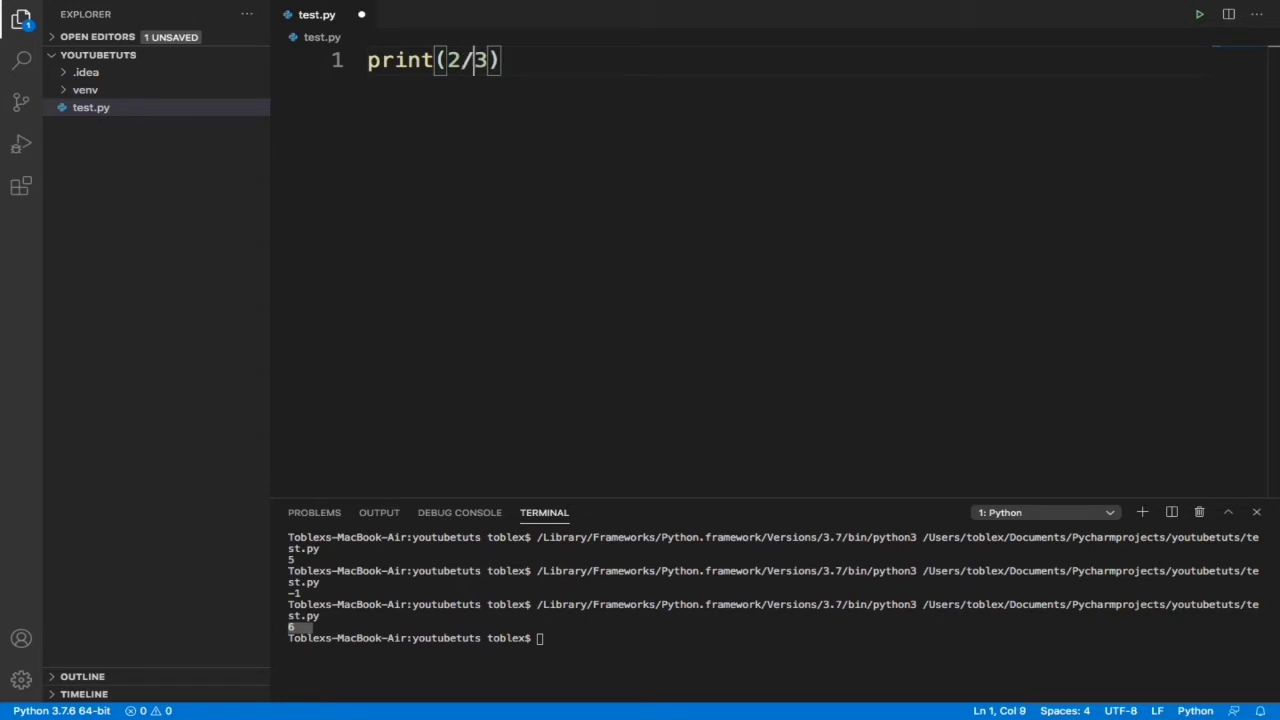
type("2")
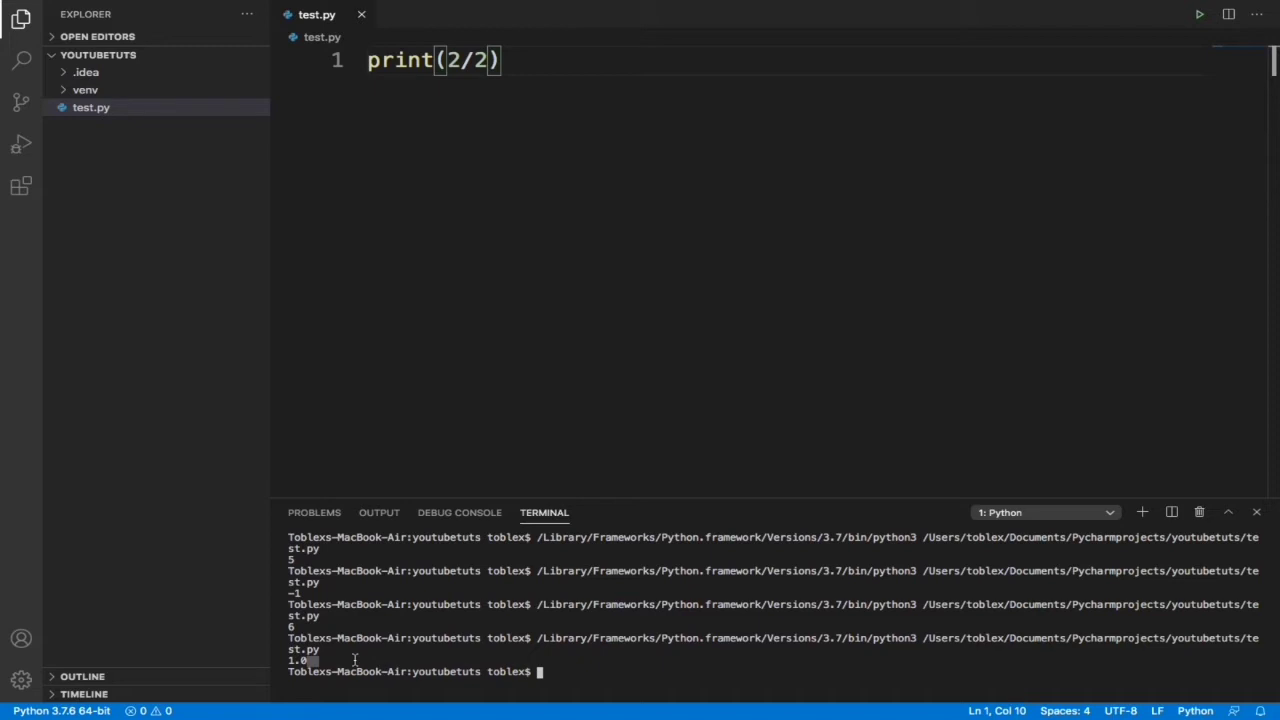
mouse_move(434, 376)
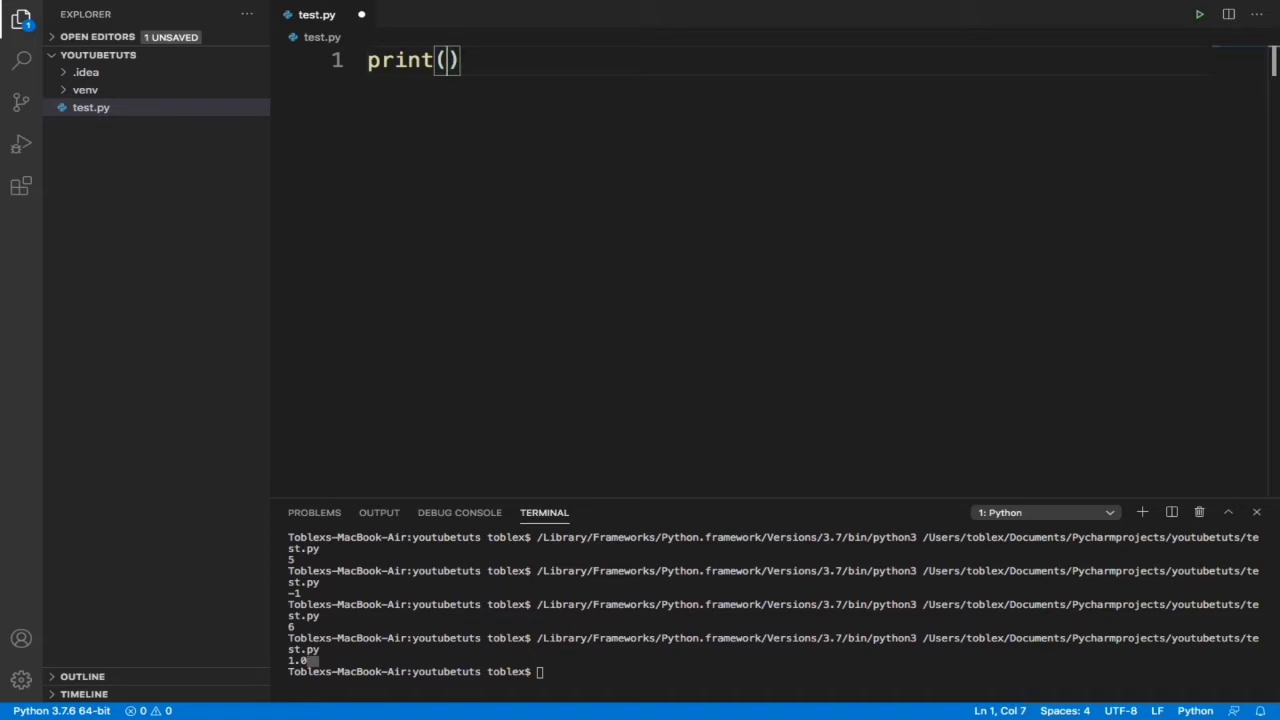
- Run abs(2/2) and int(2/2), then change the expression to int(7/2)
type("abs(")
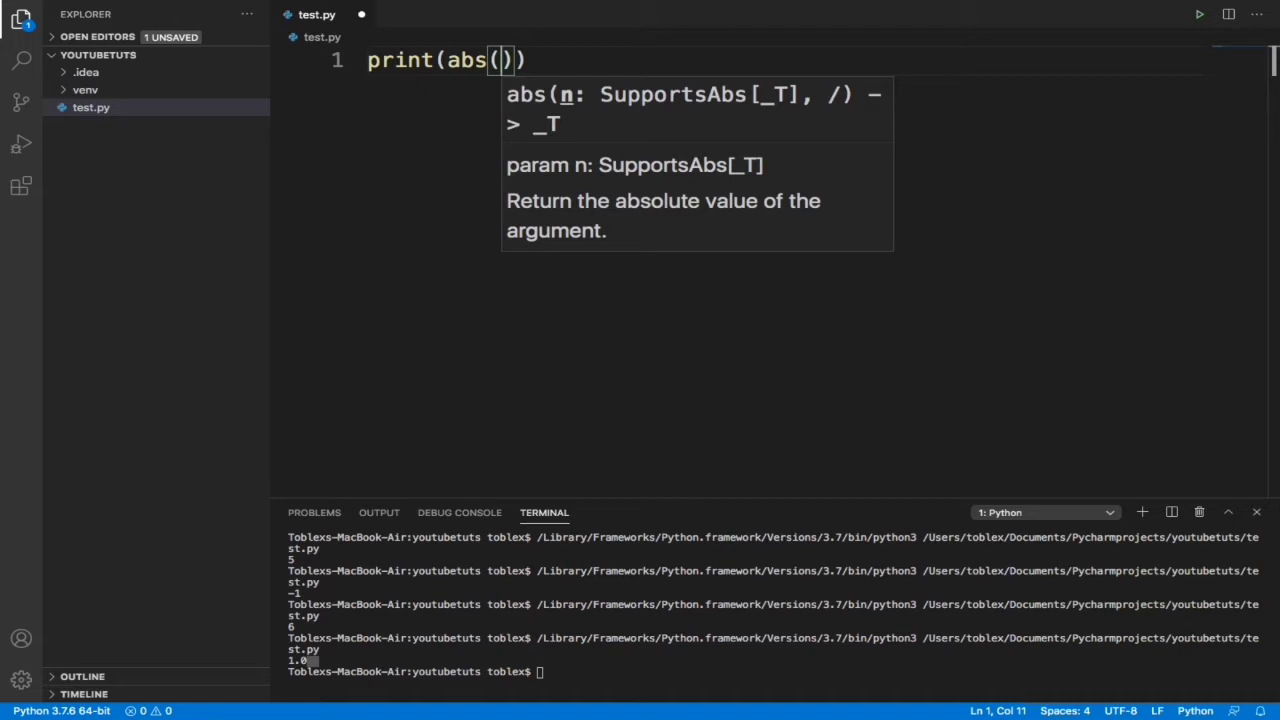
type("2/.2")
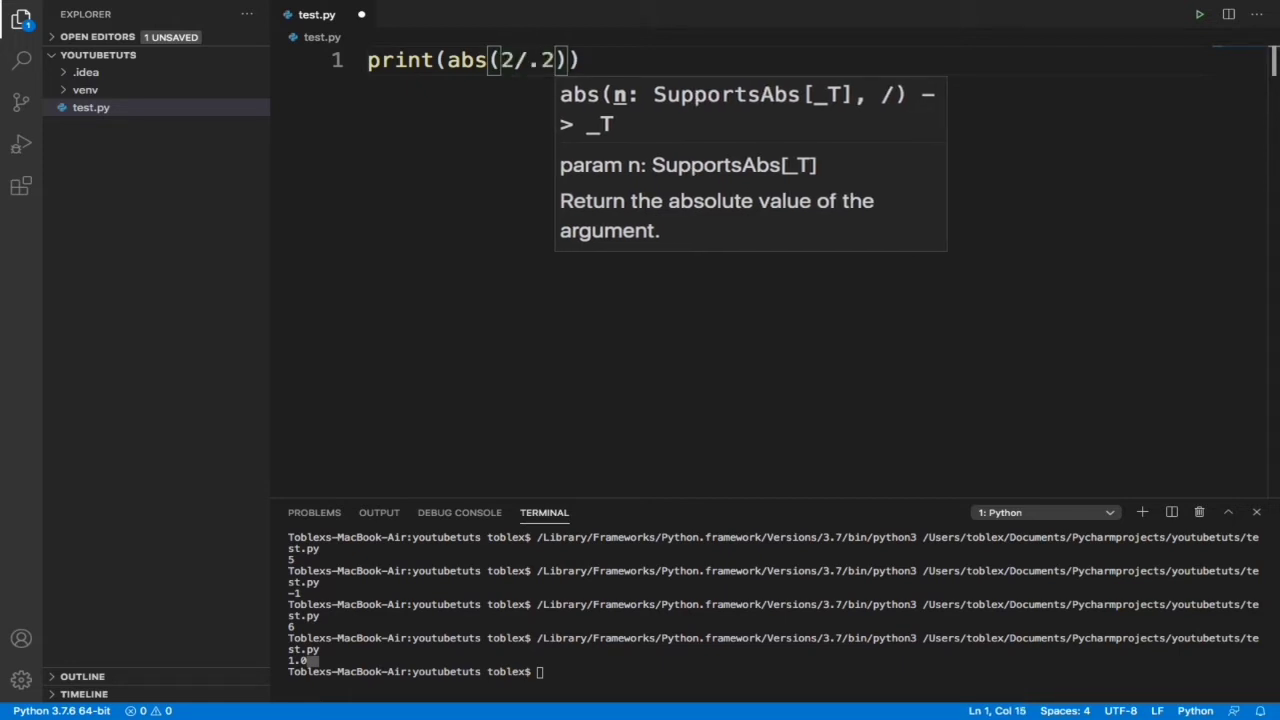
key("Backspace")
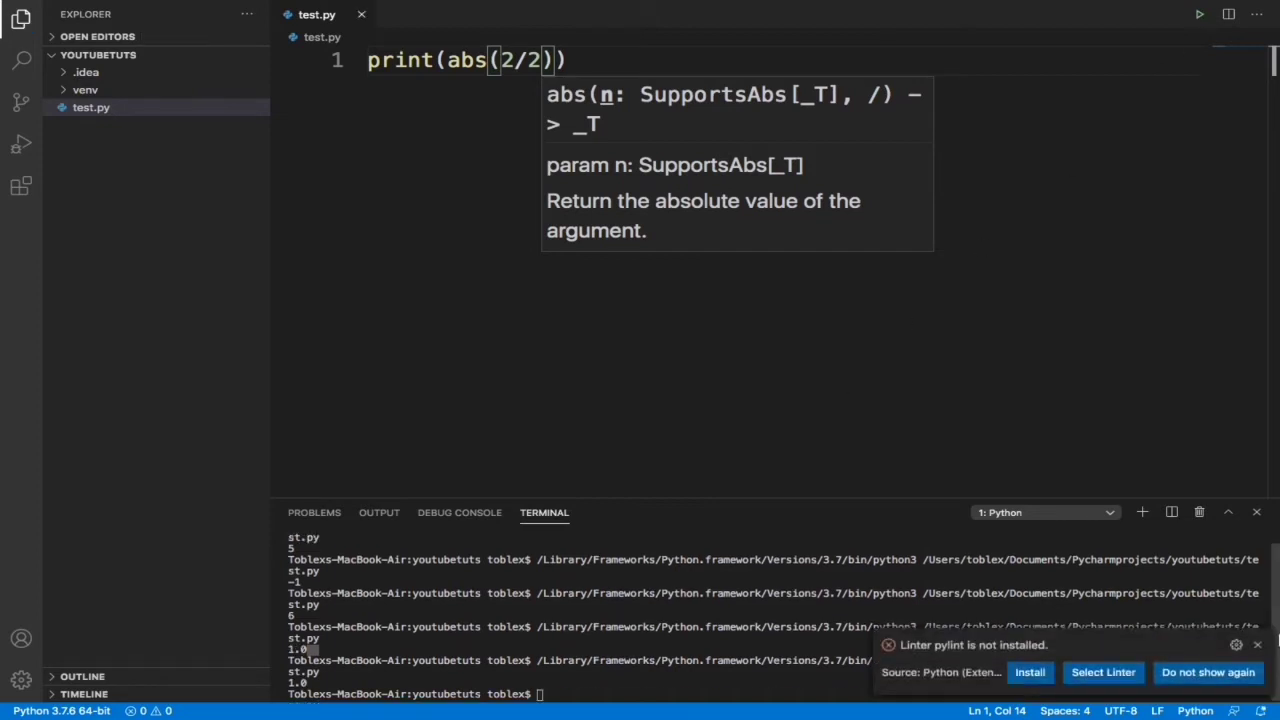
left_click(1256, 644)
type("in")
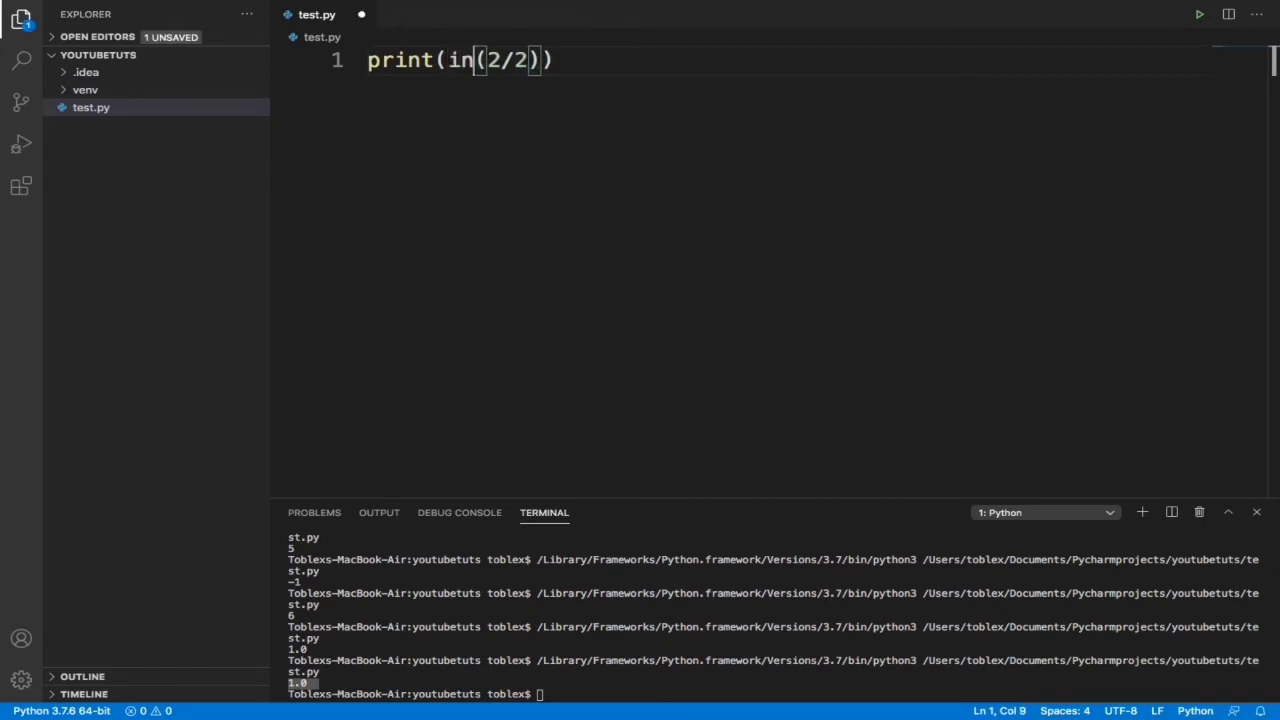
type("t")
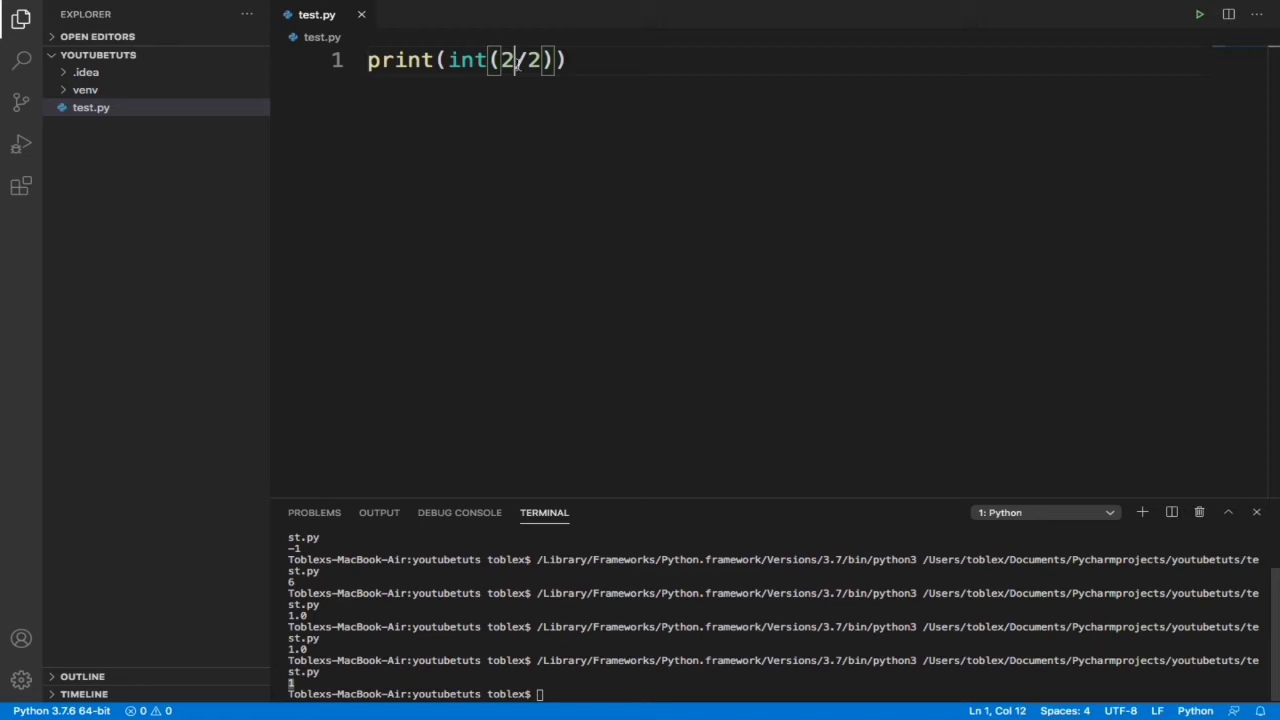
type("7")
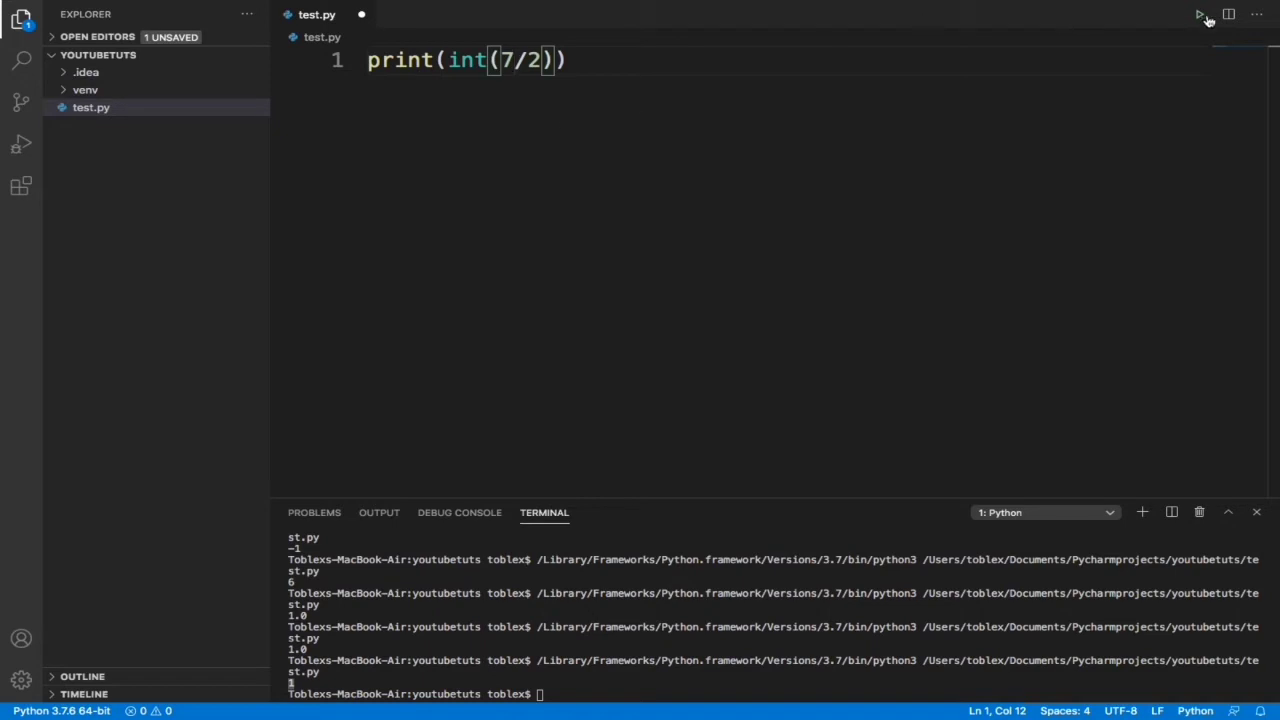
- Run int(7/2) for 3, then strip the int wrapper and run 7/2 for 3.5
left_click(1200, 14)
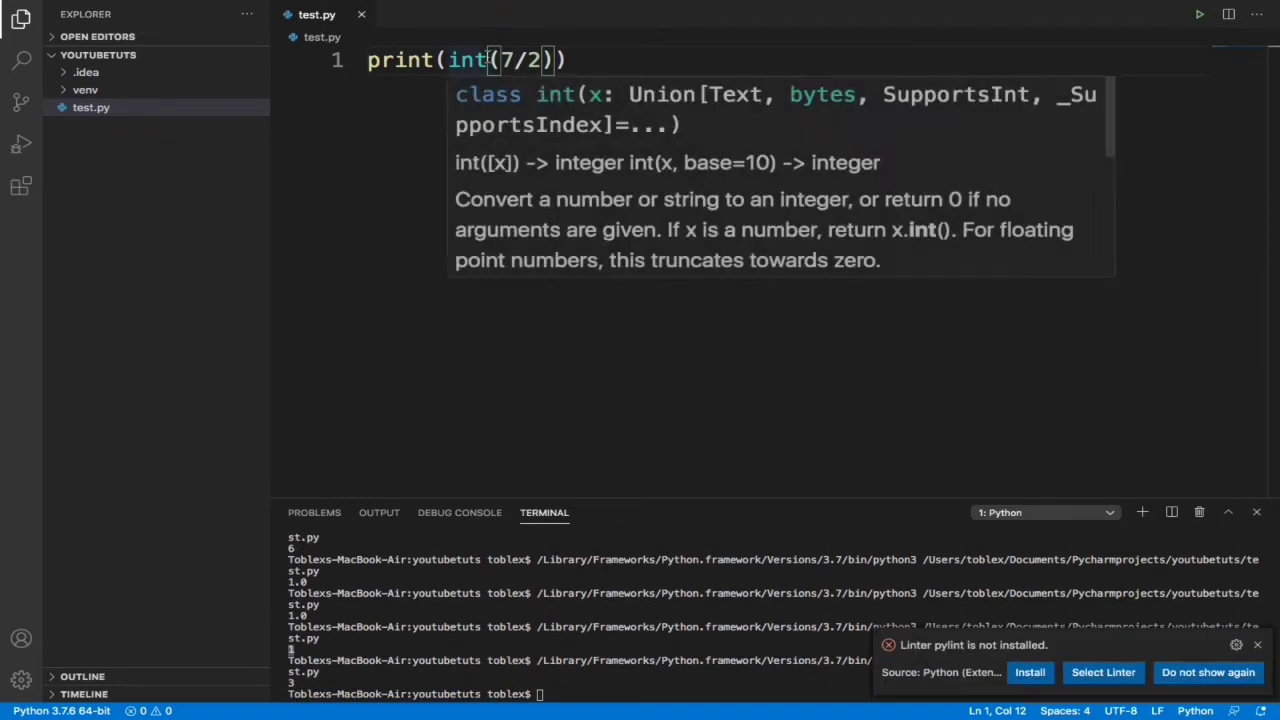
double_click(468, 60)
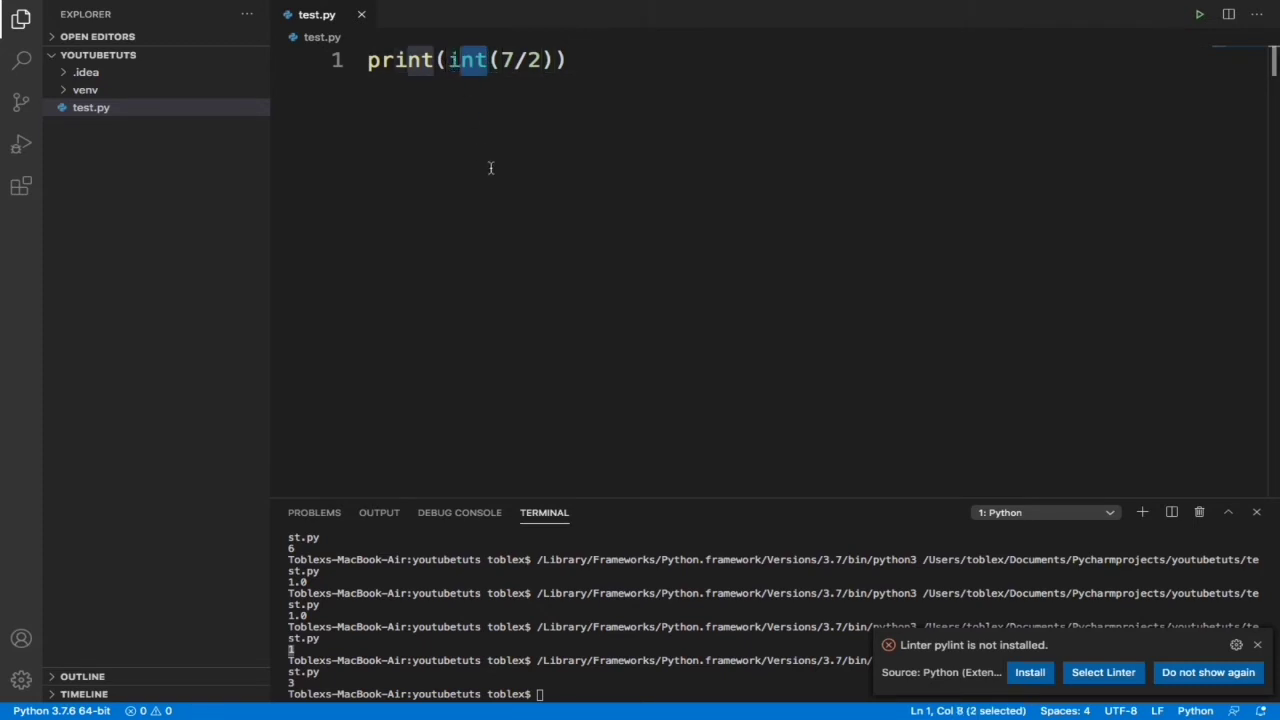
key("Backspace")
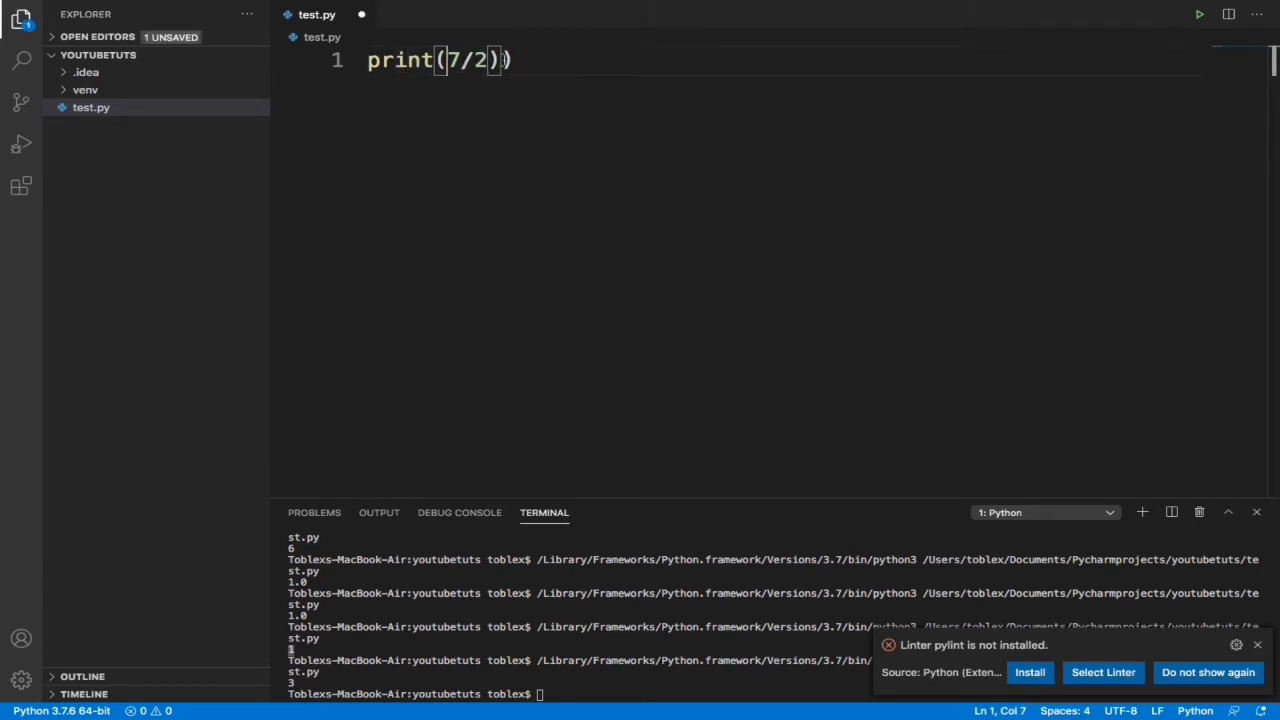
key("Backspace")
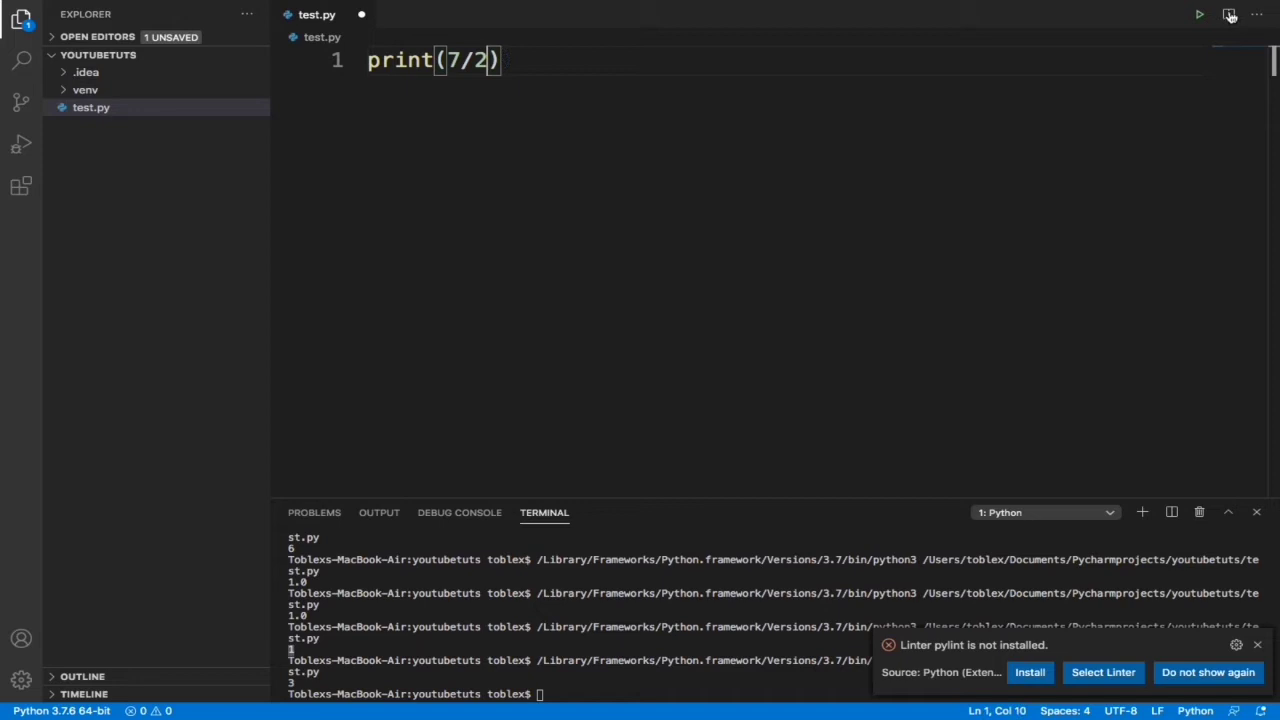
left_click(1198, 14)
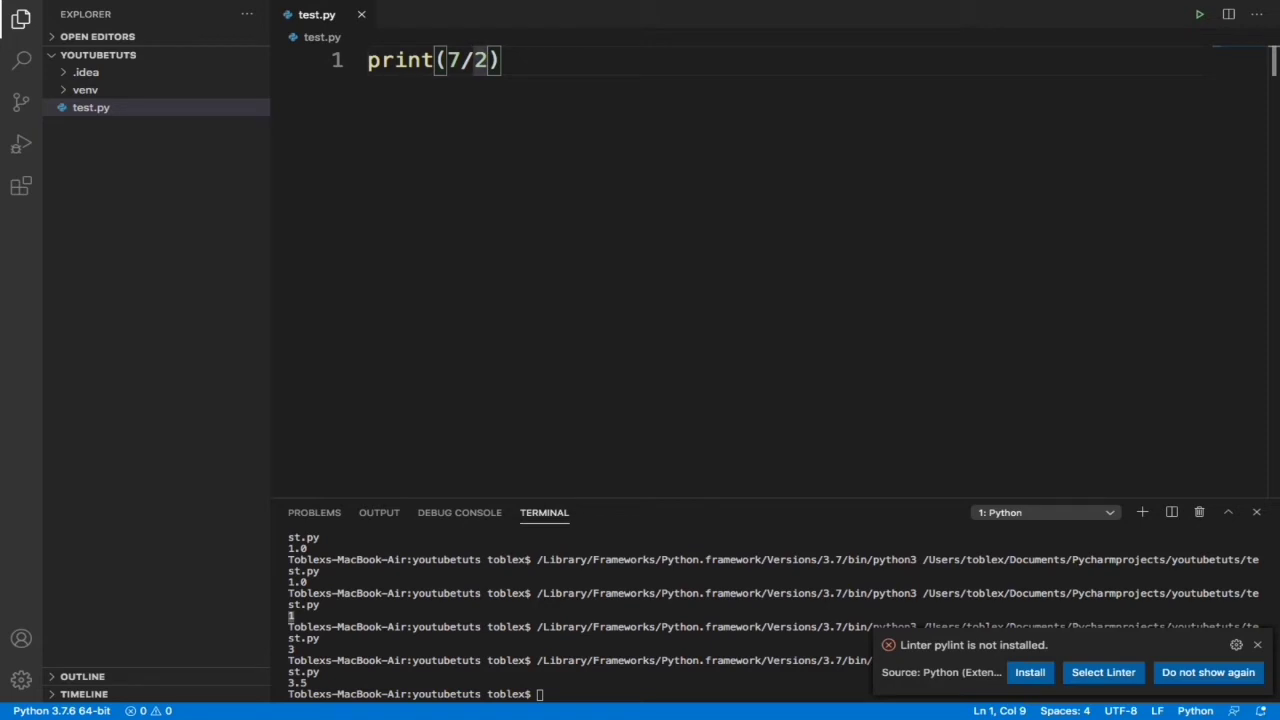
- Switch to the modulo operator, test 6%2, then clear the print expression
key("Backspace")
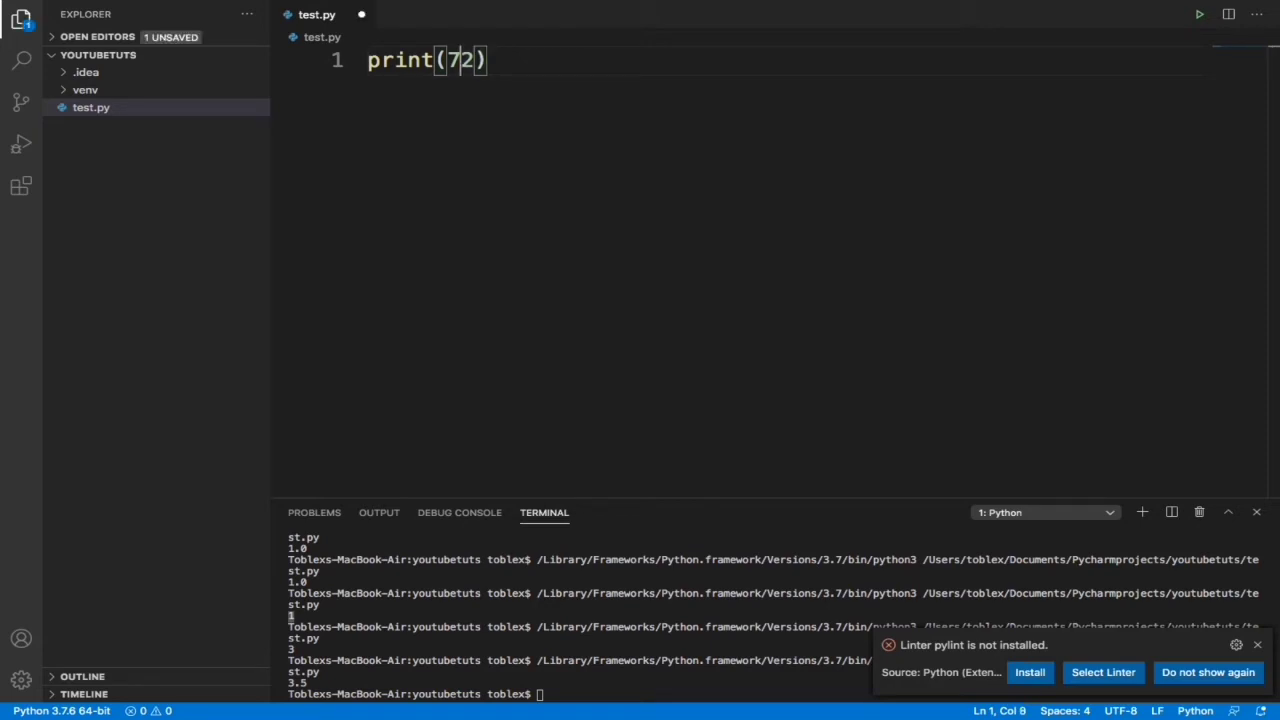
type("%")
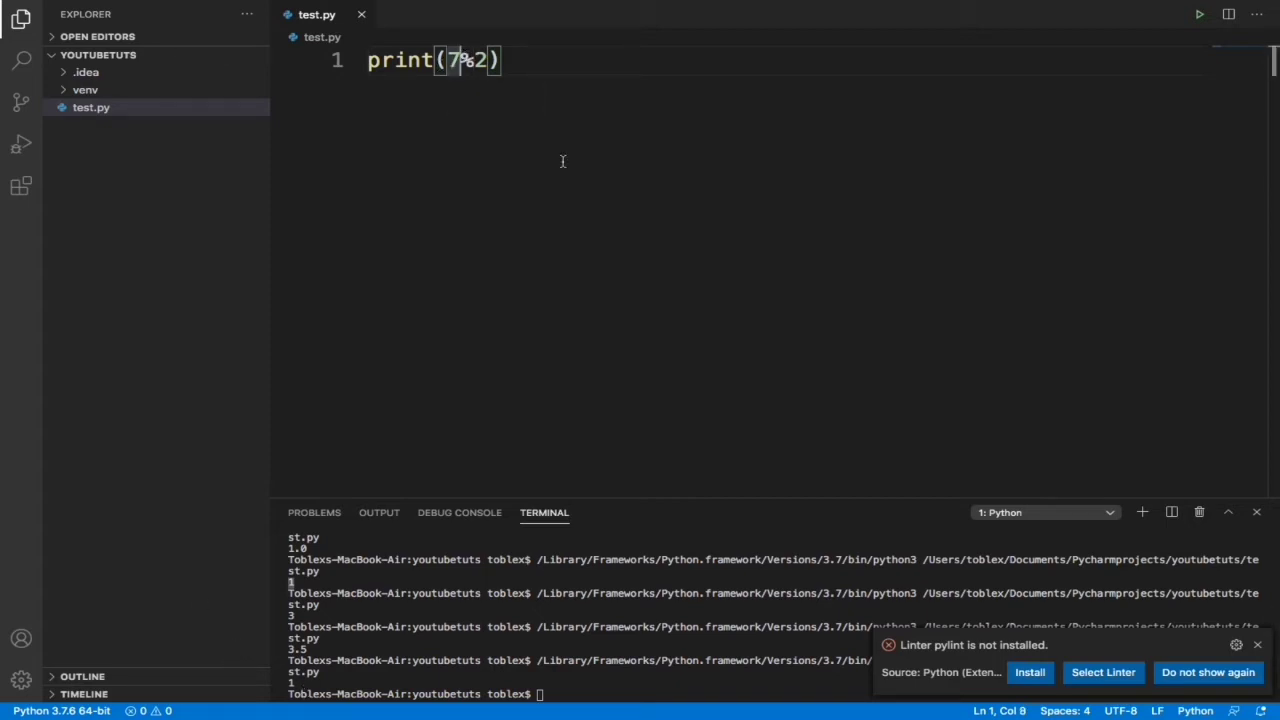
type("6")
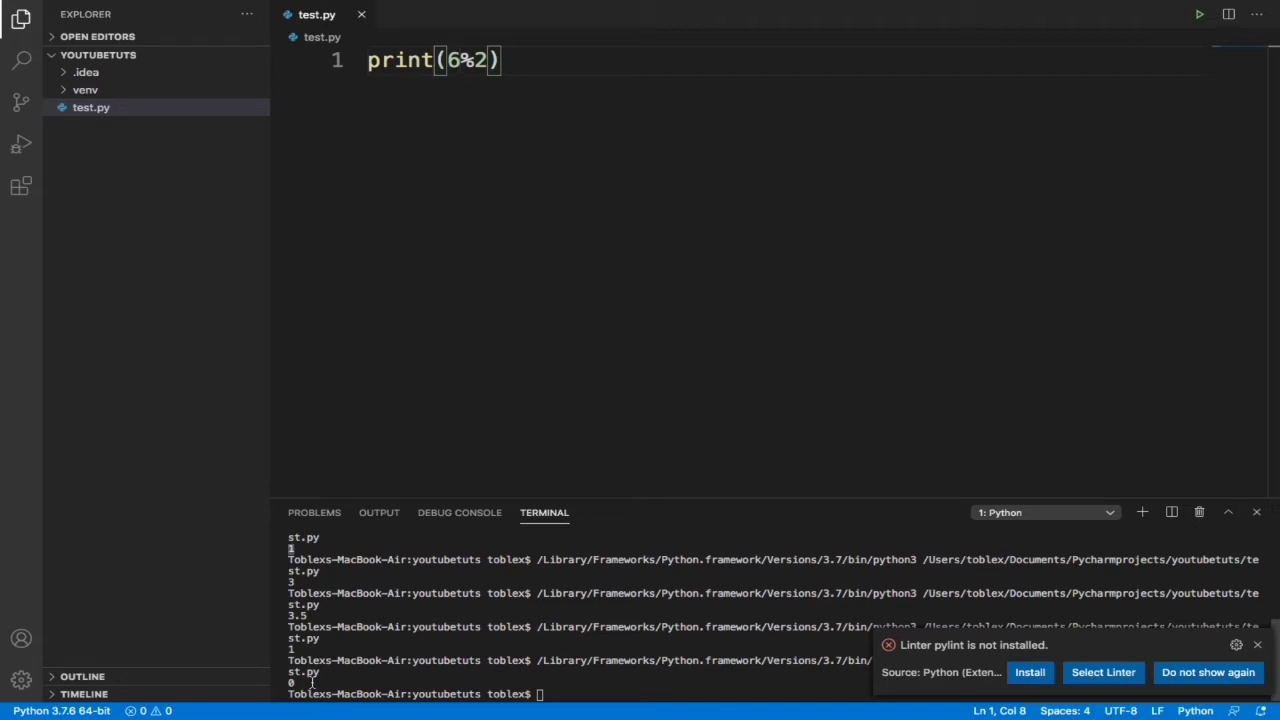
key("Backspace")
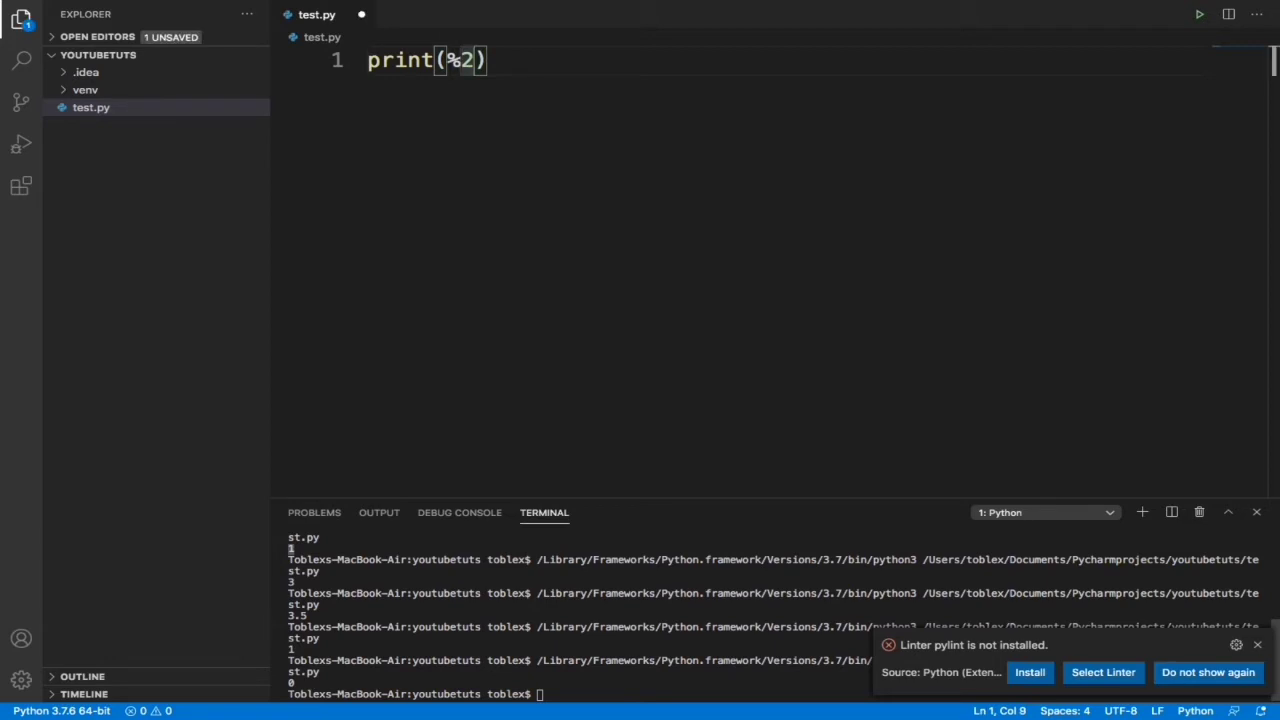
key("Backspace")
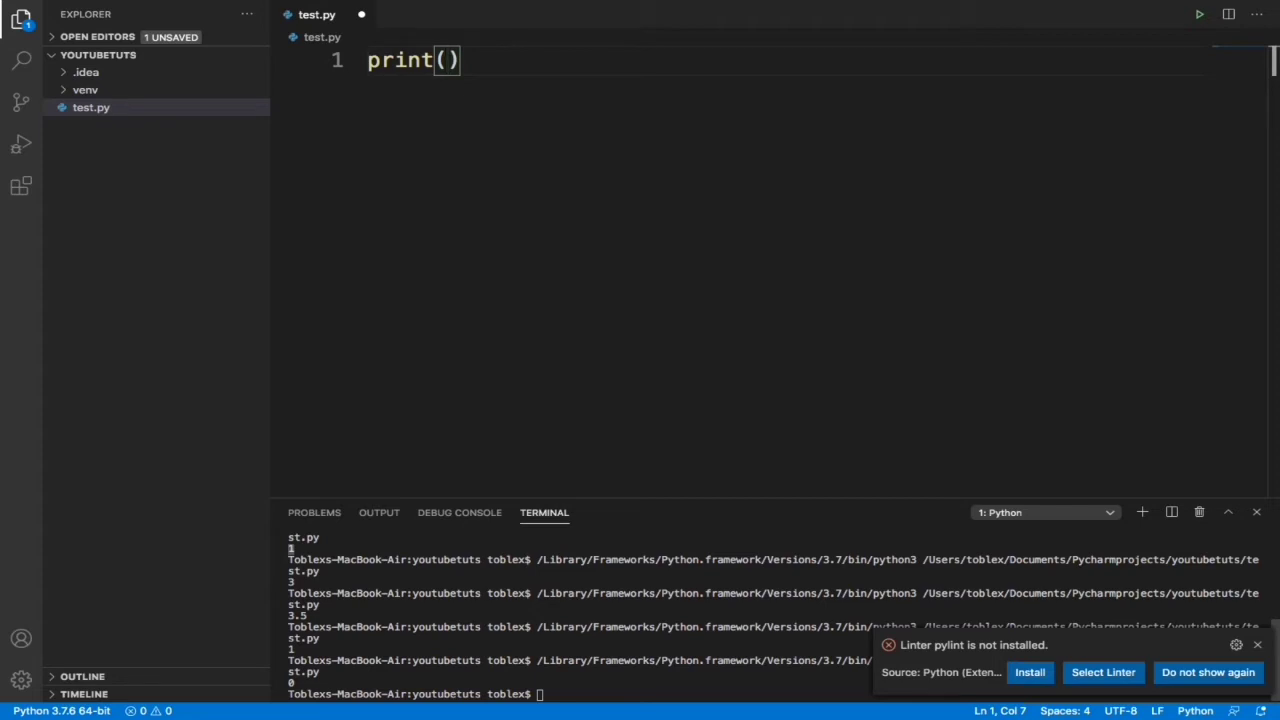
- Wrap the string '3' in str() inside the print call
type("s")
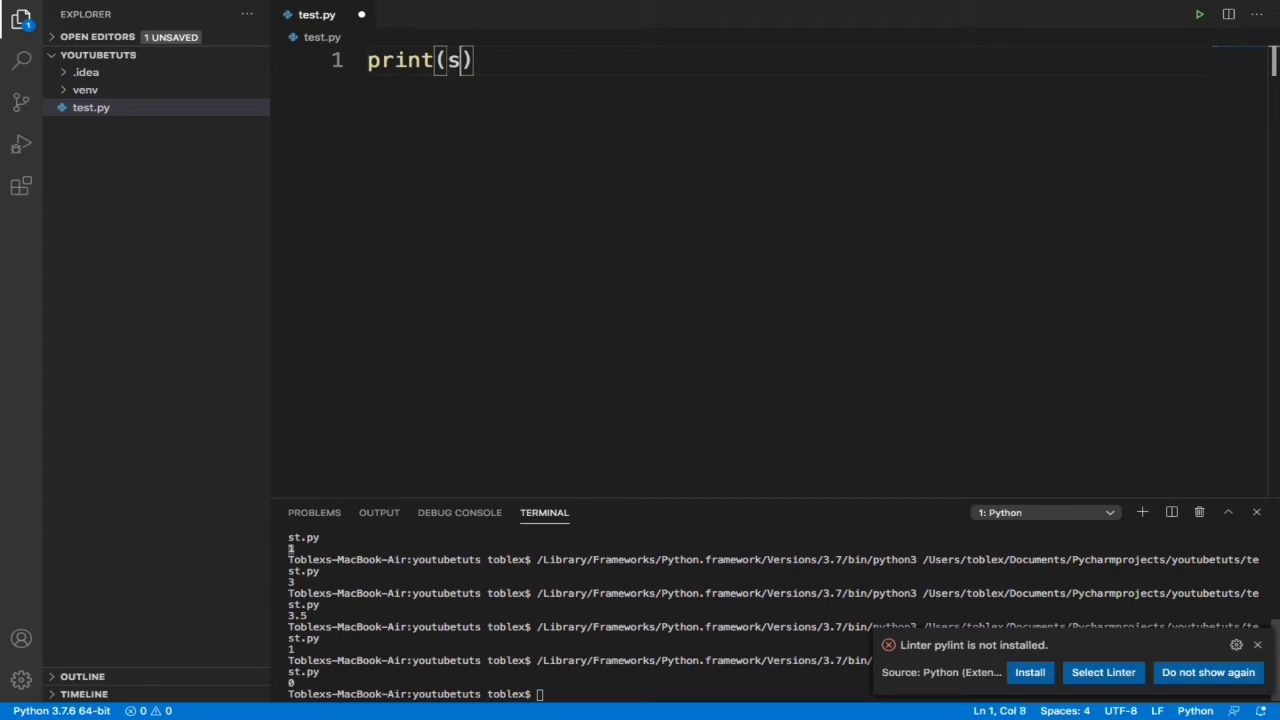
type("tr(")
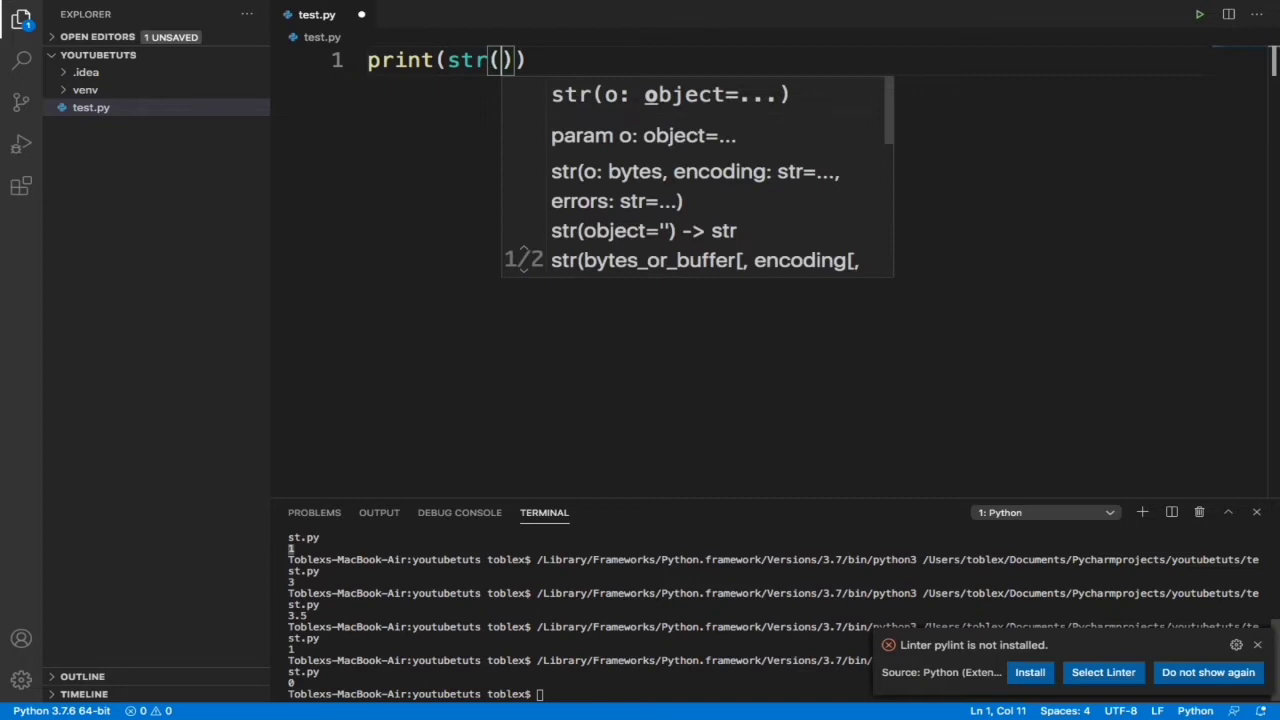
type("'")
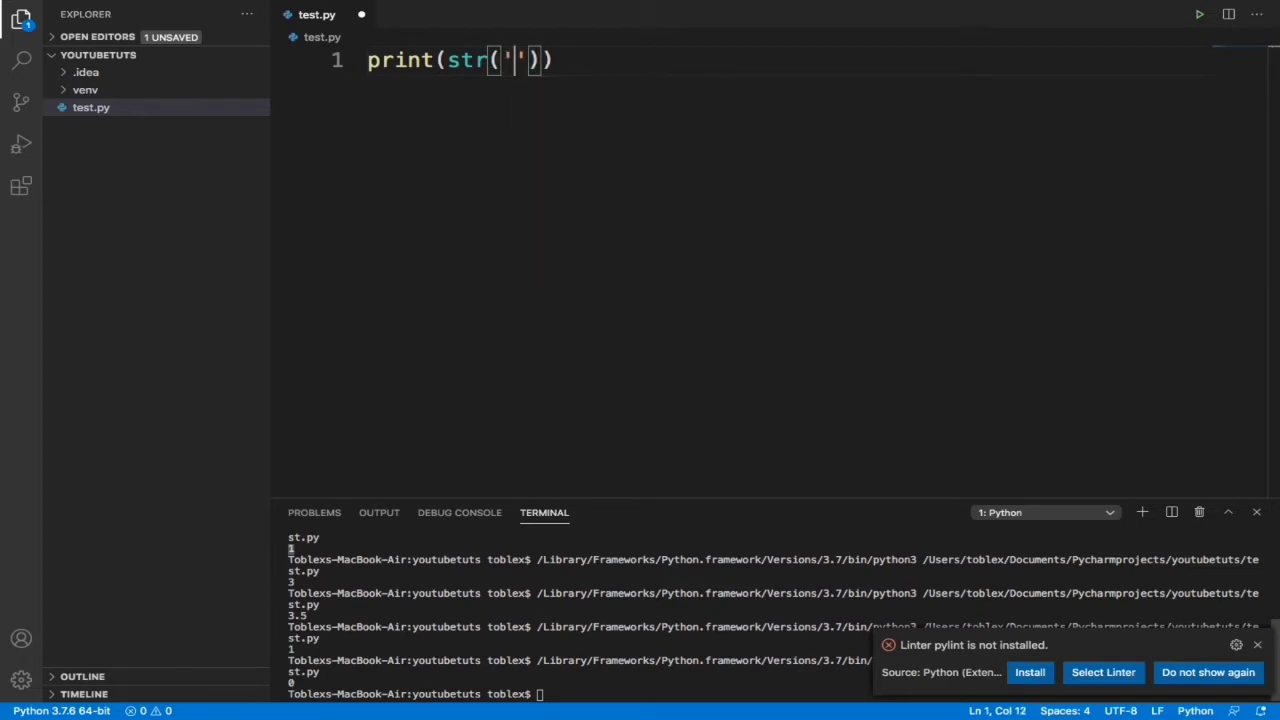
type("3")
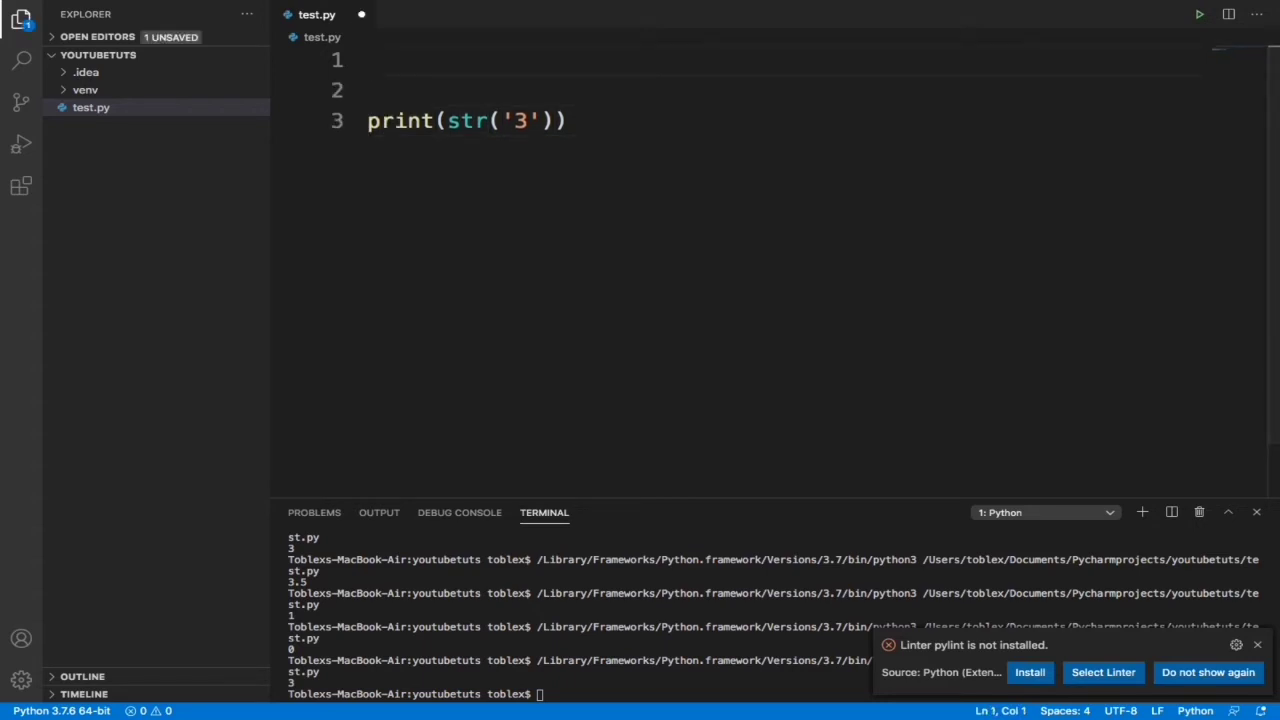
mouse_move(14, 390)
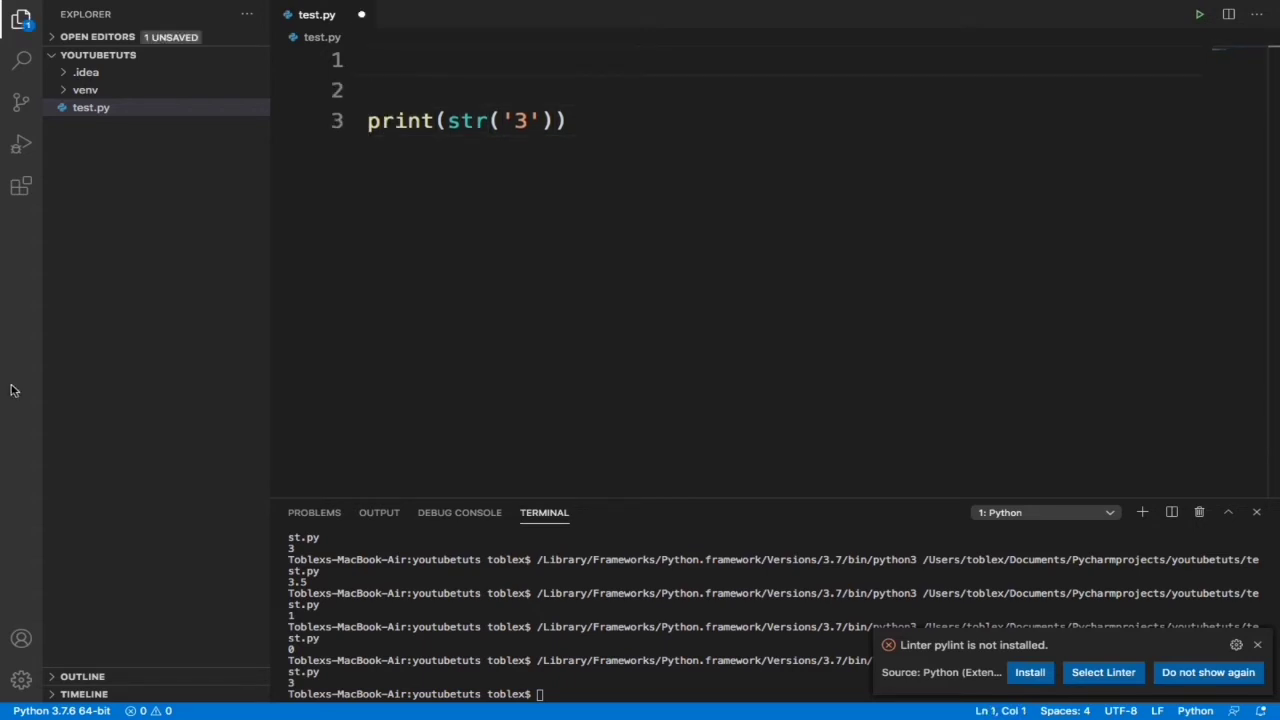
- Define num = 3 and start a num_str = assignment below it
type("num")
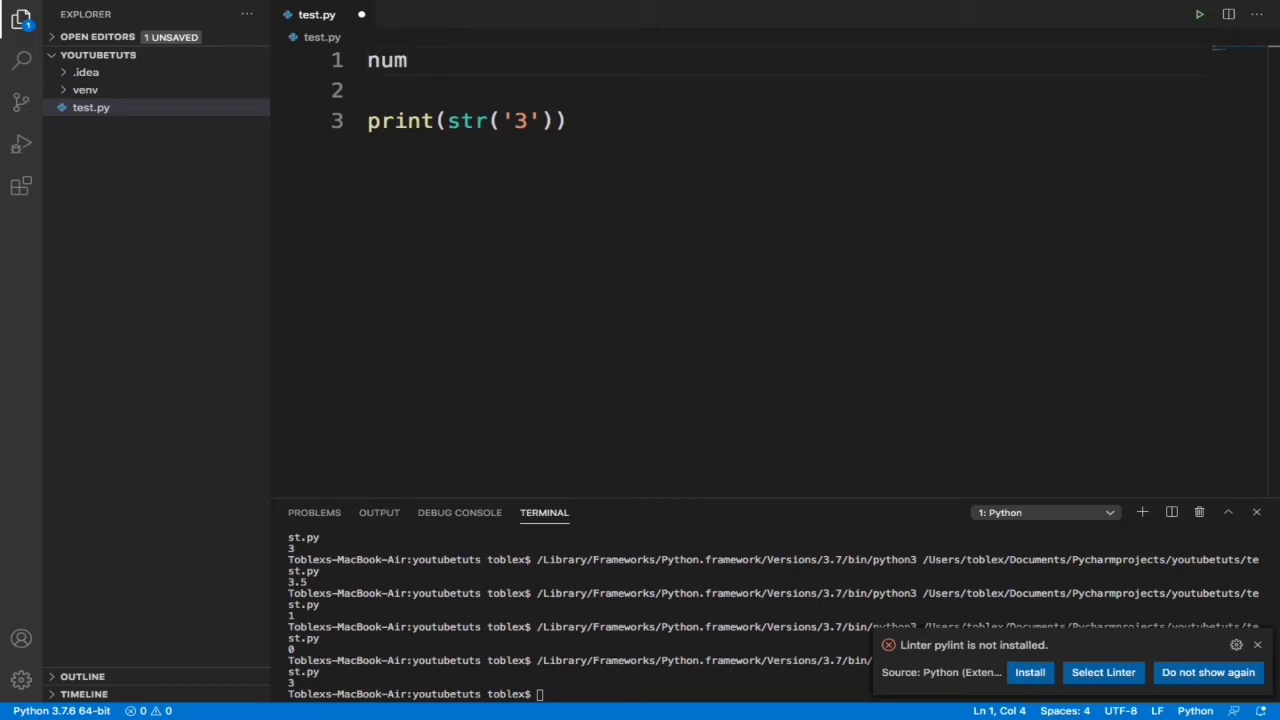
type("_str")
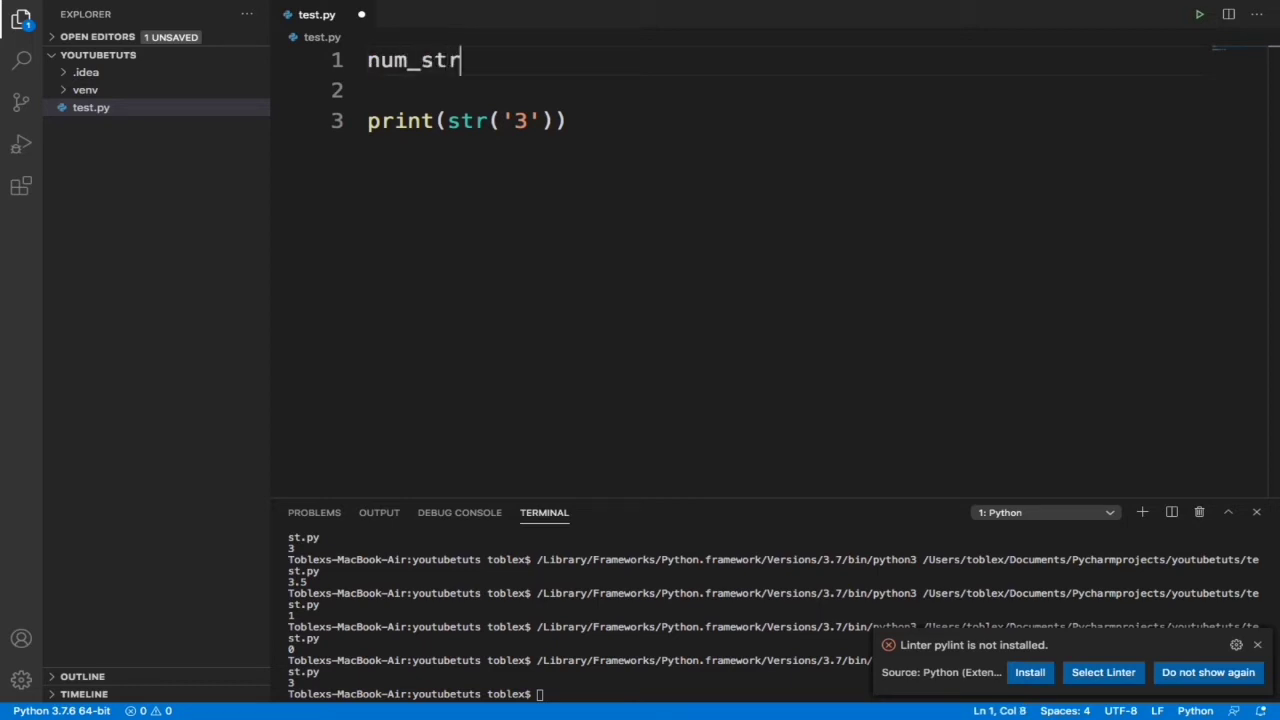
type("=")
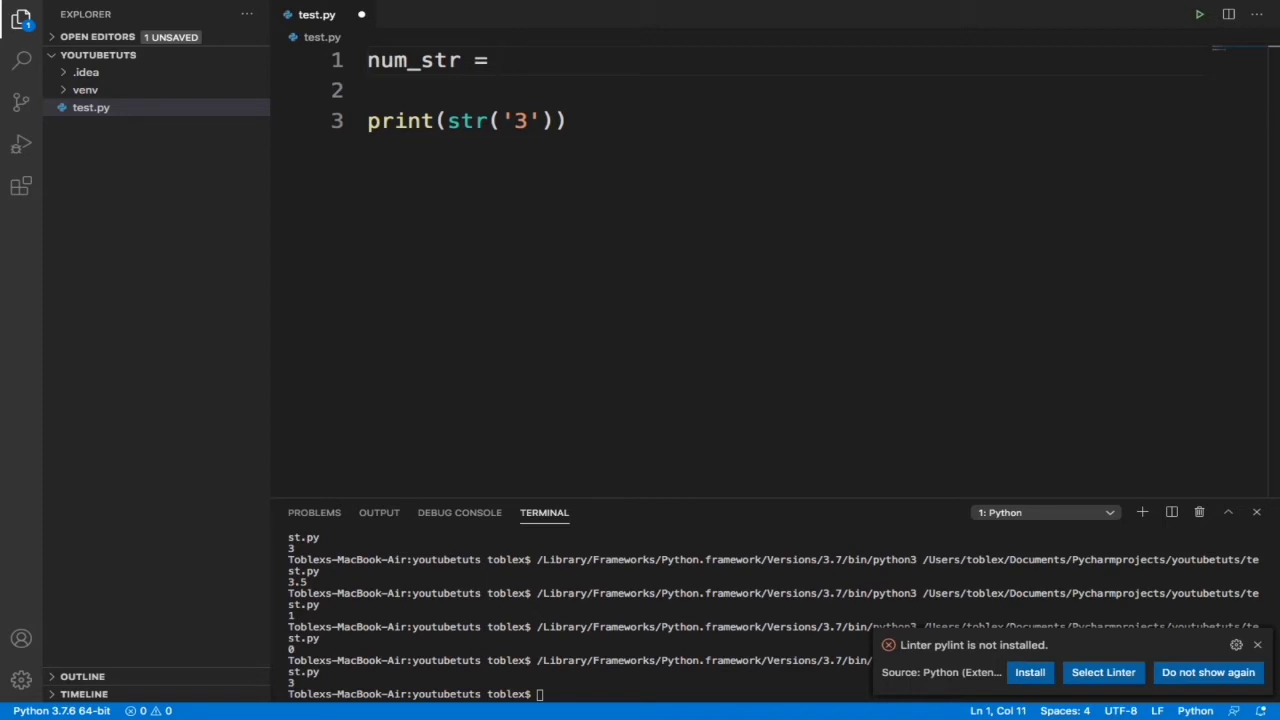
type("''")
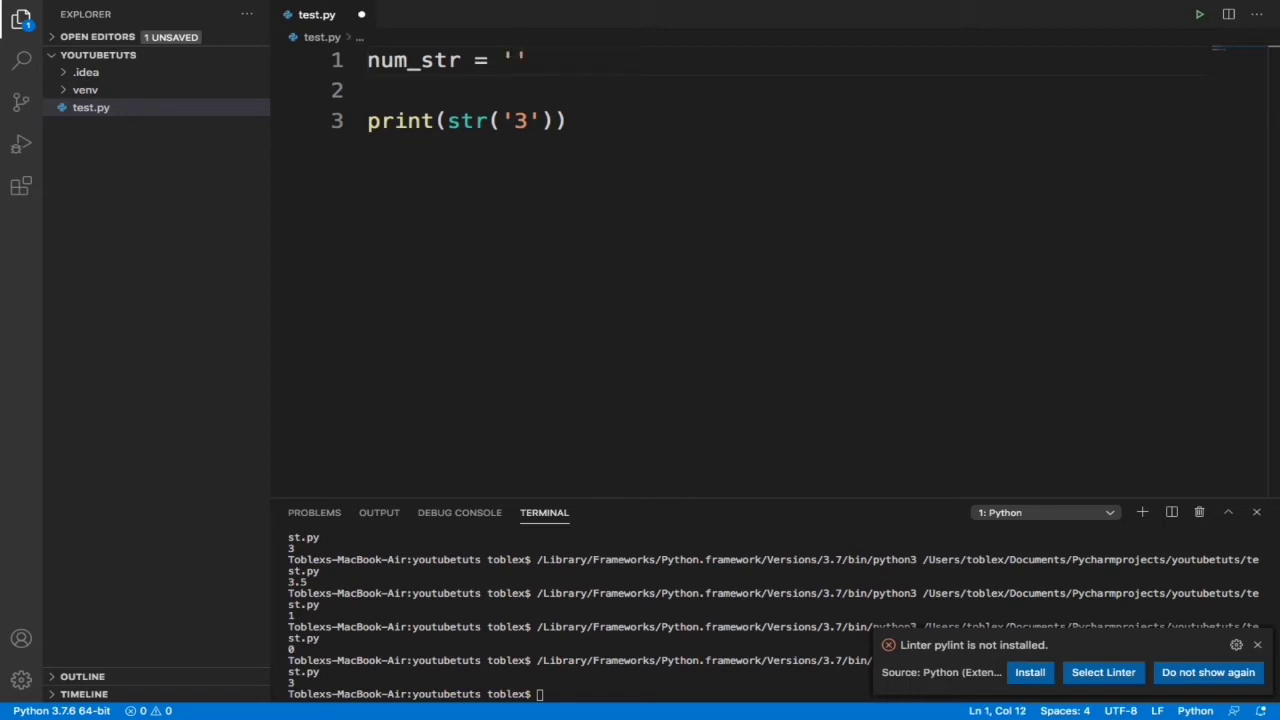
type("3")
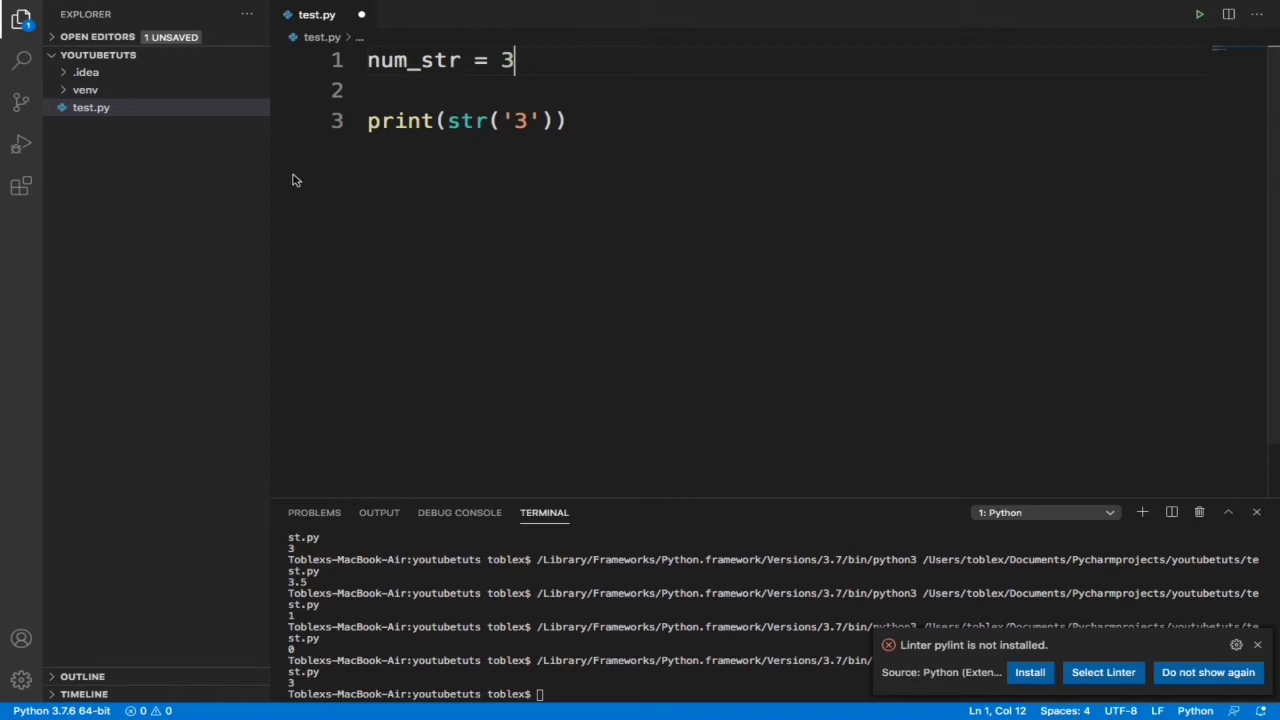
double_click(436, 60)
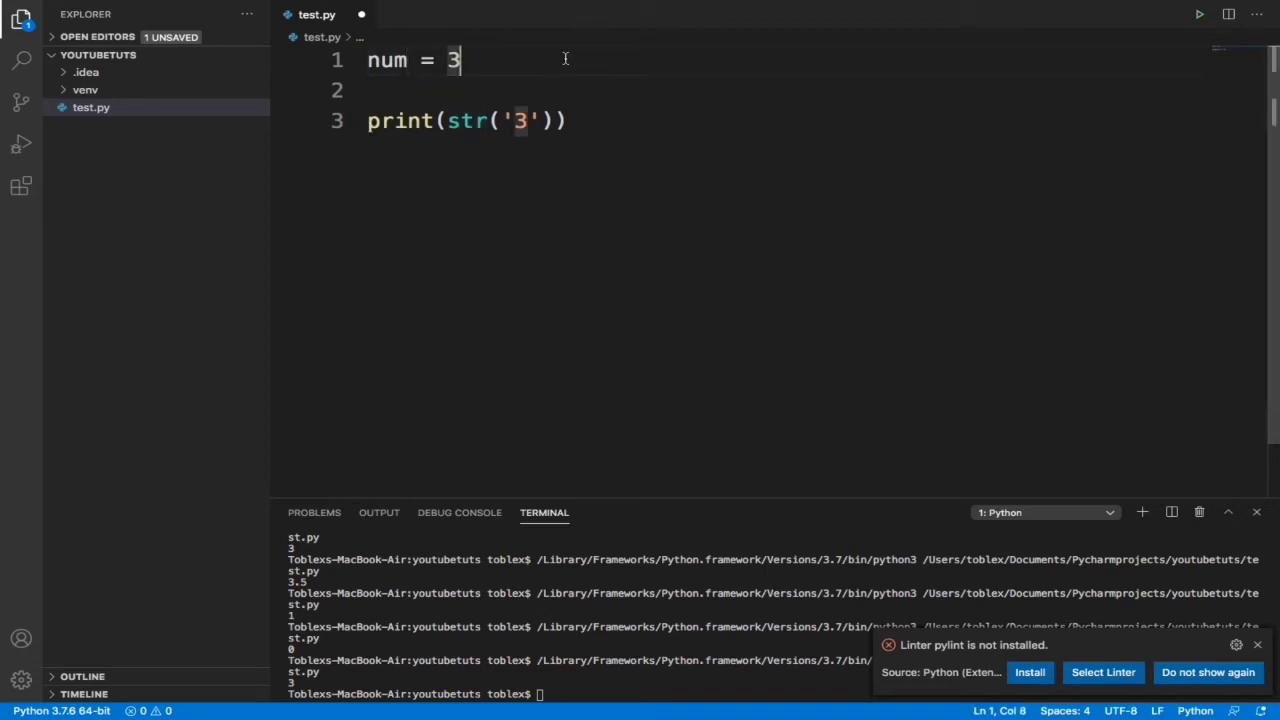
type("num_")
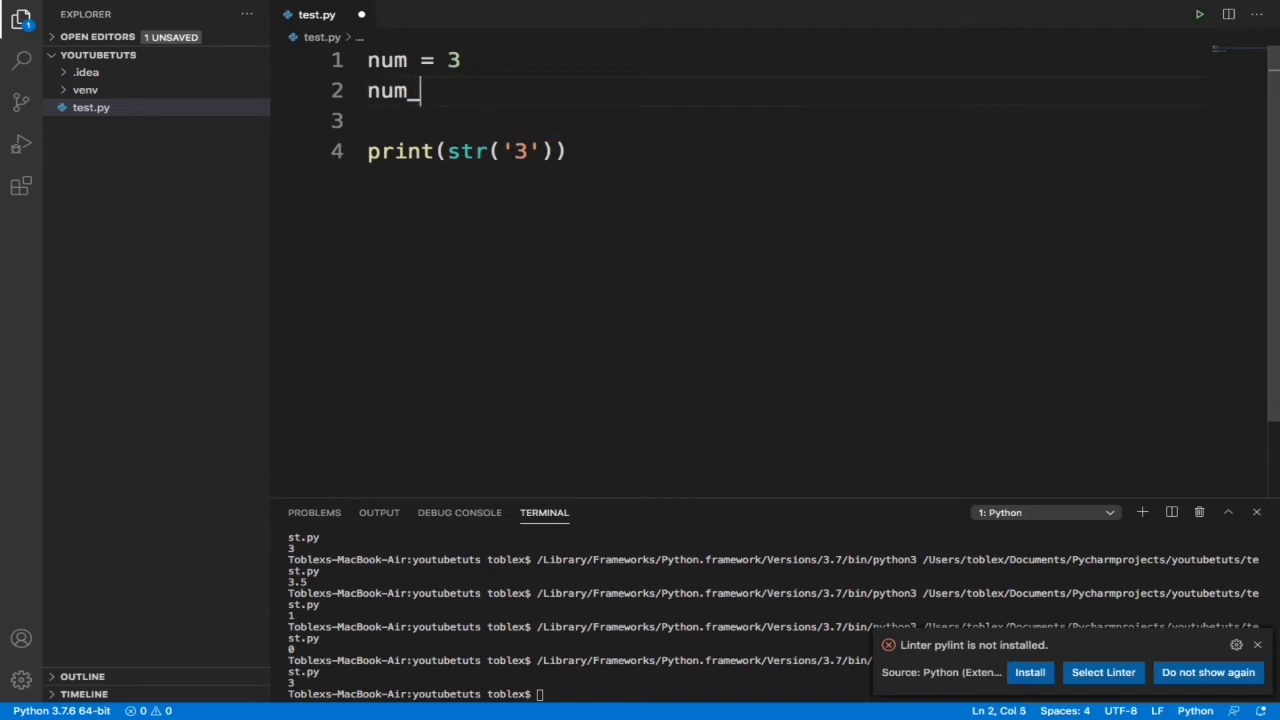
type("str =")
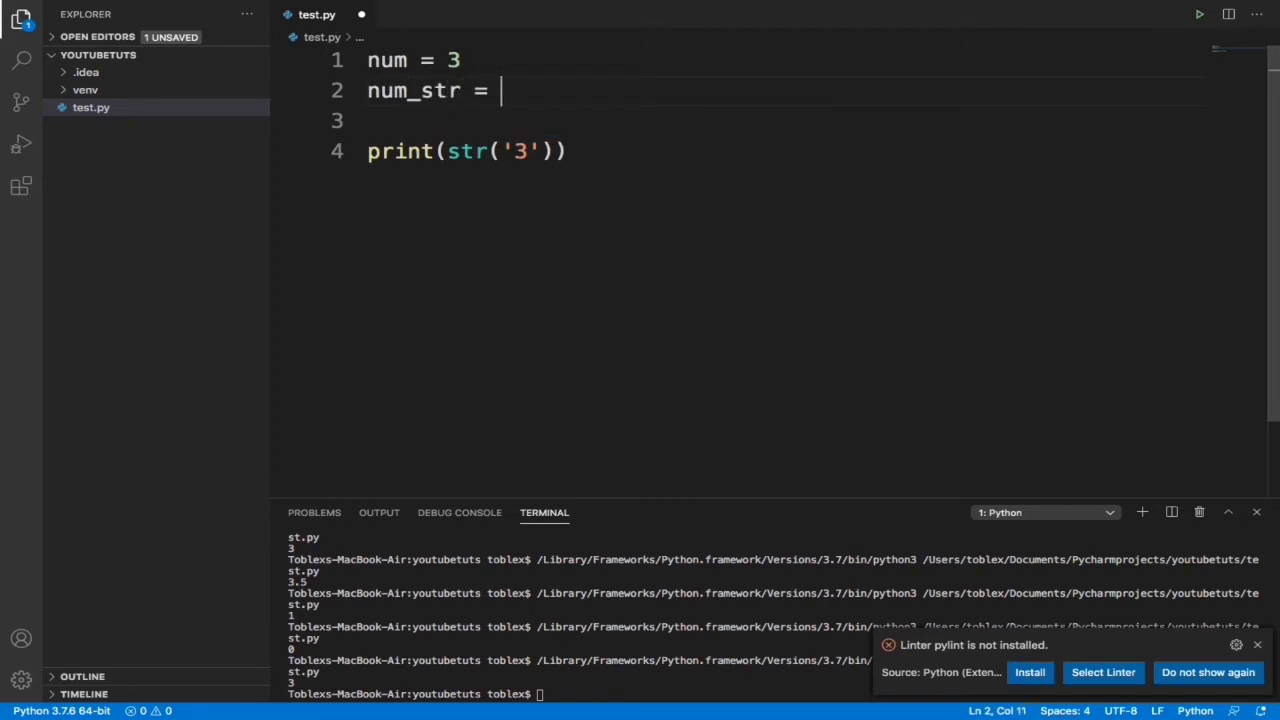
- Complete num_str = str(num) and change the print to 3 + num_str, giving a TypeError
type("str")
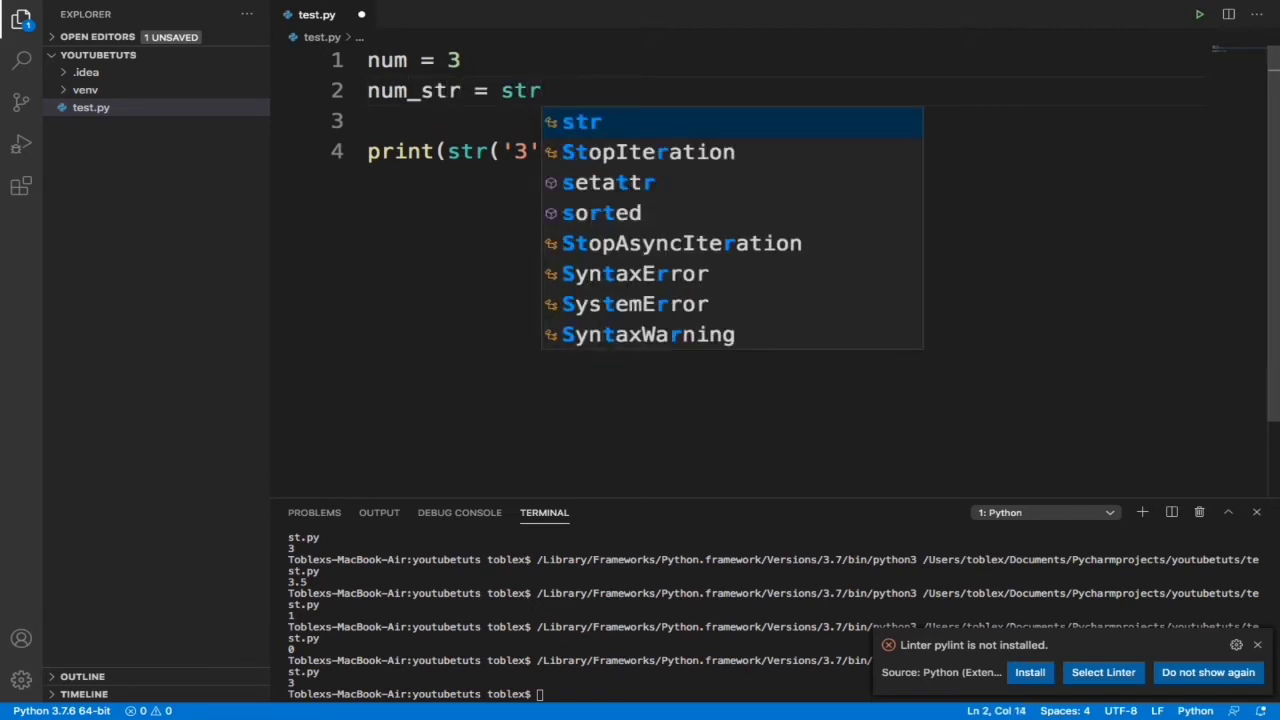
type("(nu")
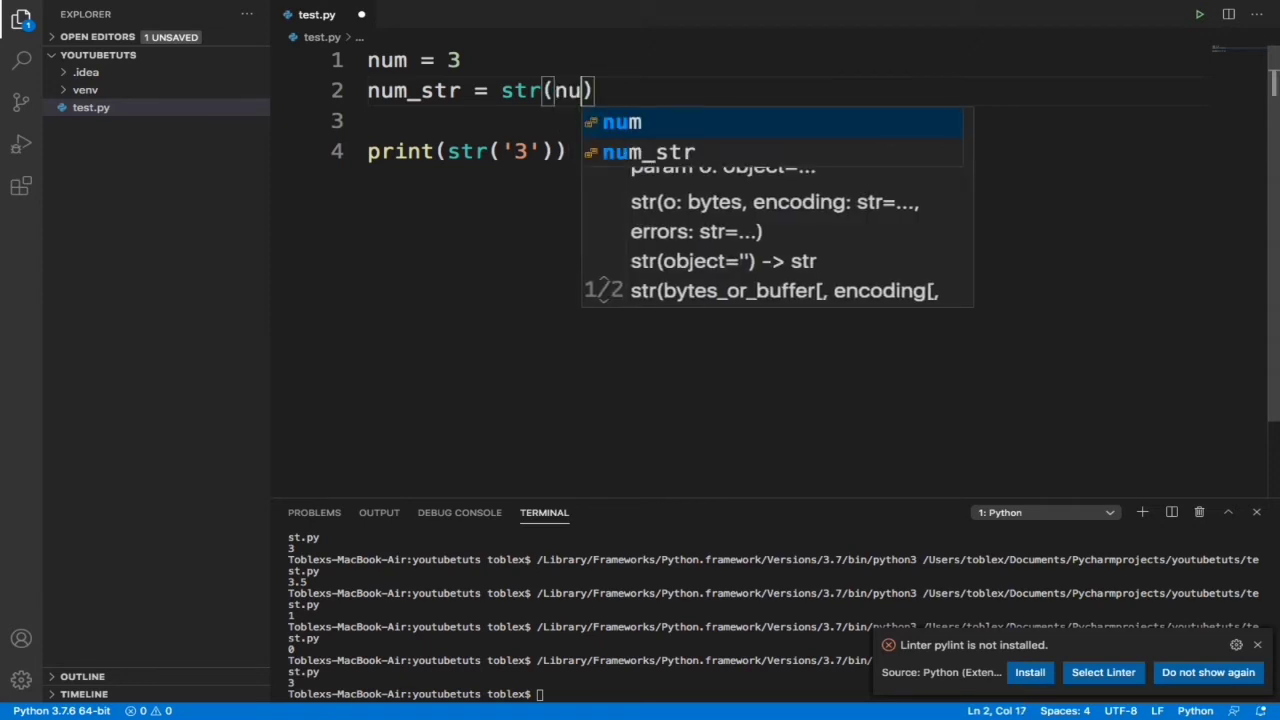
type("m")
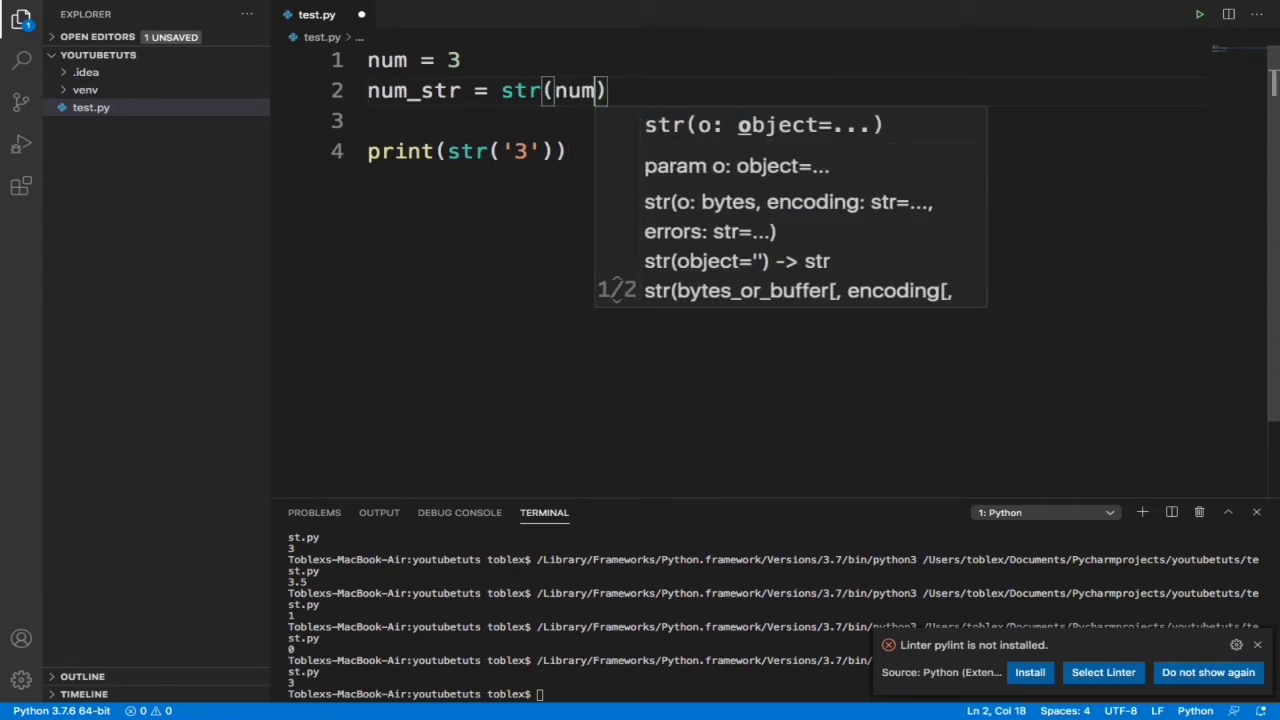
left_click(548, 152)
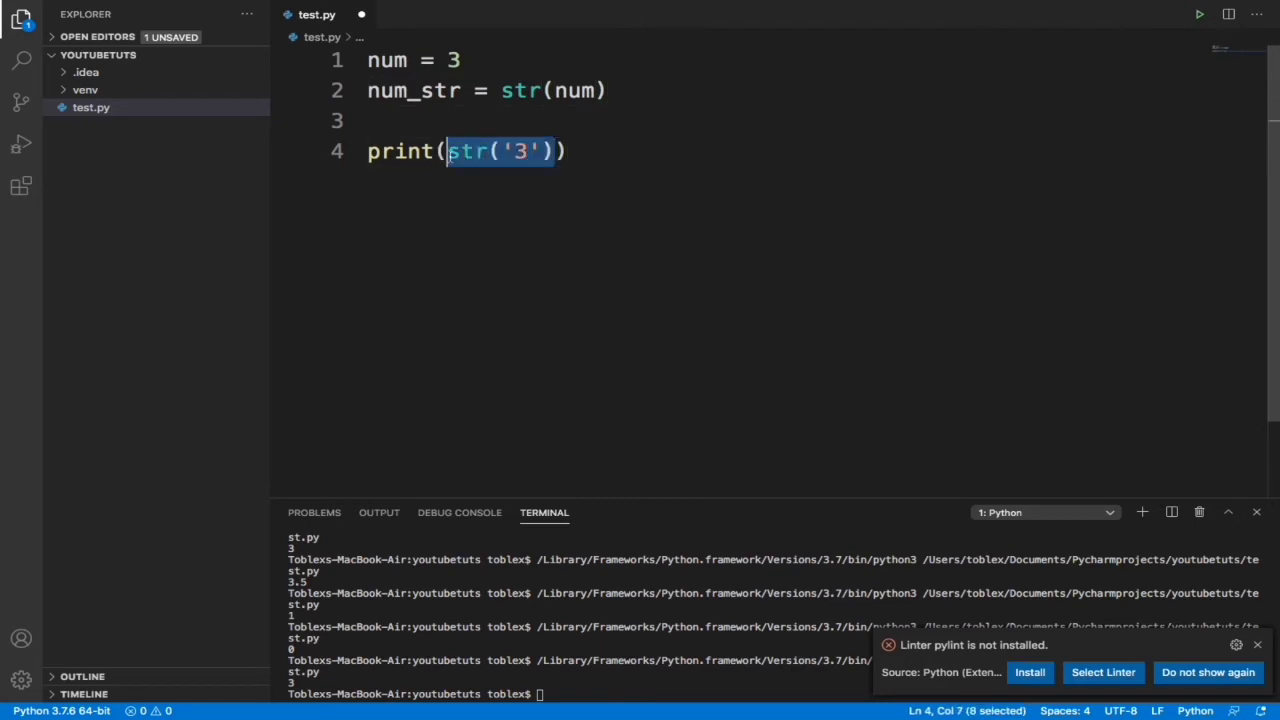
type("3 + num_")
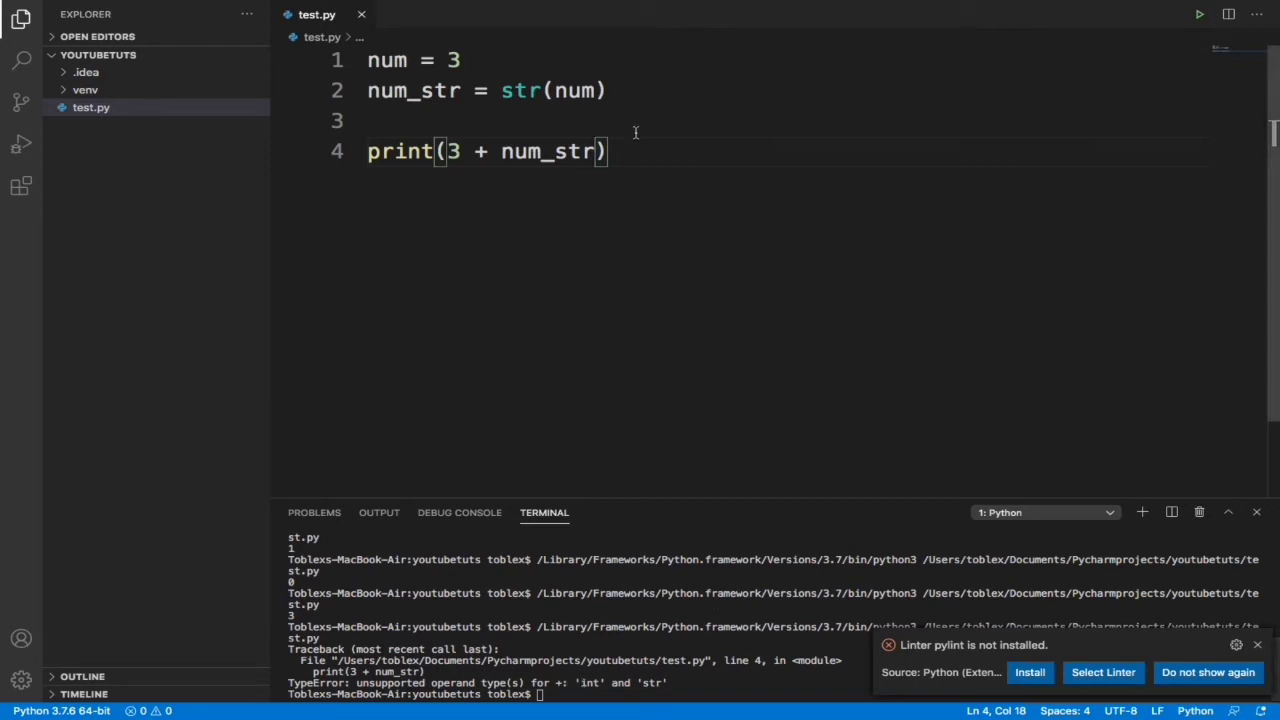
- Remove the num_str line, print 3 + num for 6, then empty the file
left_click_drag(460, 60, 604, 90)
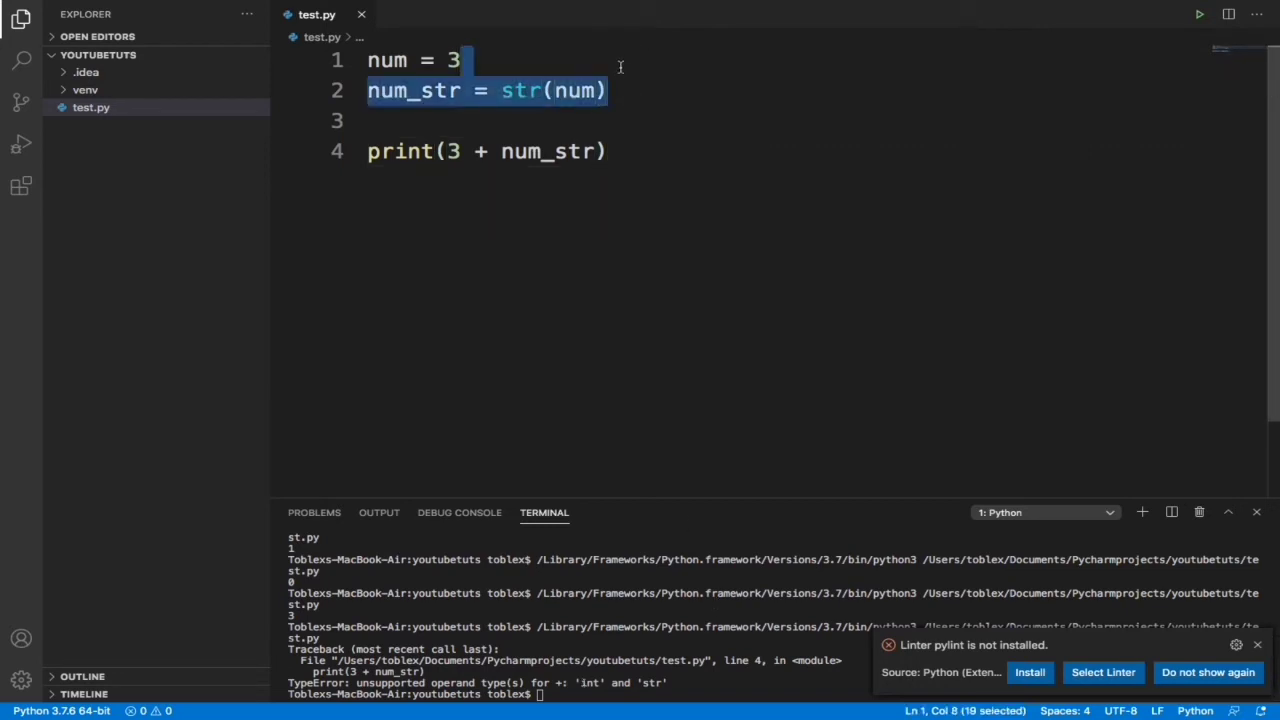
key("Delete")
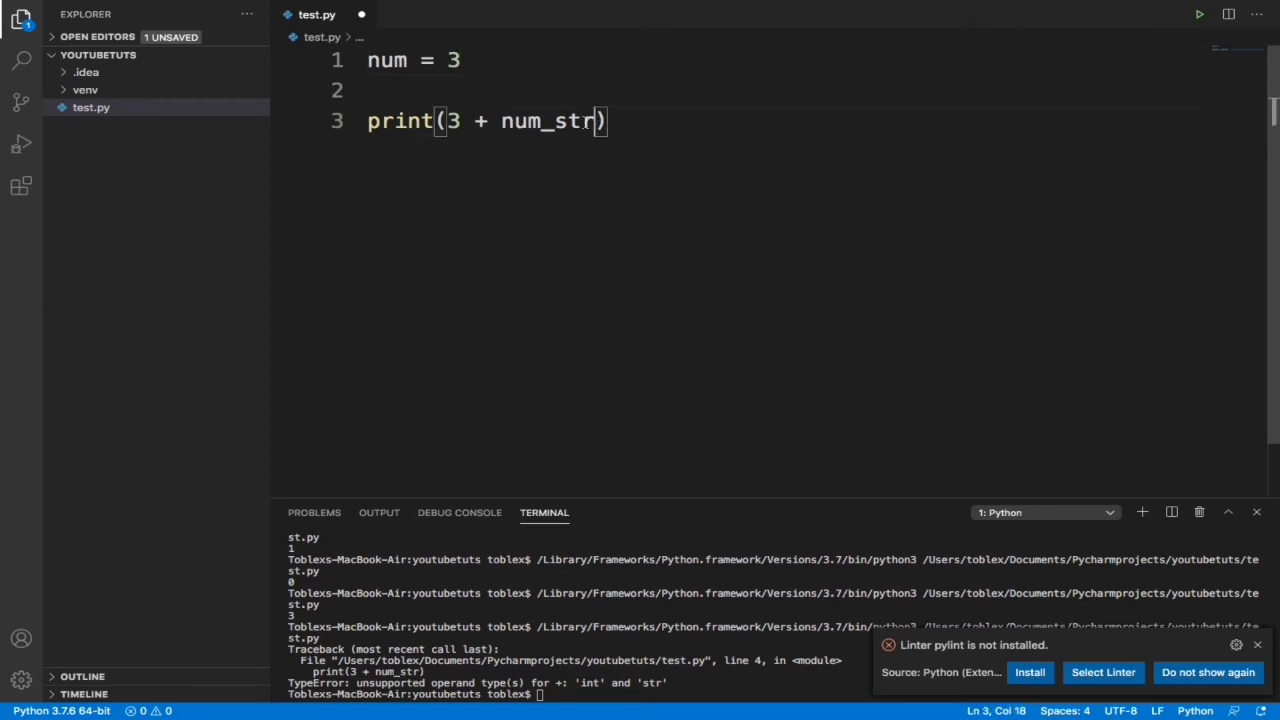
key("BackSpace")
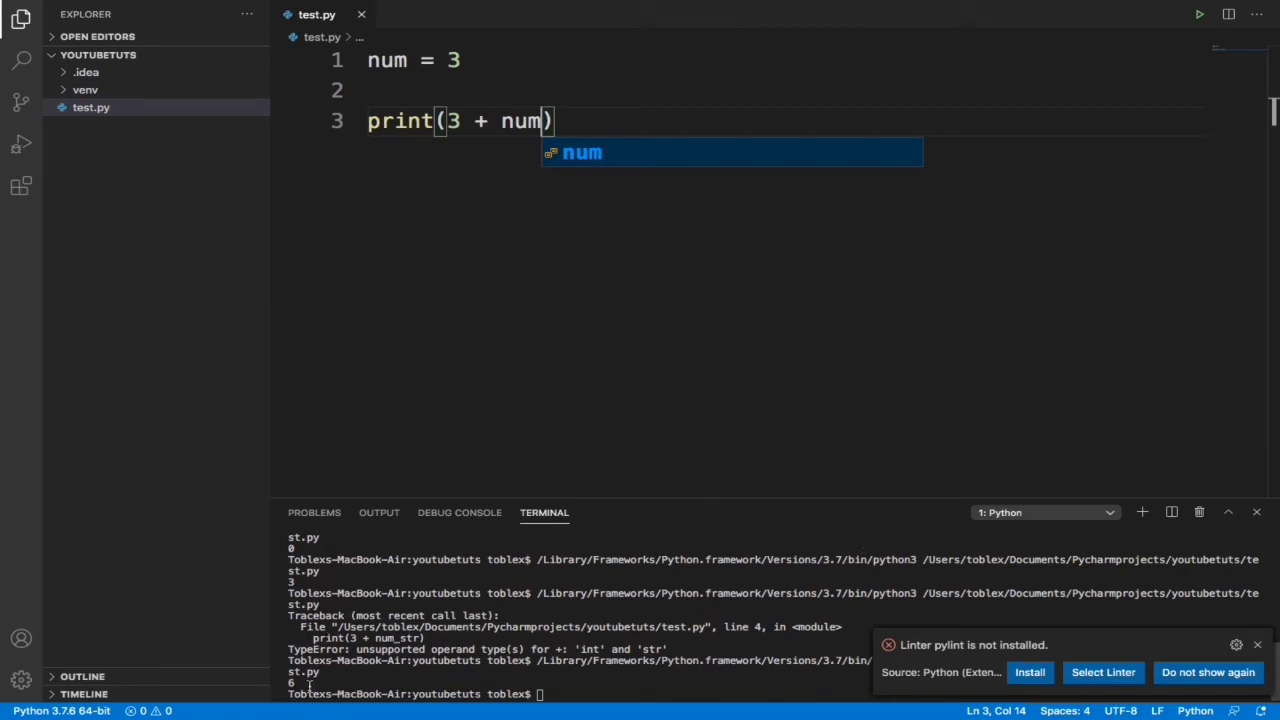
key("Escape")
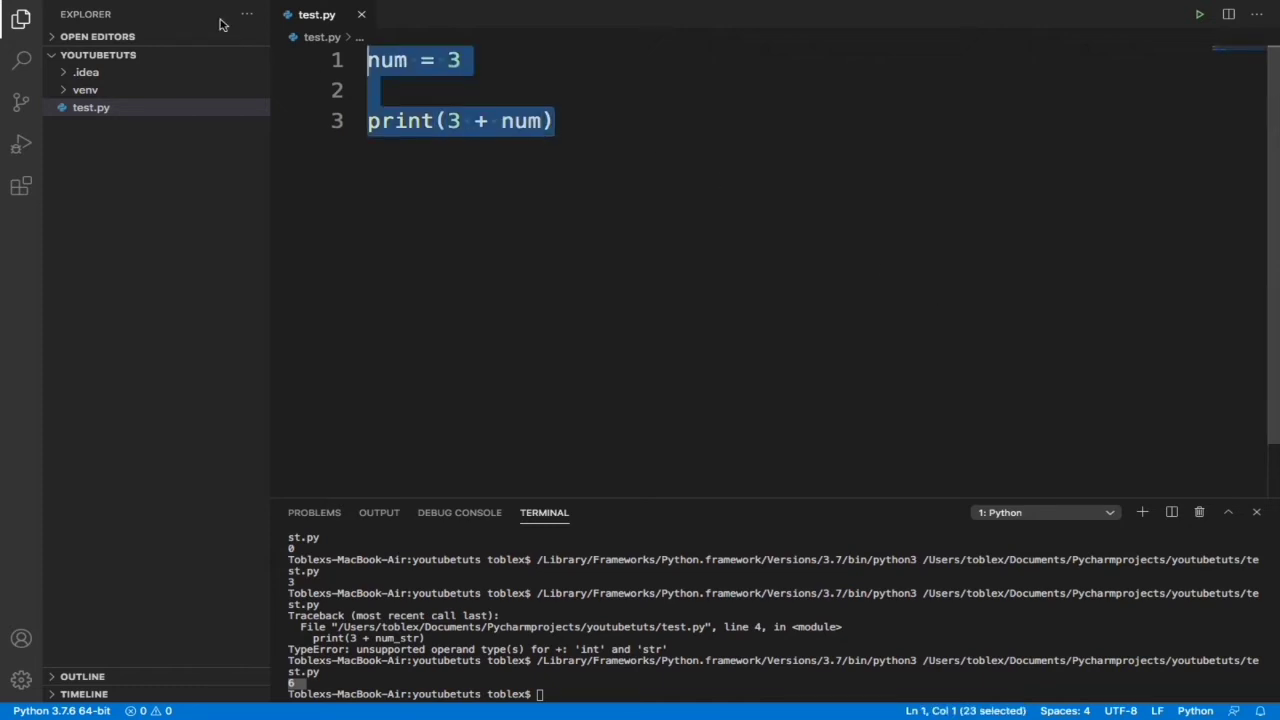
key("Delete")
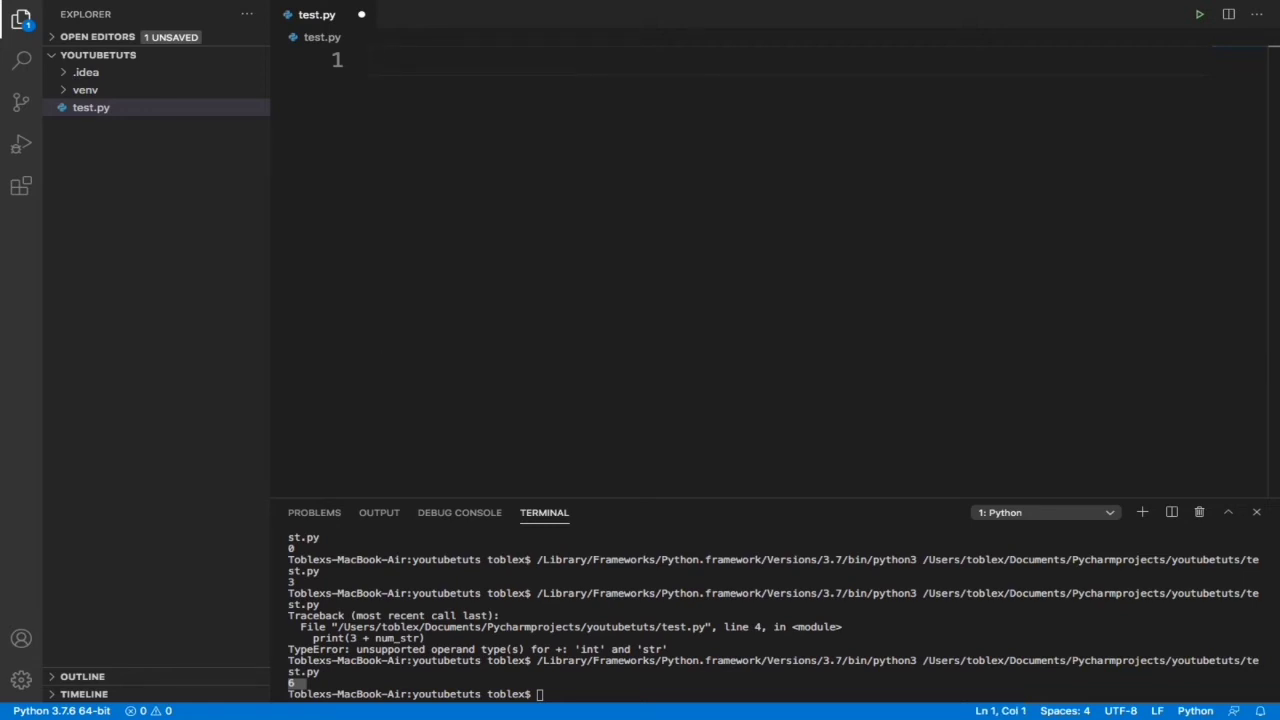
- Set num = -11 and print num, running to see -11, a SyntaxError and 11
type("num =")
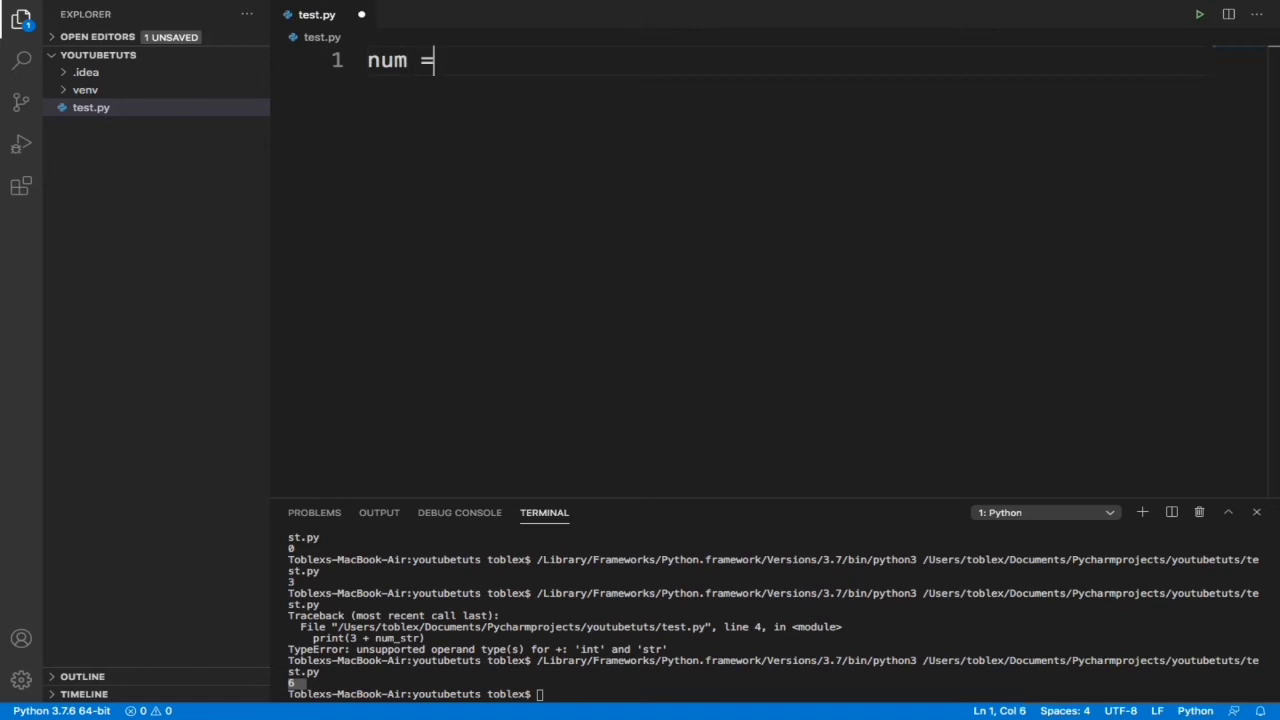
type("-11")
type("p")
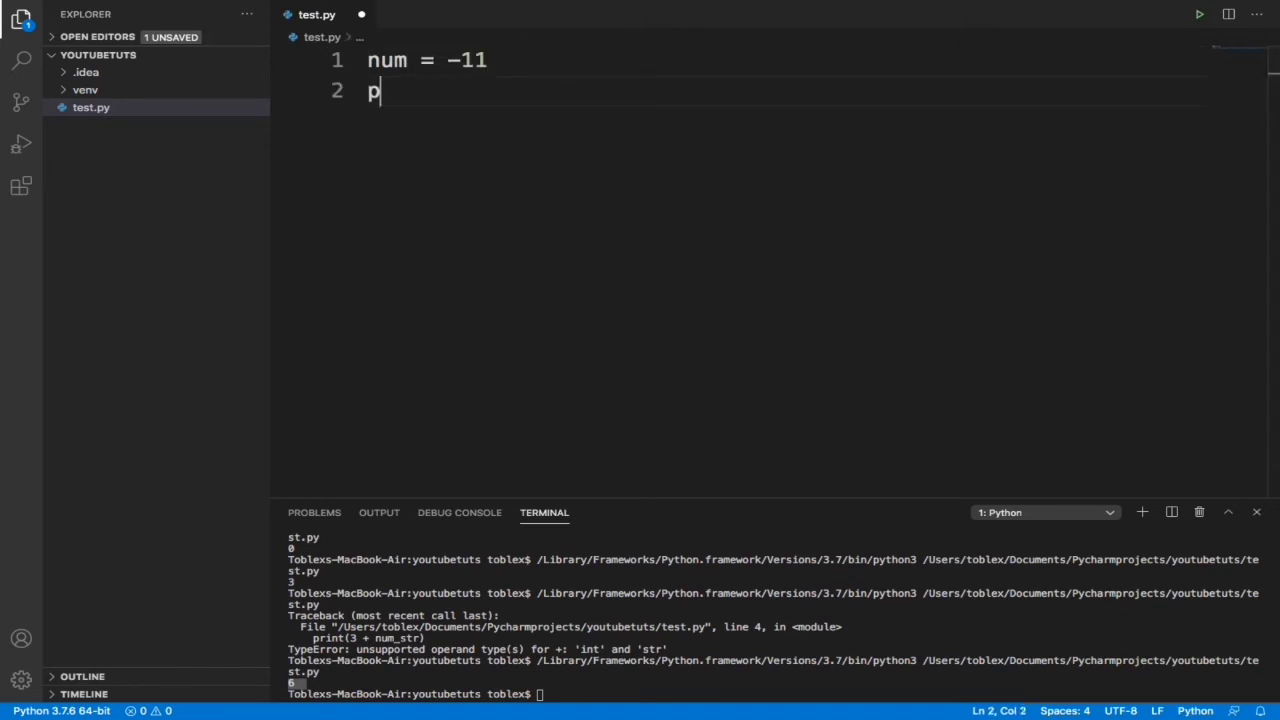
type("rintnu")
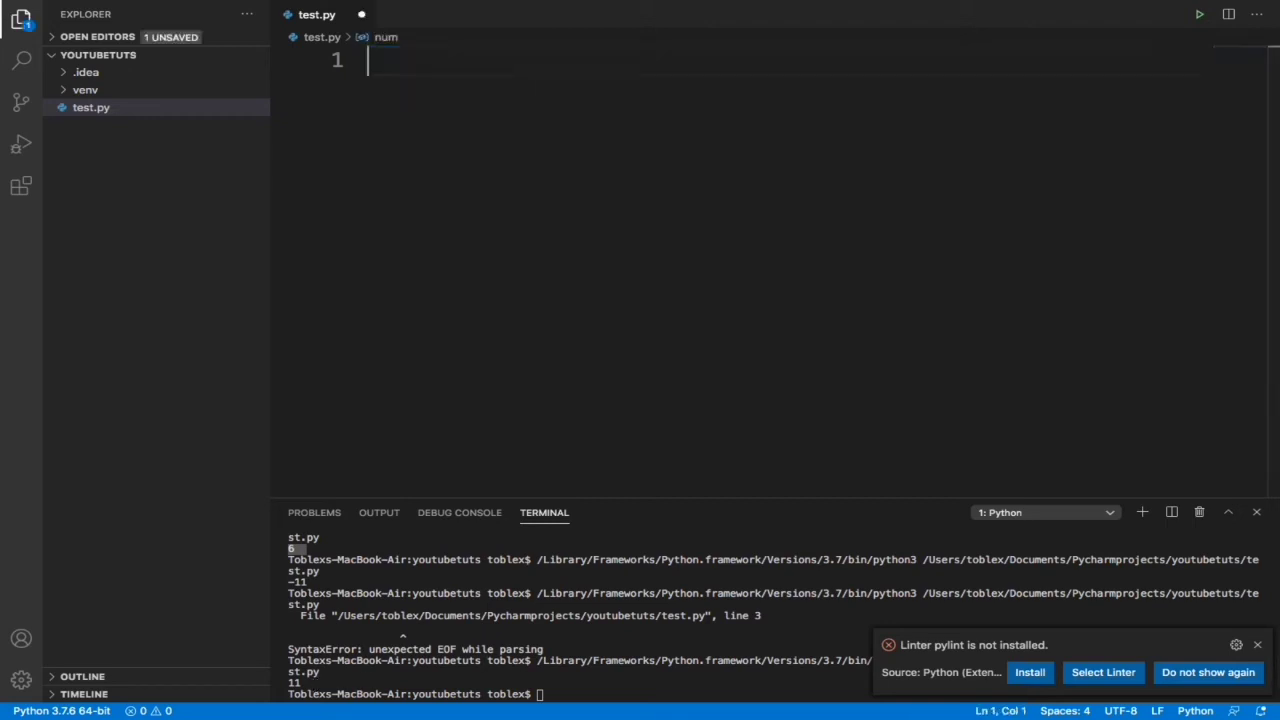
- Run print(power(5,2)) to get a NameError, then clear the line
type("print")
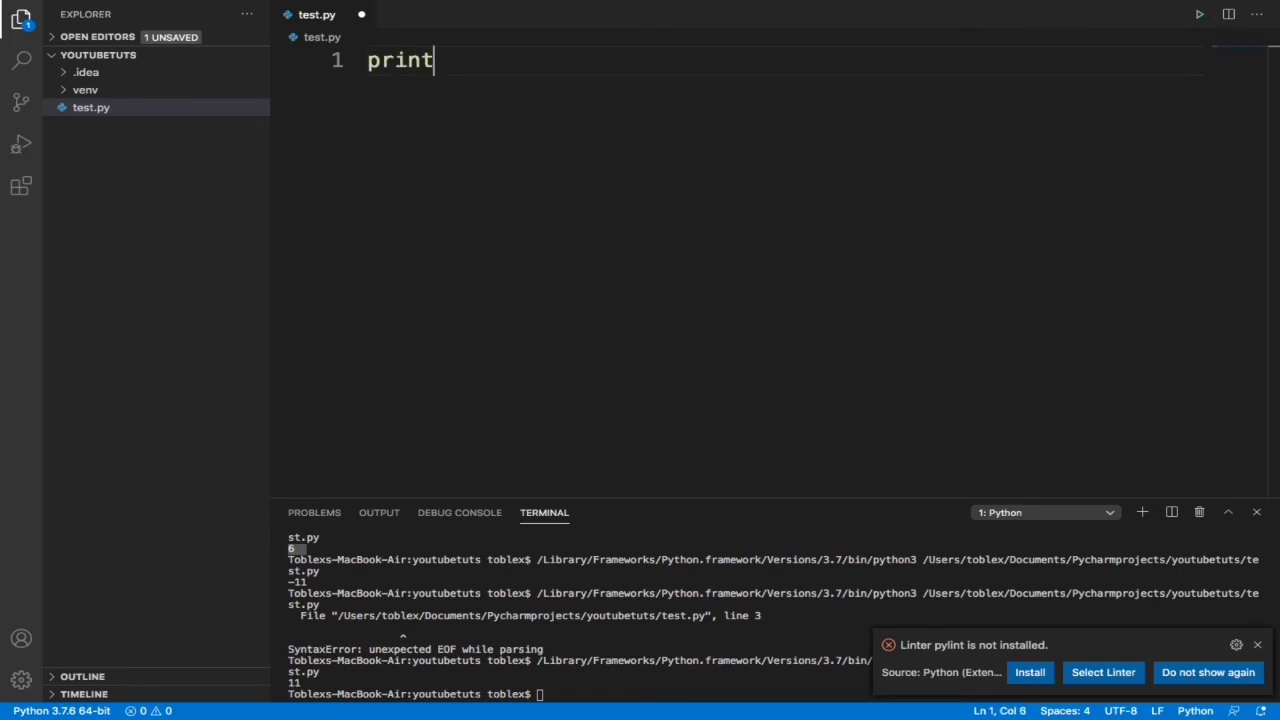
type("(po")
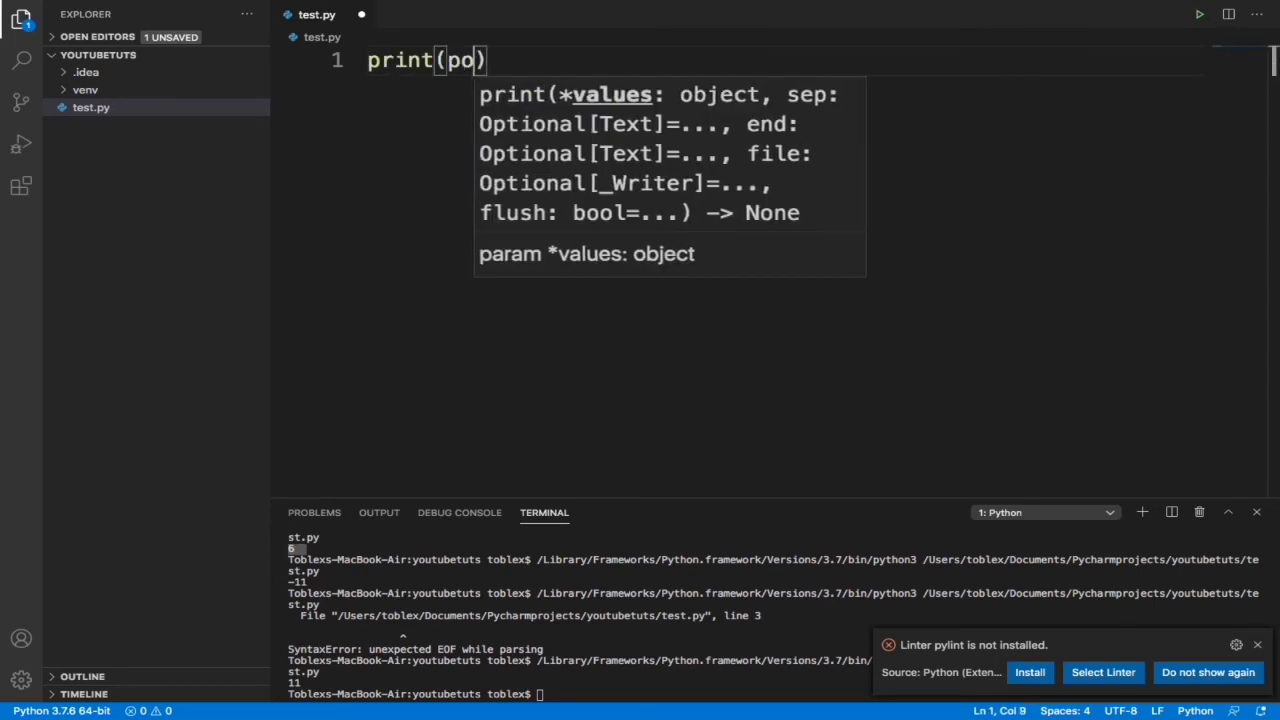
type("wer(")
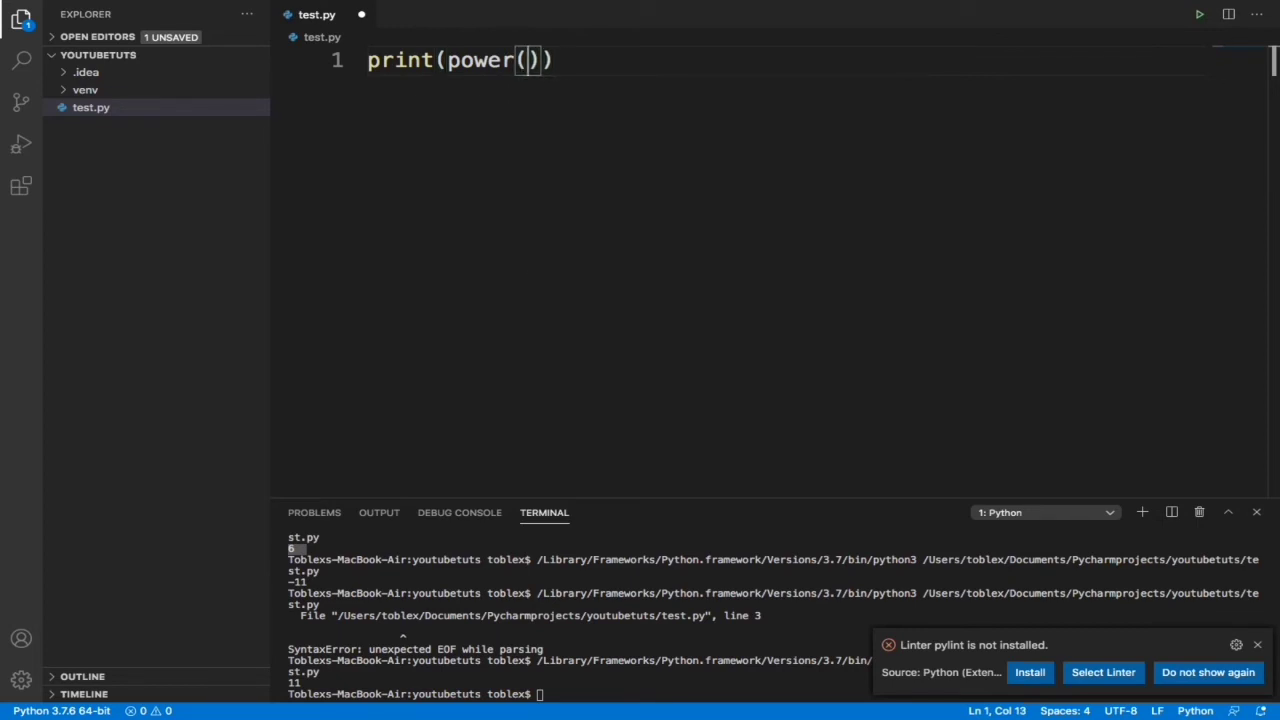
type("5,2")
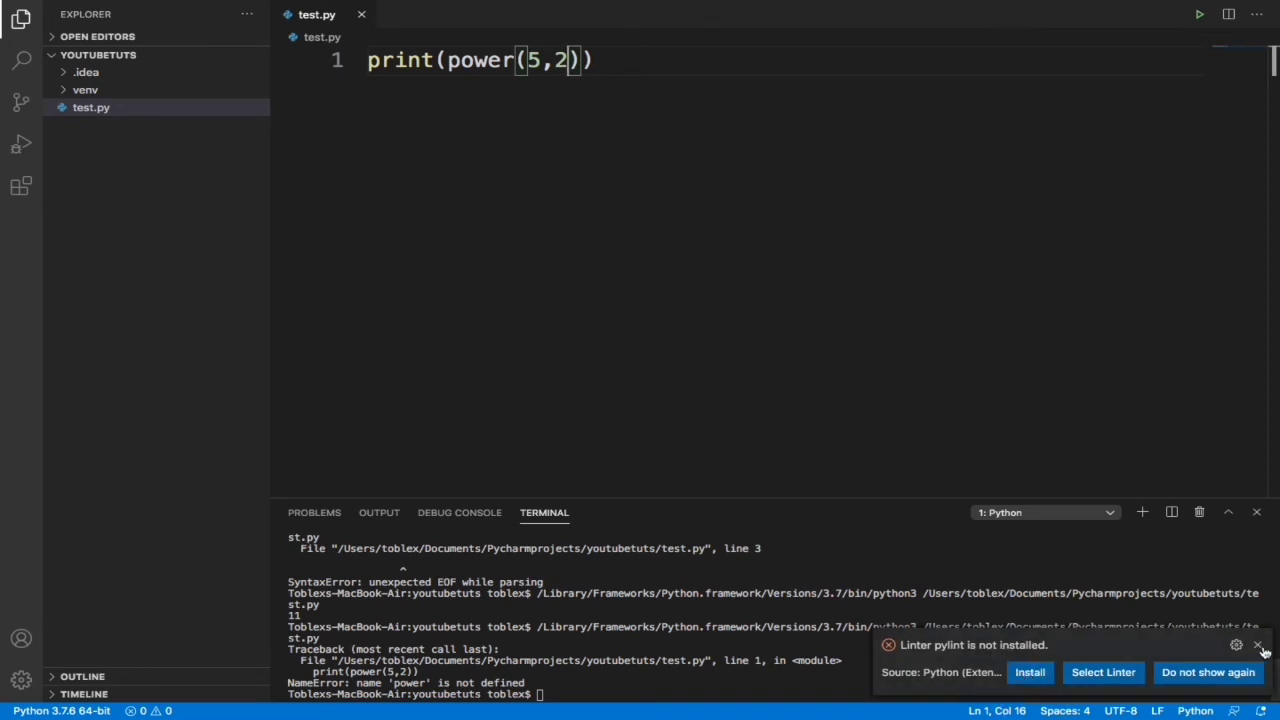
mouse_move(1256, 644)
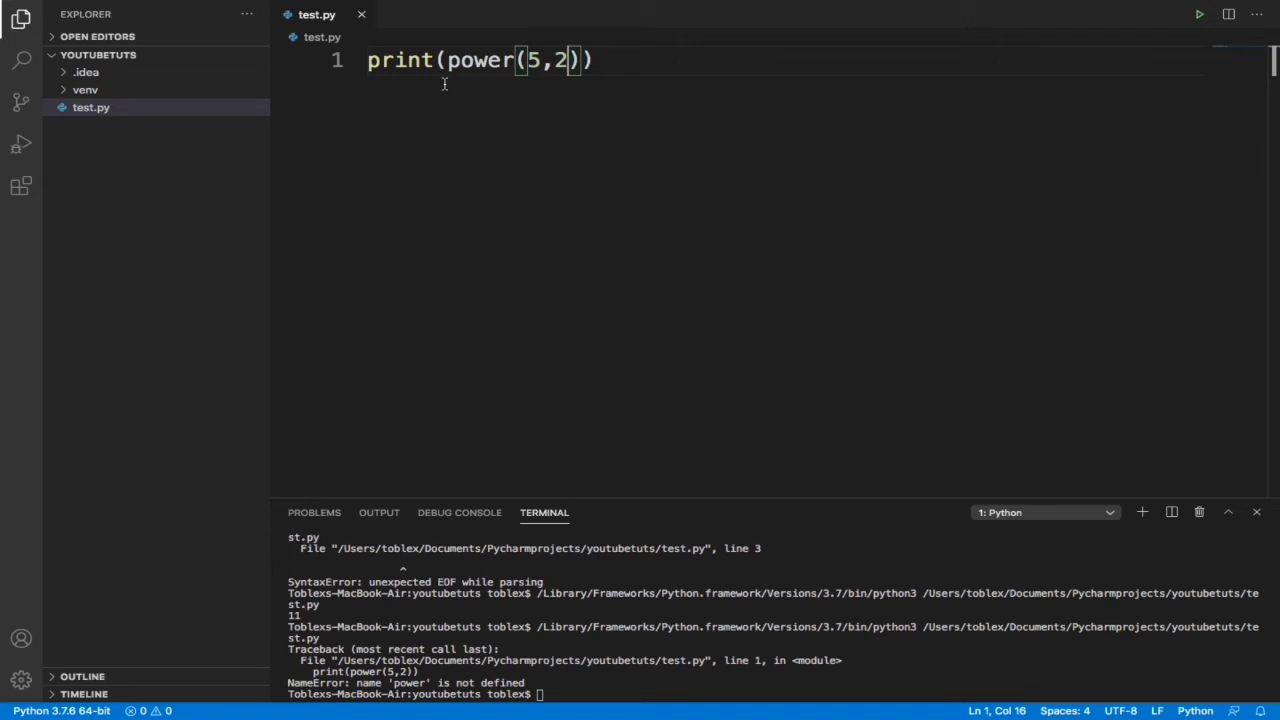
left_click(684, 76)
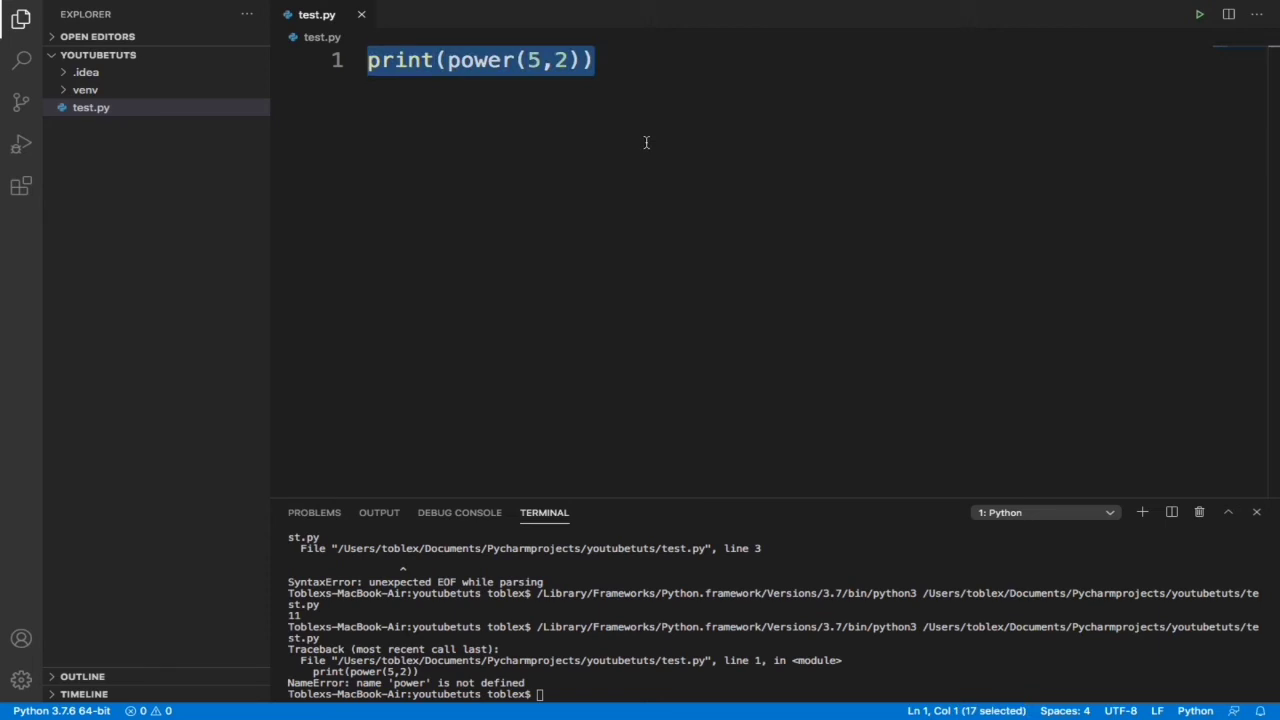
key("Delete")
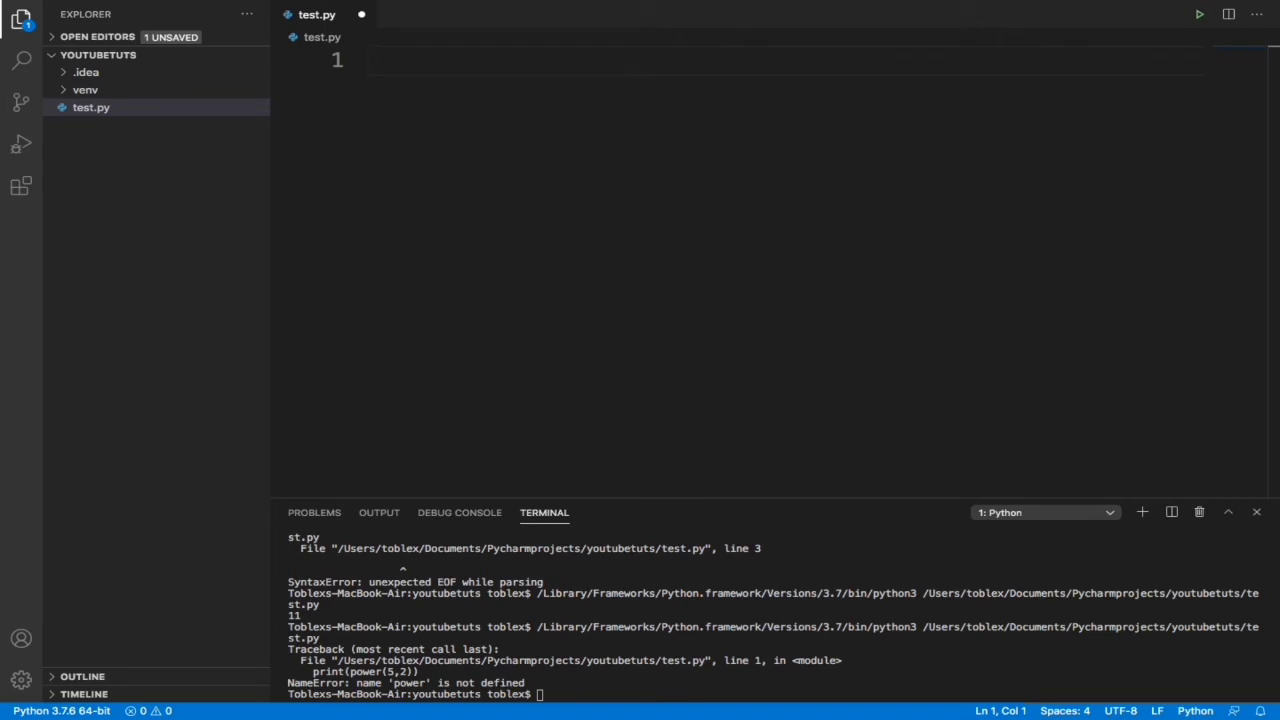
- Print max(4, 5, 11) for 11 and min(4, 5, 11) for 4, then clear the line
type("print(")
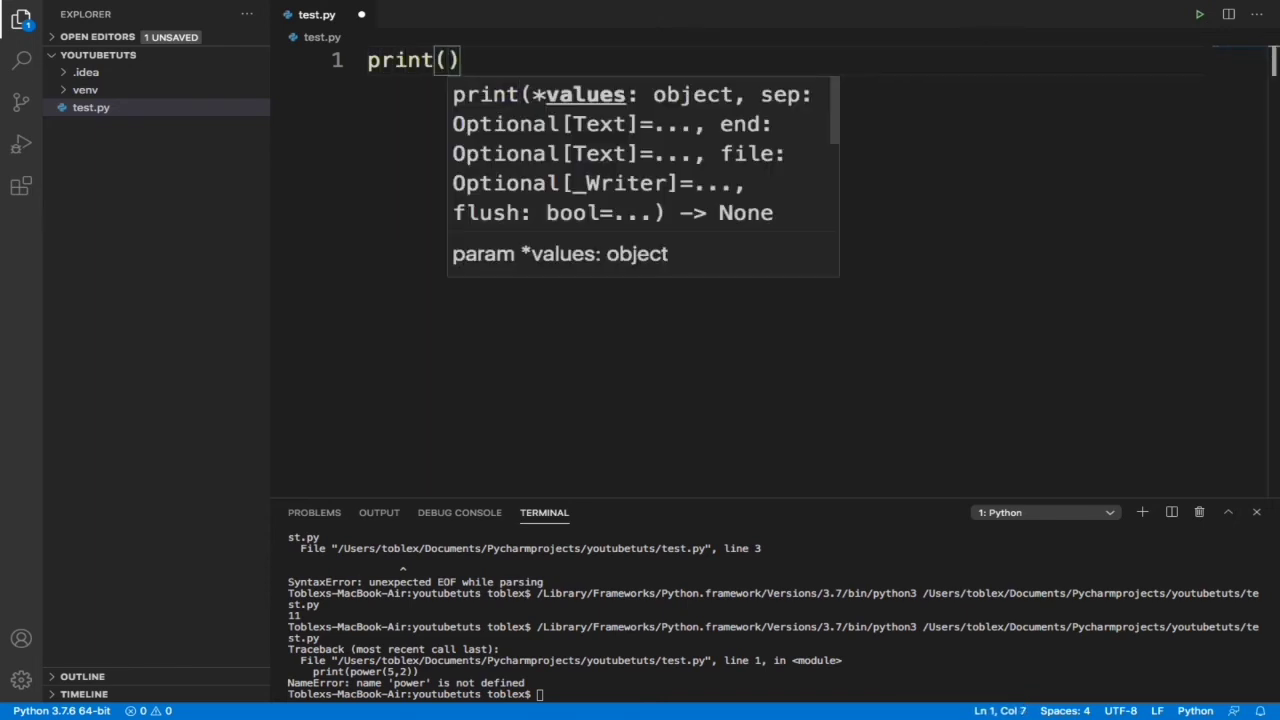
type("max")
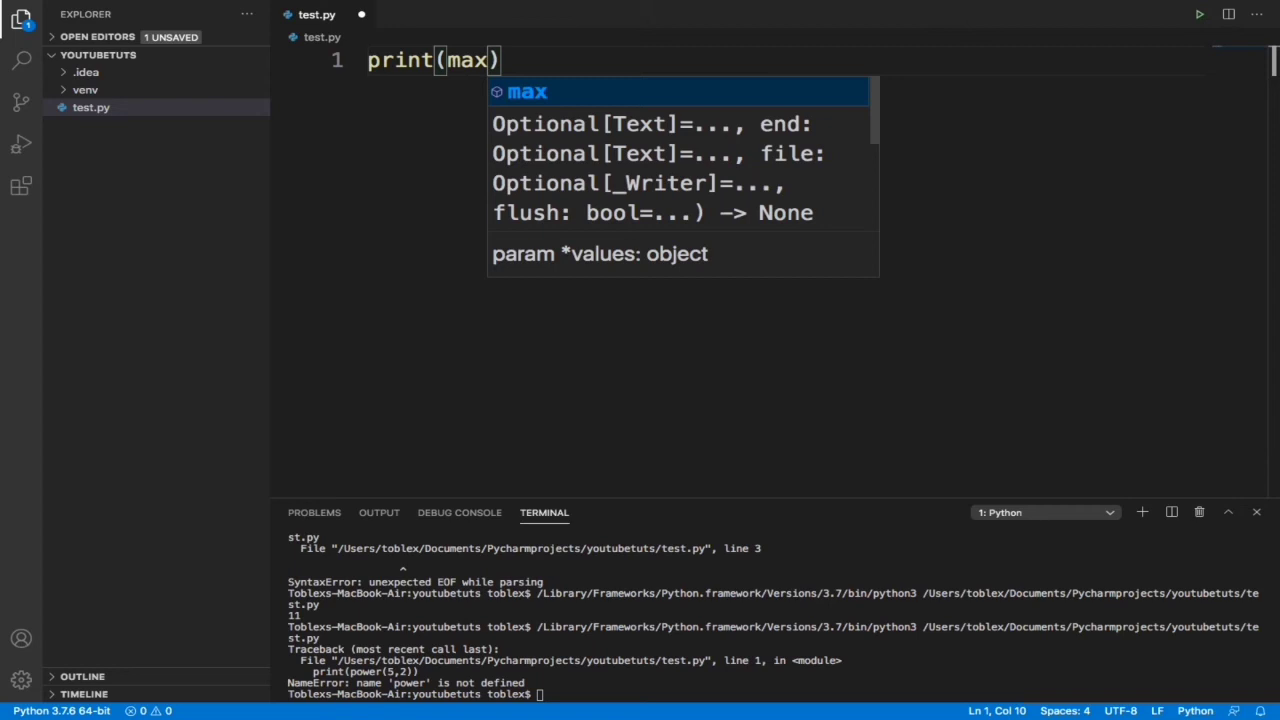
type("(4")
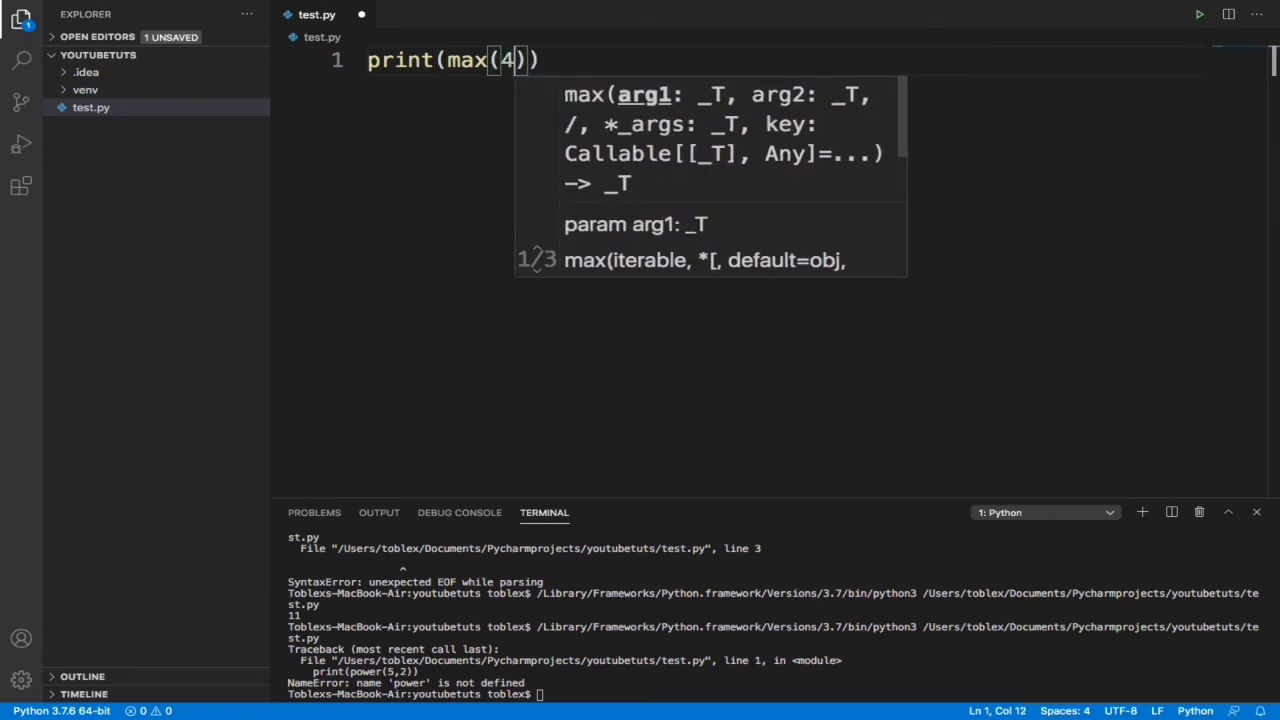
type(", 5,")
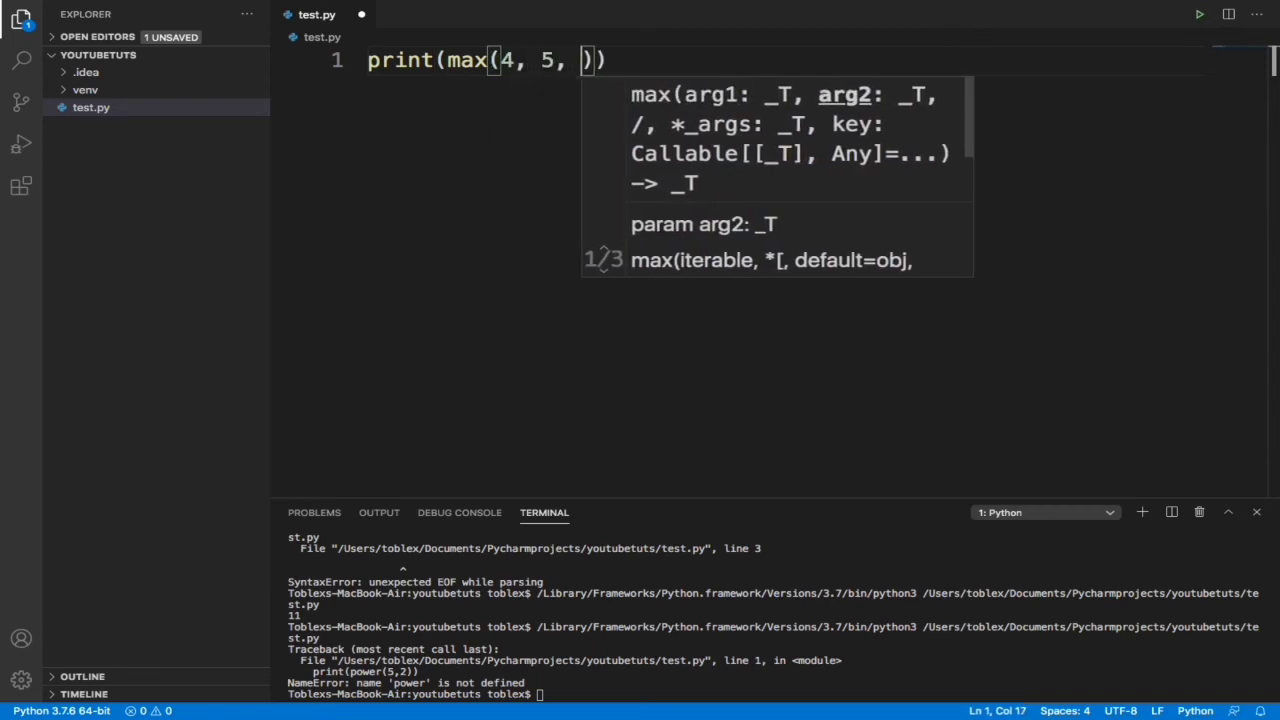
type("11")
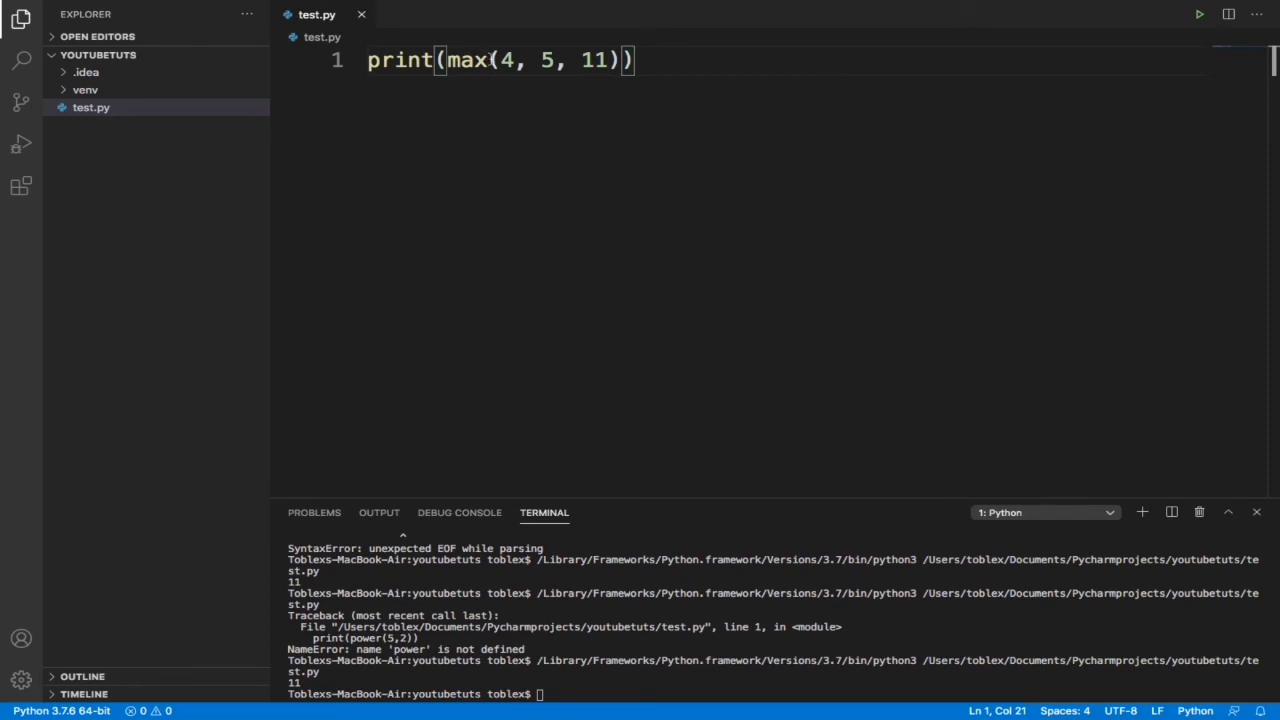
double_click(464, 60)
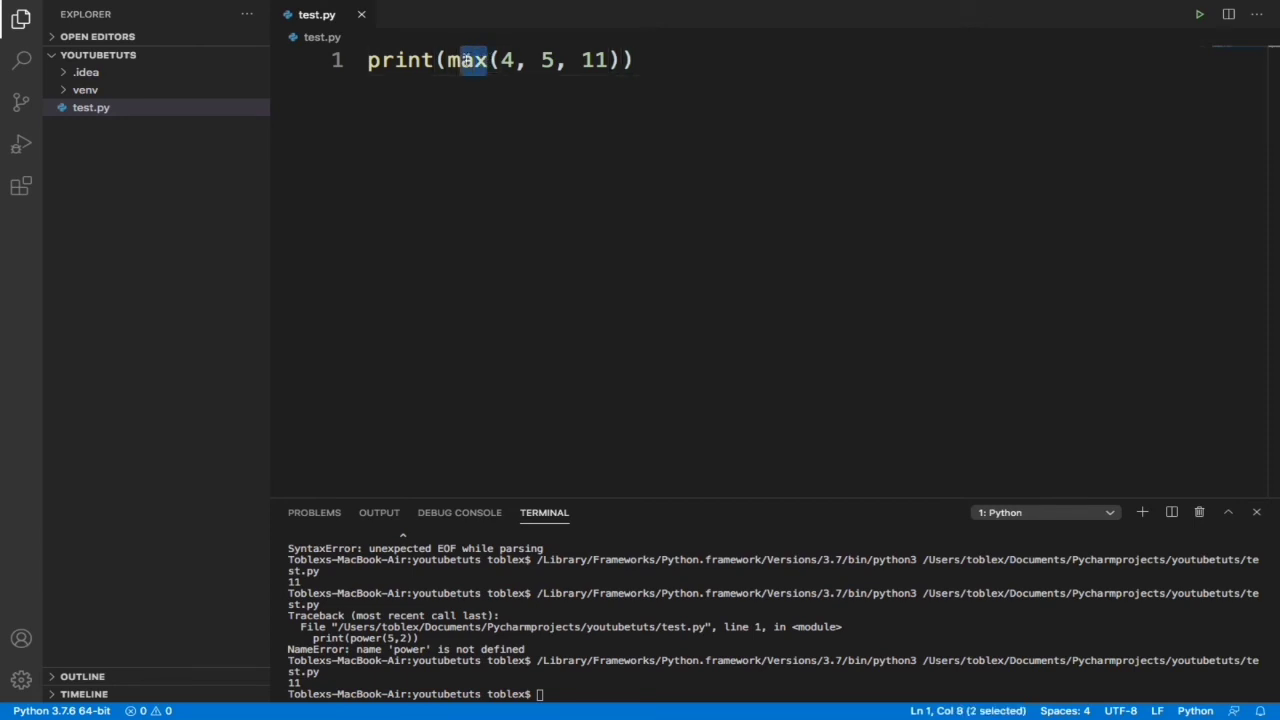
type("min")
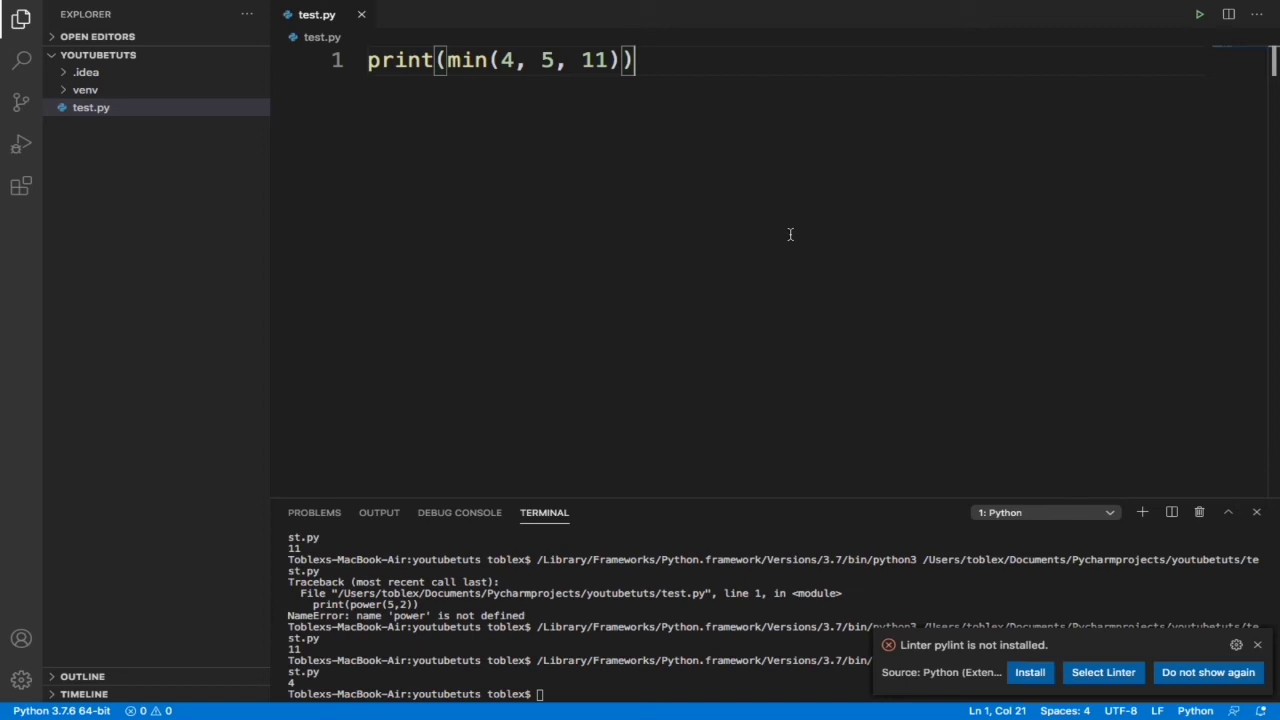
mouse_move(780, 192)
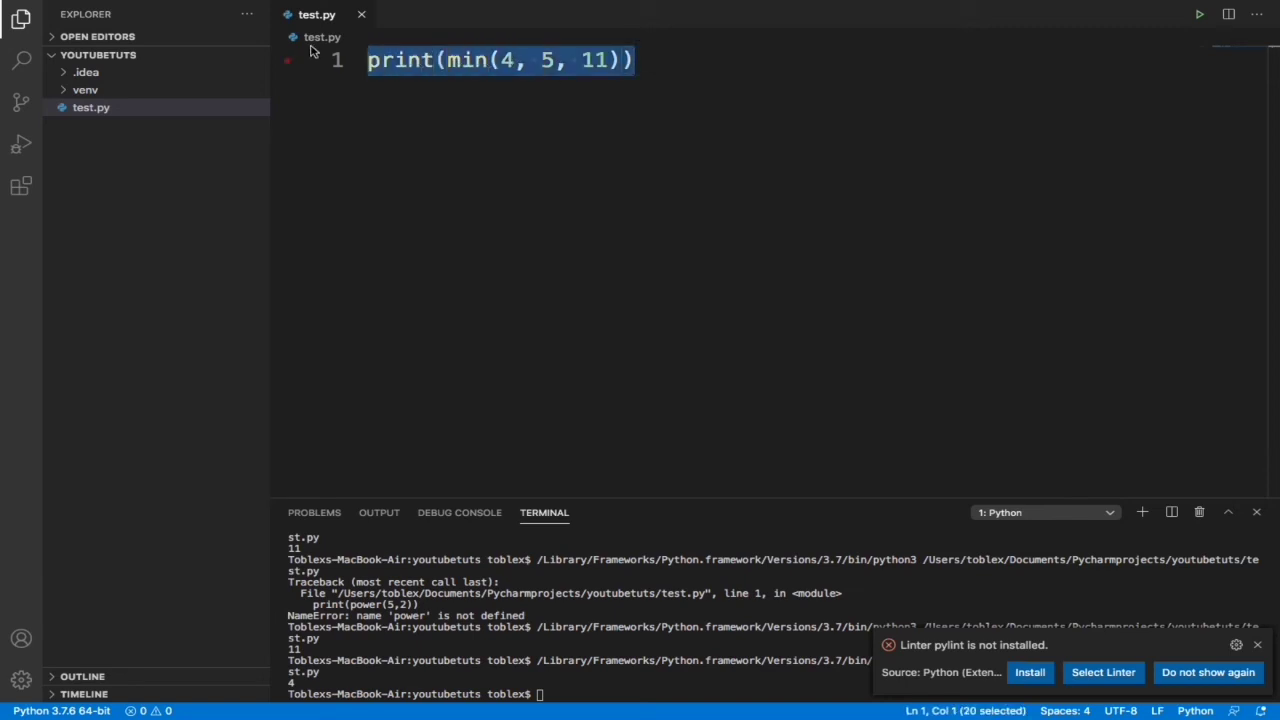
key("Delete")
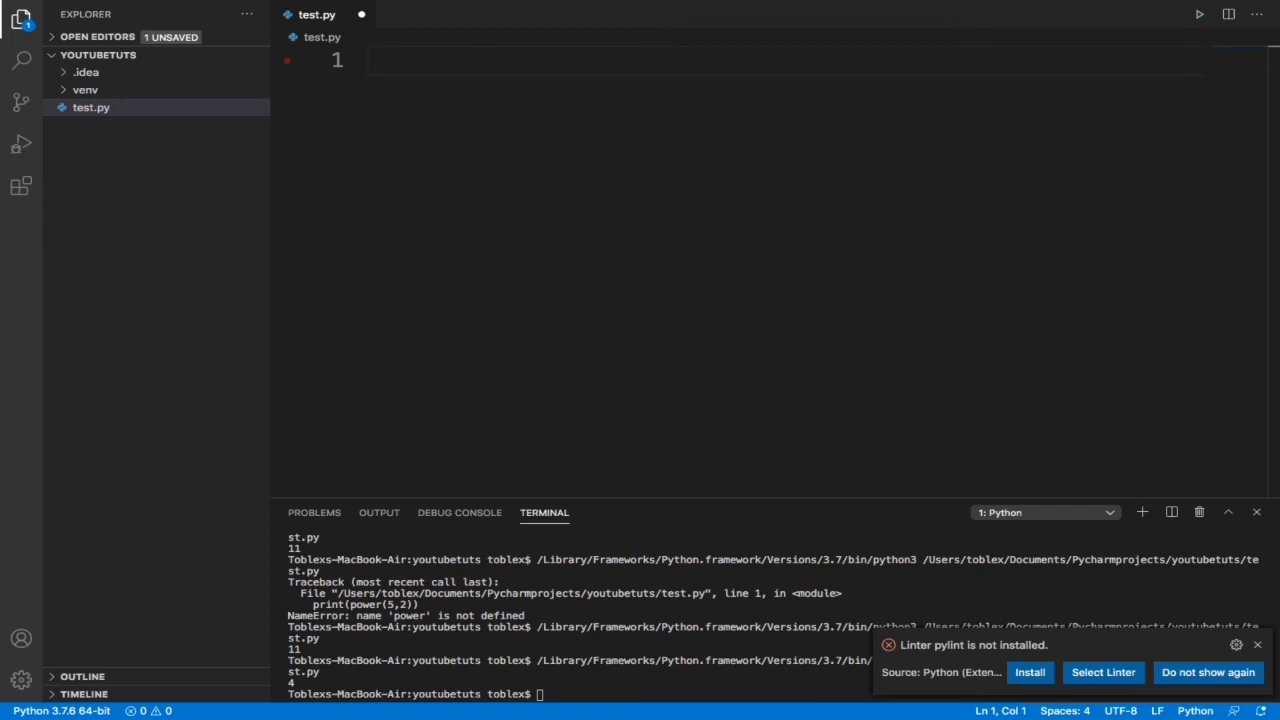
- Write print(round(3.4)) in test.py and run it, then rerun with 3.5
type("pi")
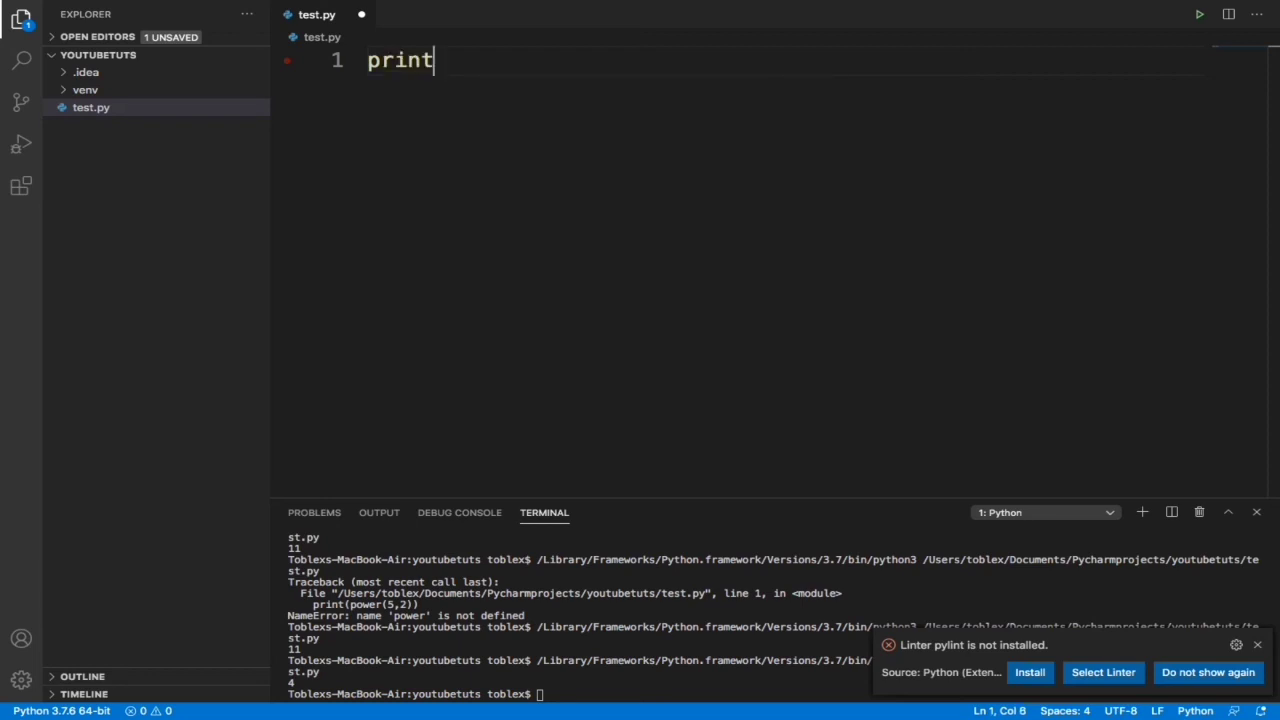
type("()")
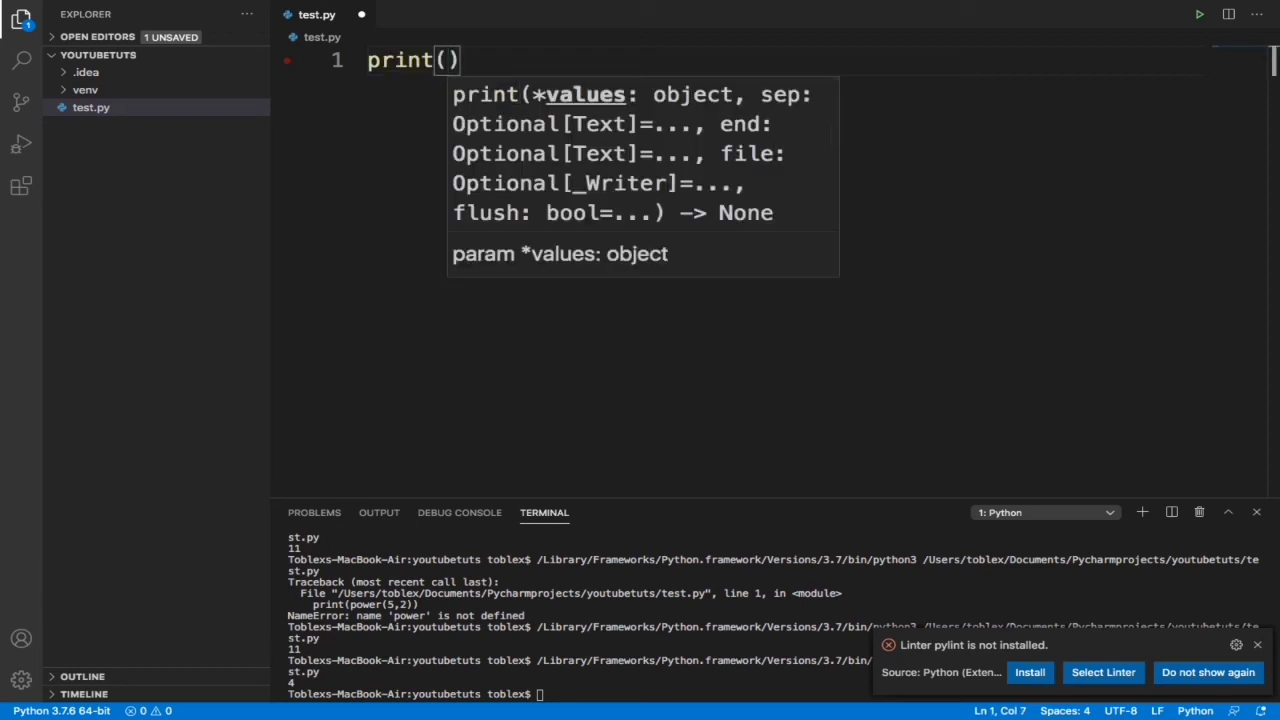
type("round")
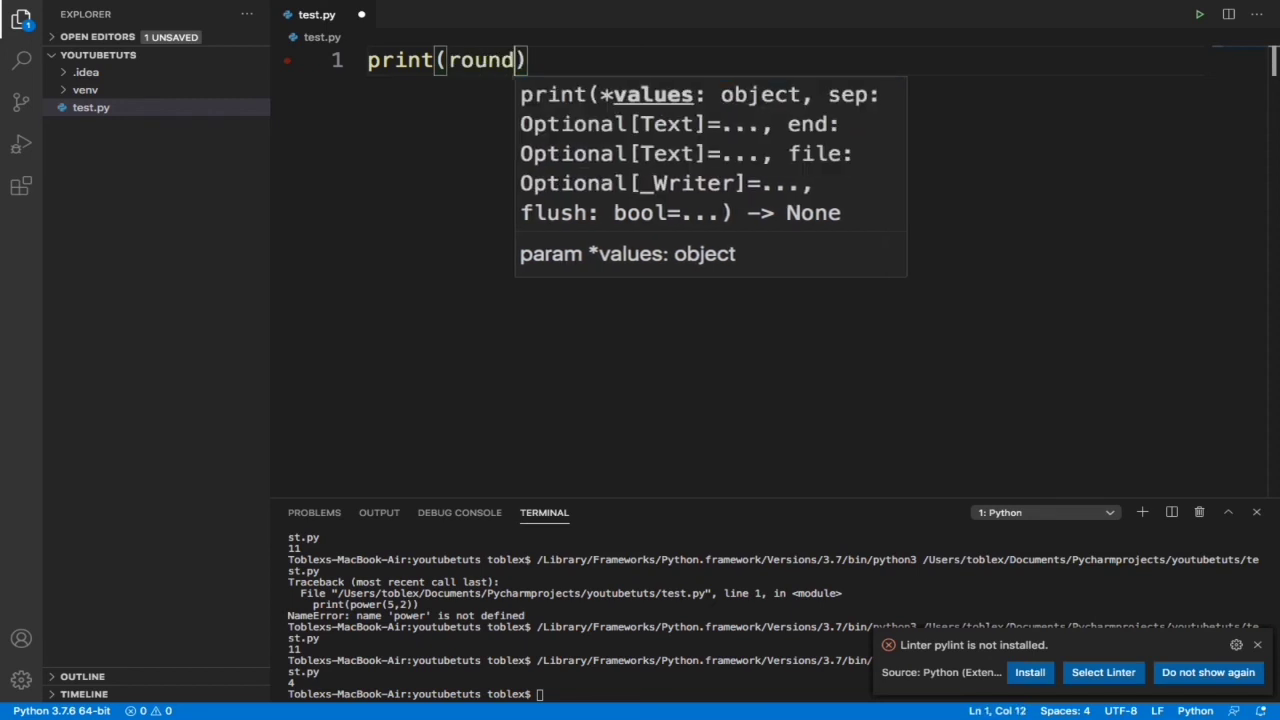
type("(")
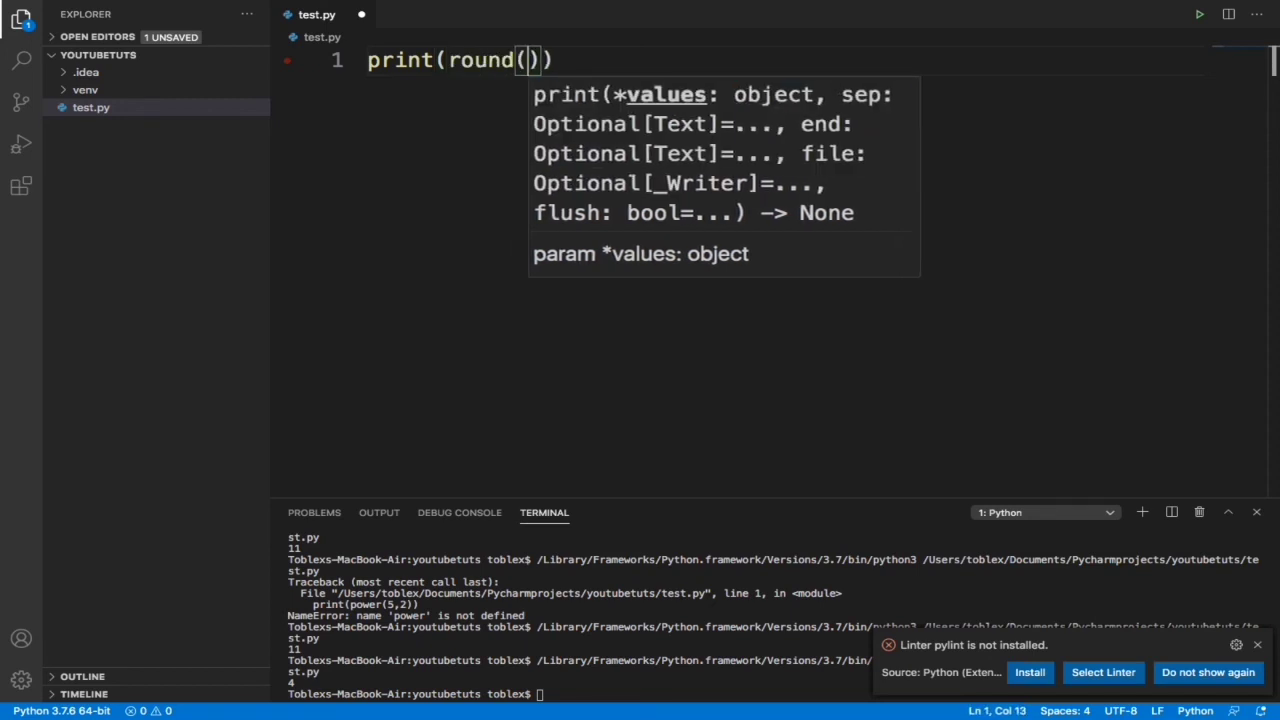
type("3.4")
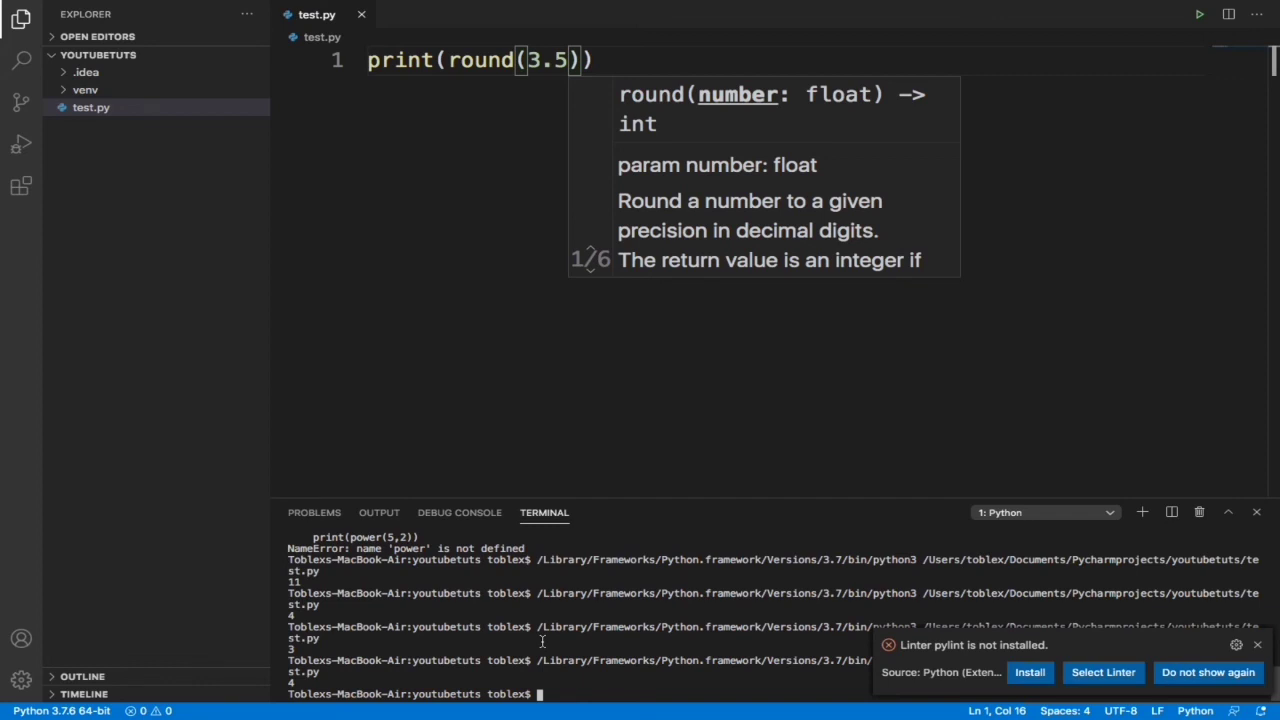
mouse_move(558, 628)
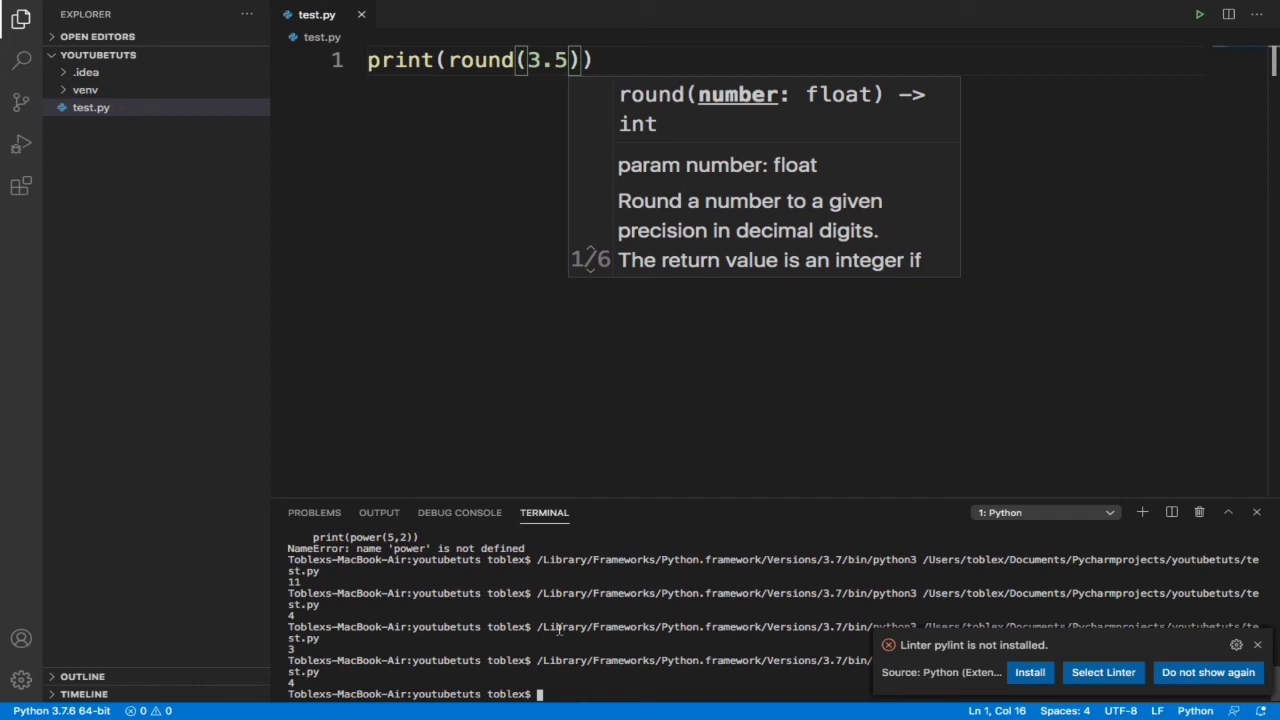
left_click(624, 60)
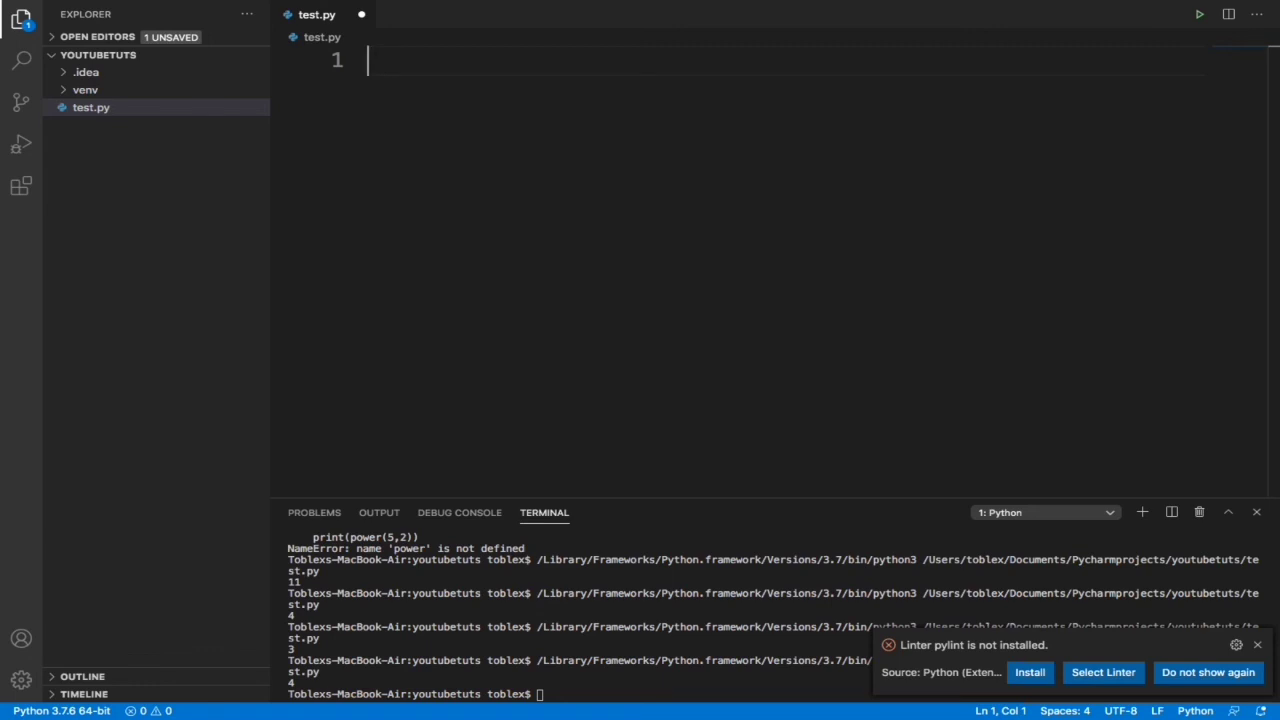
- Add the line from math import *, correcting the 'form' typo to 'from'
type("form math i")
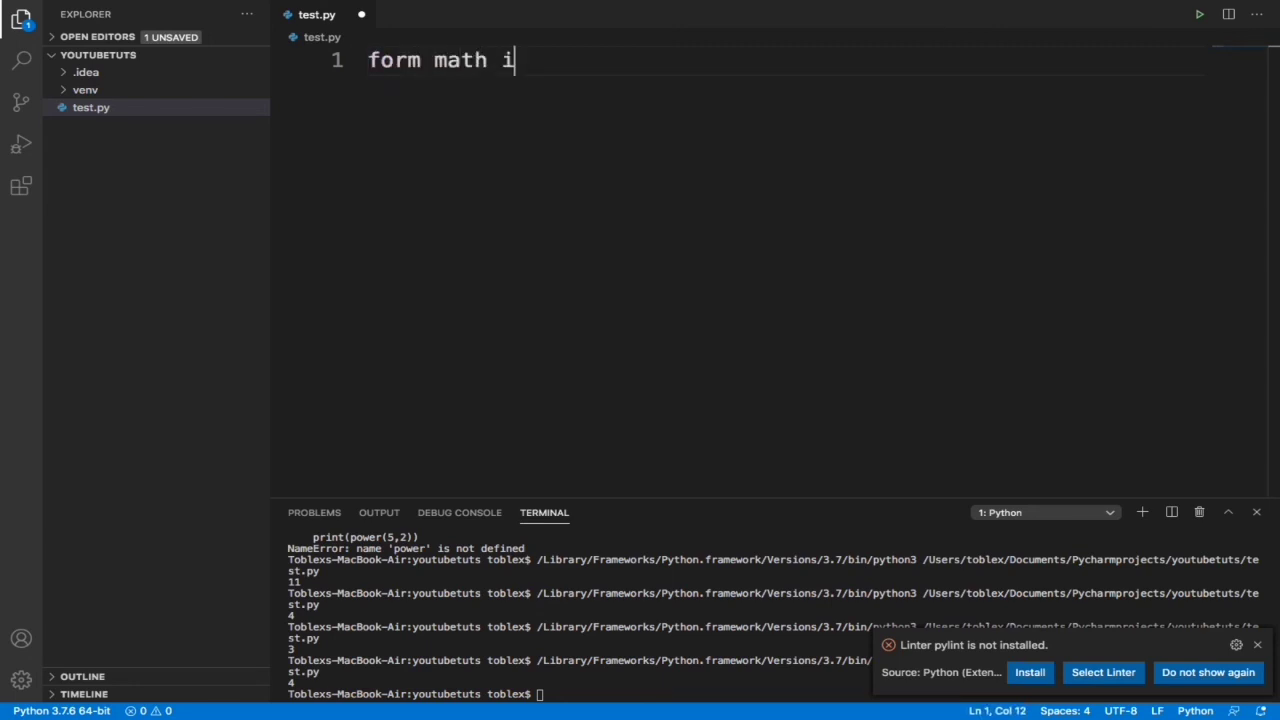
type("mpor")
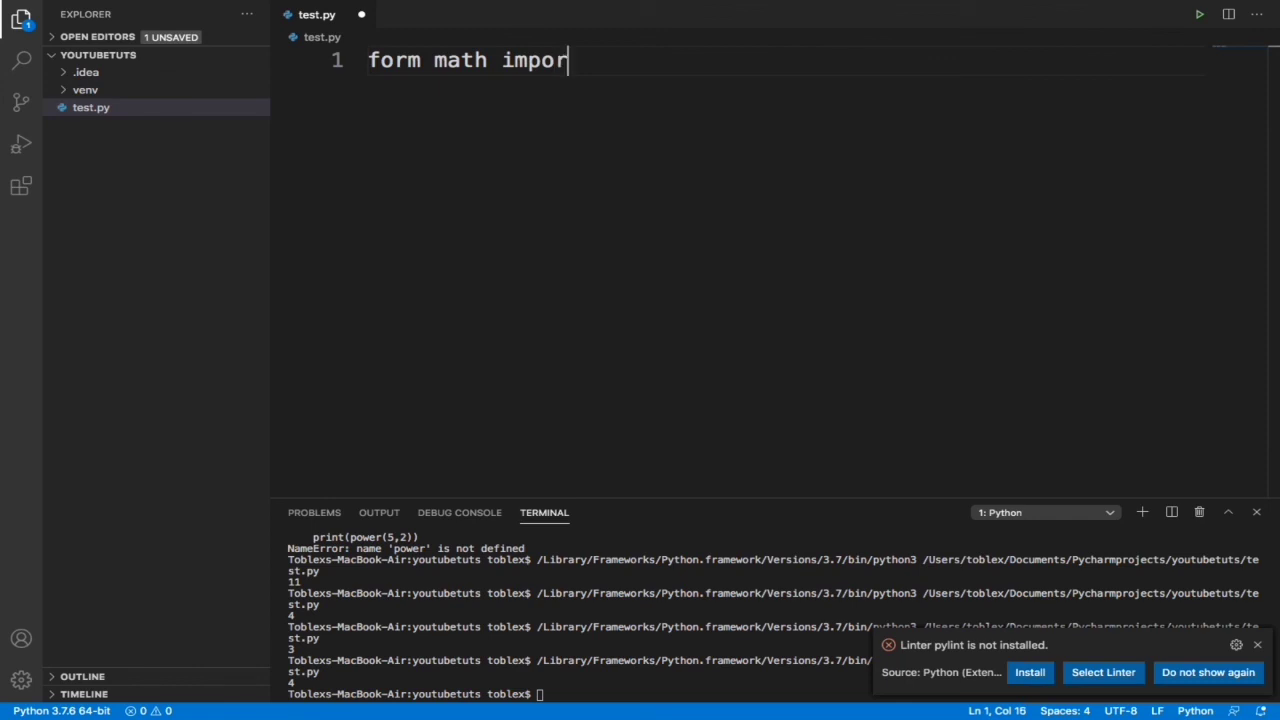
type("t")
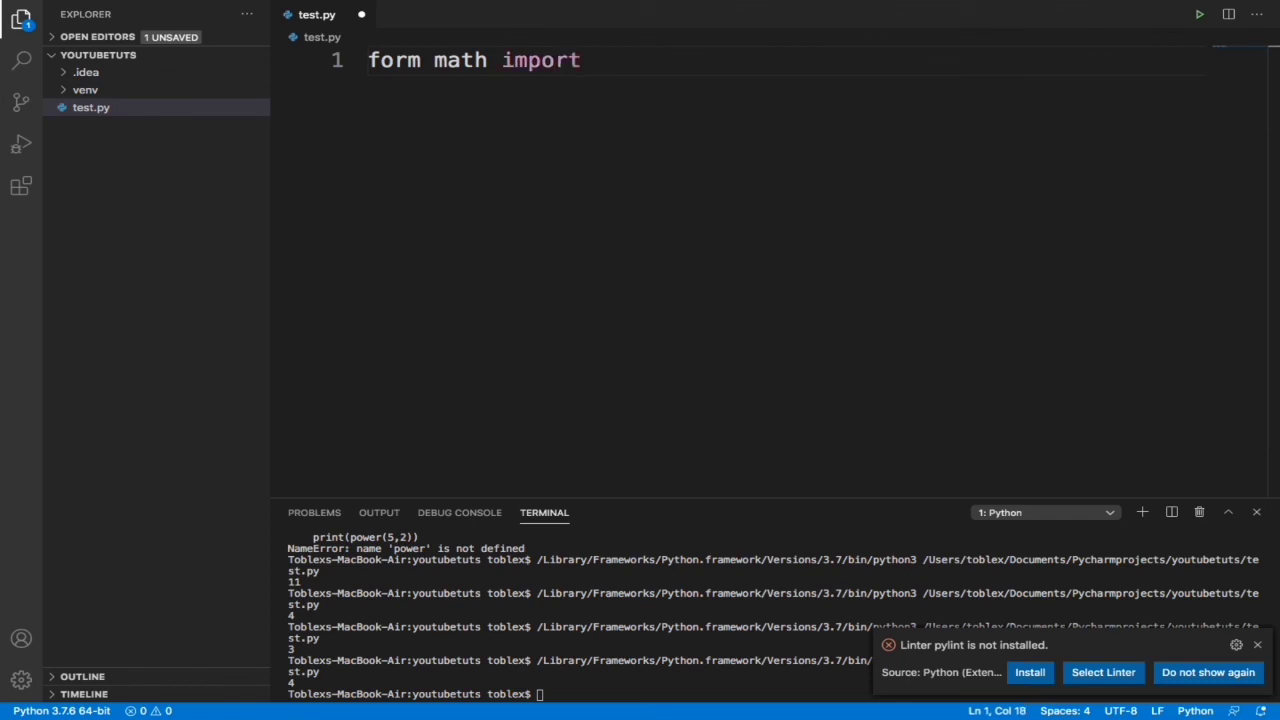
type("*")
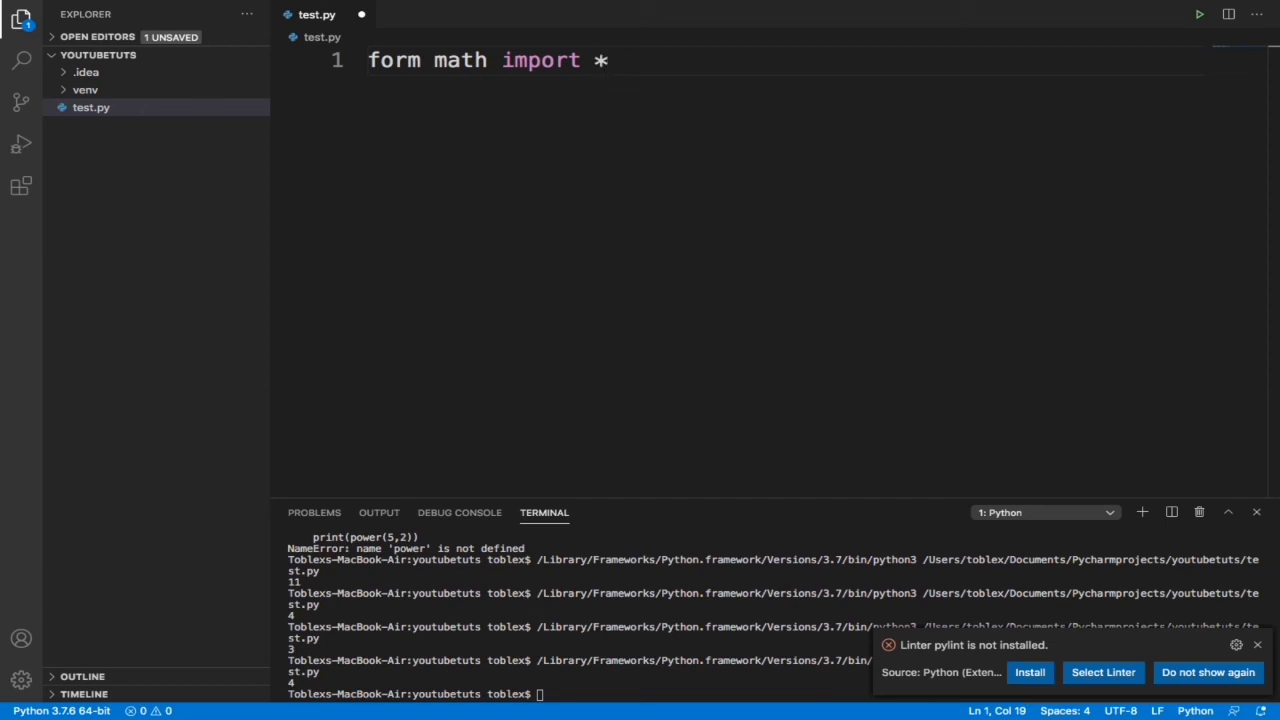
left_click(432, 60)
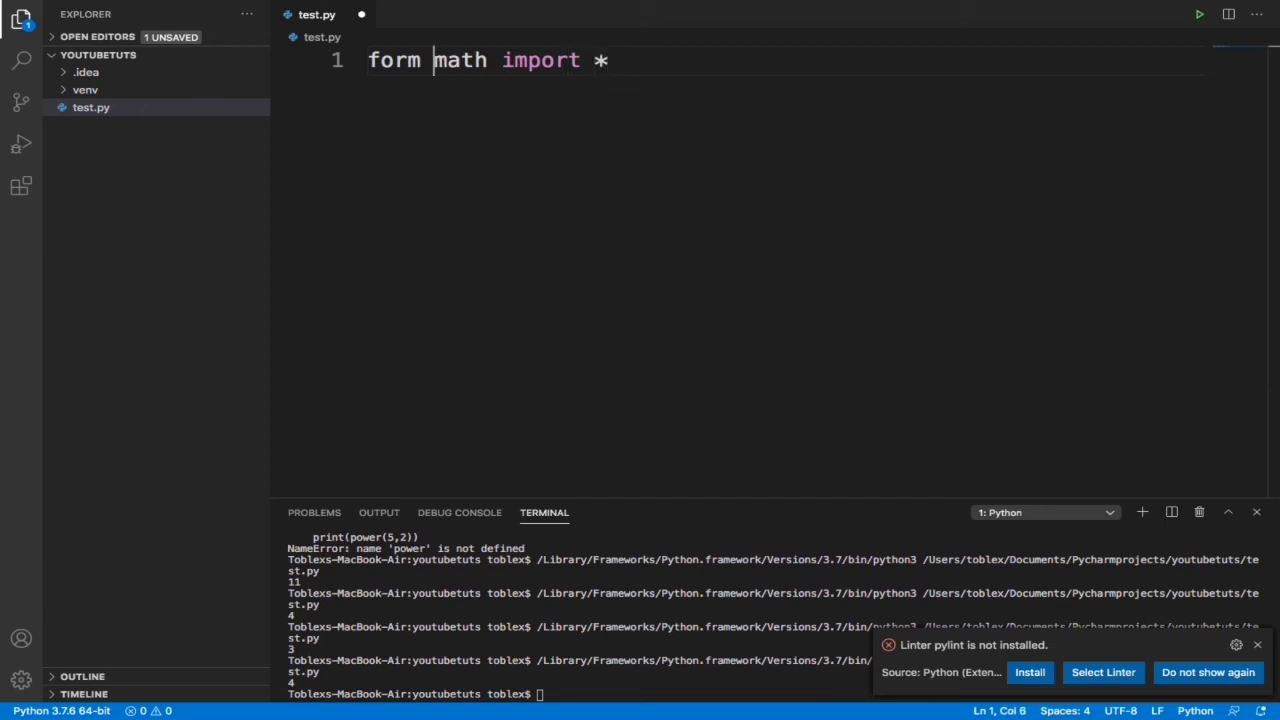
key("Backspace")
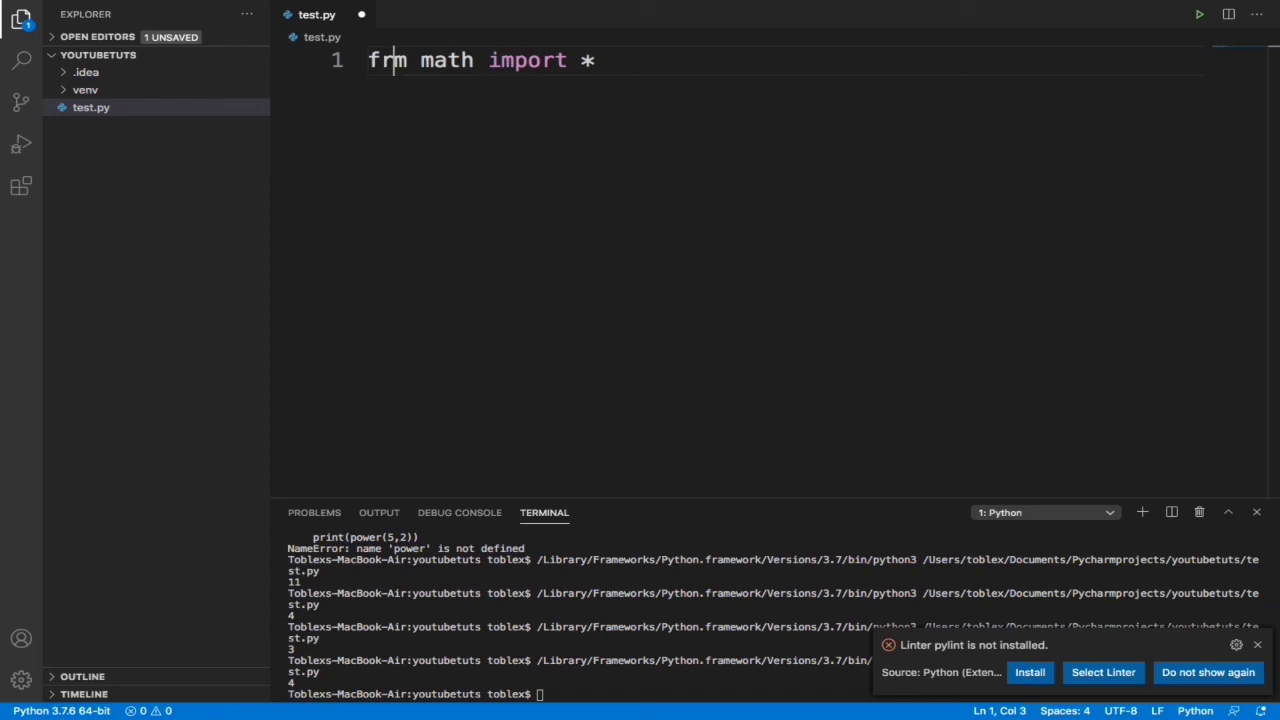
type("o")
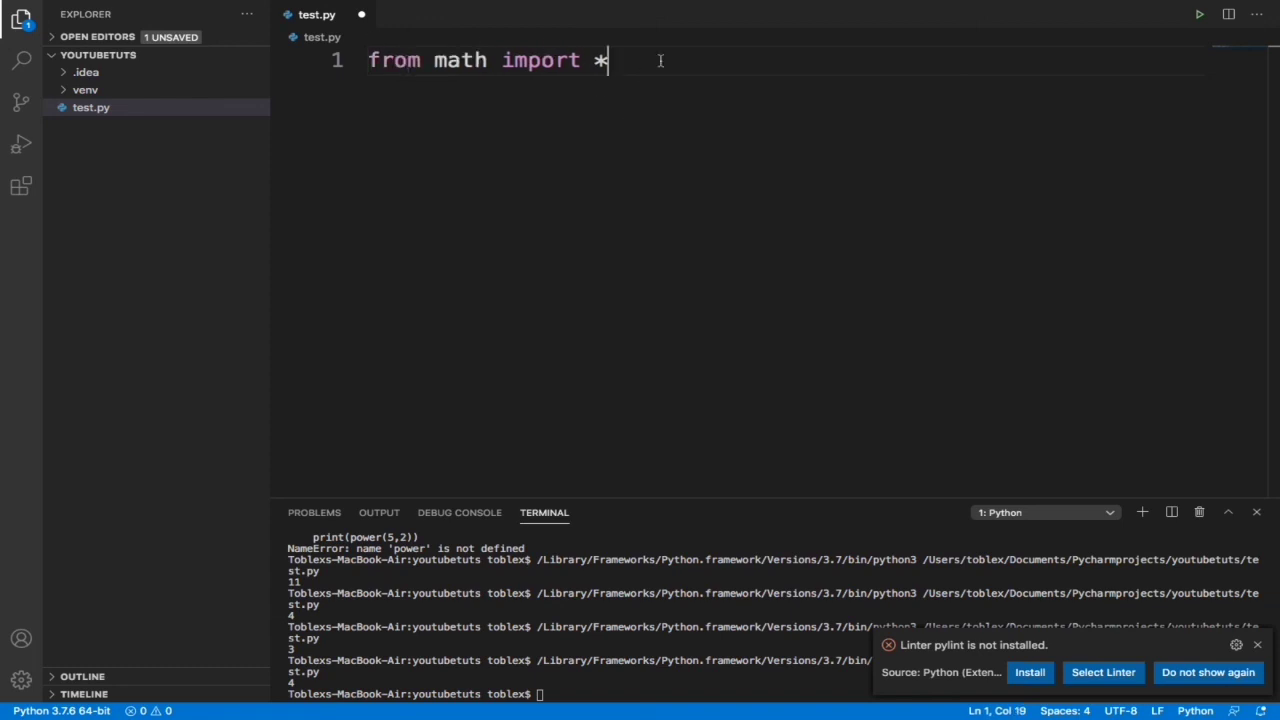
key("enter")
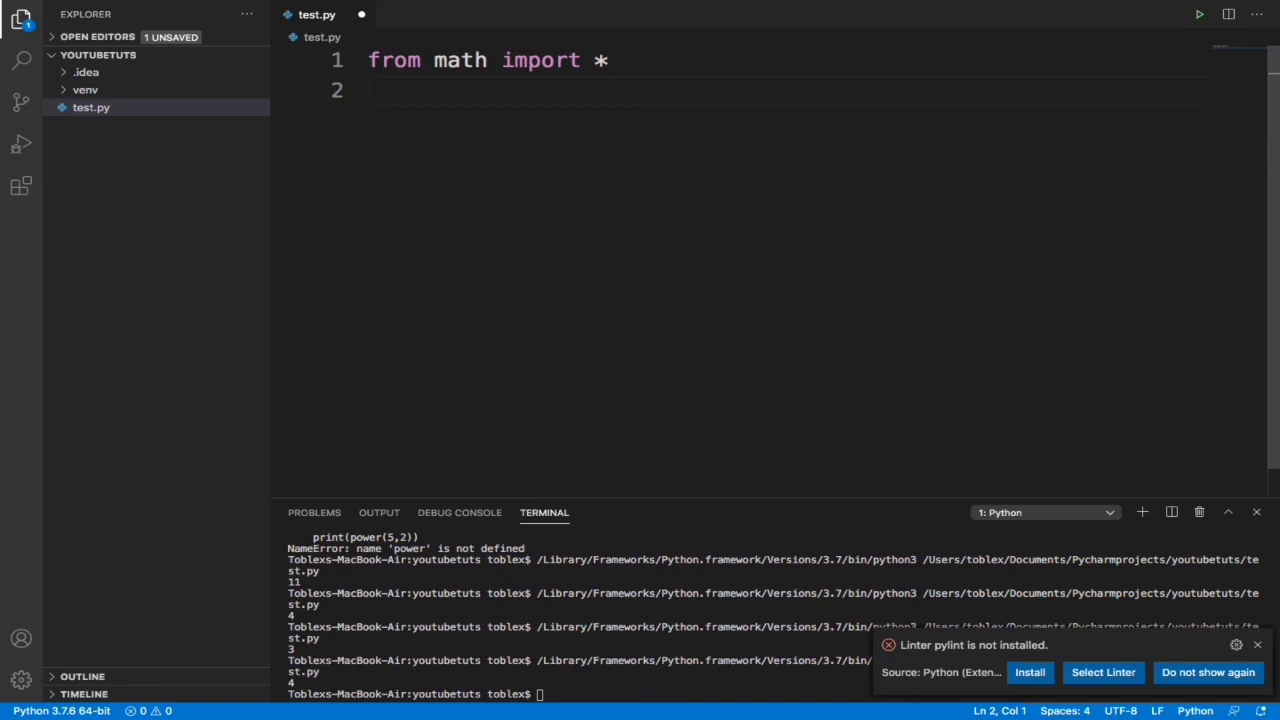
- Add print(sqrt(25)) and run the script so the terminal shows 5.0
type("print")
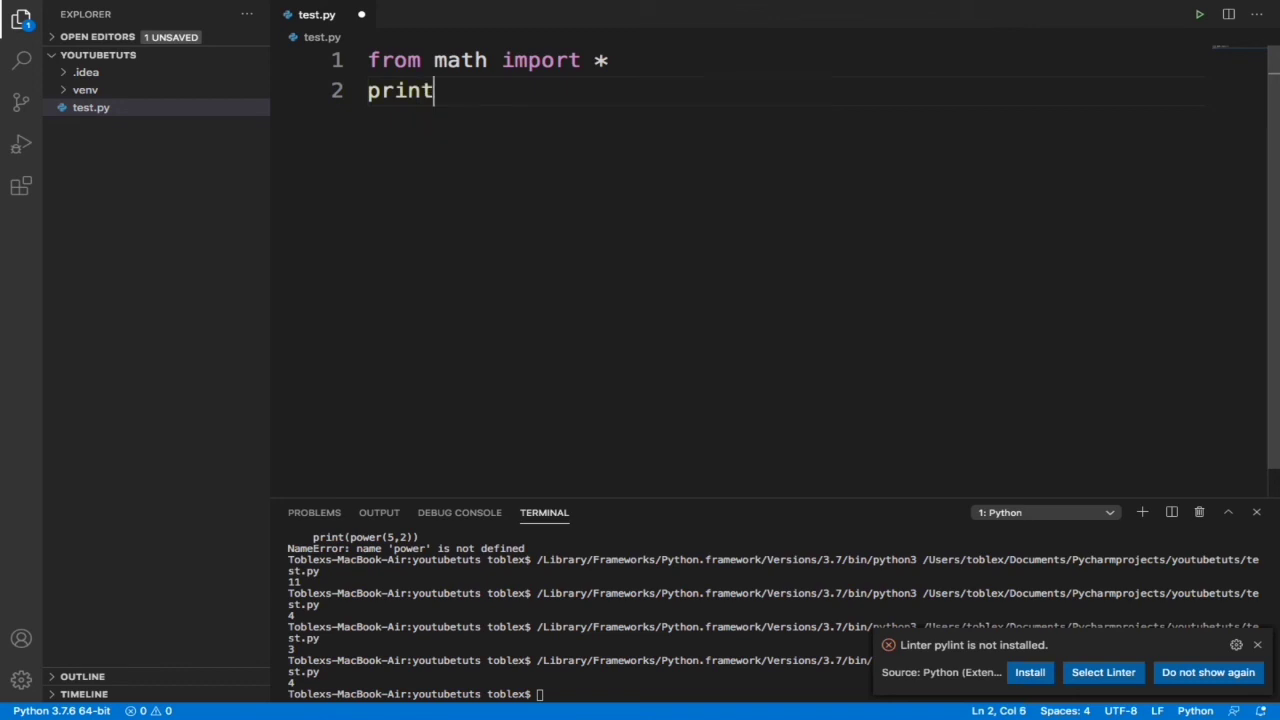
type("(sqrt")
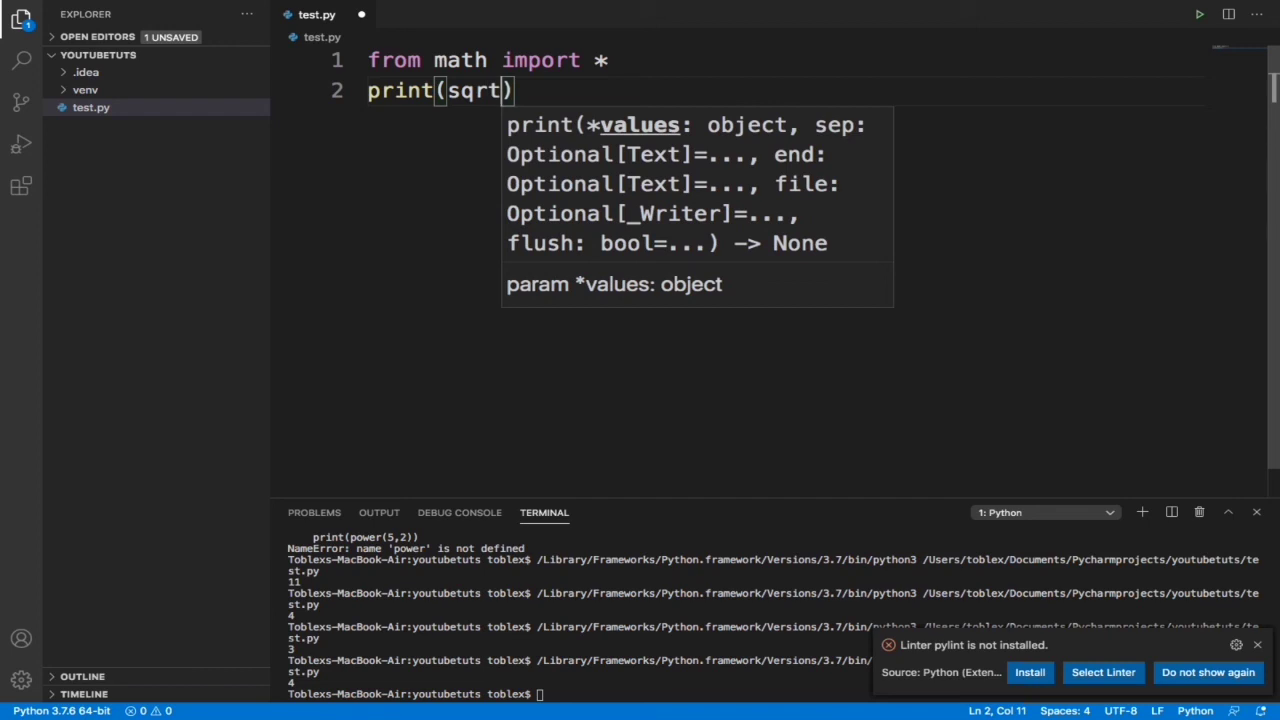
type("25")
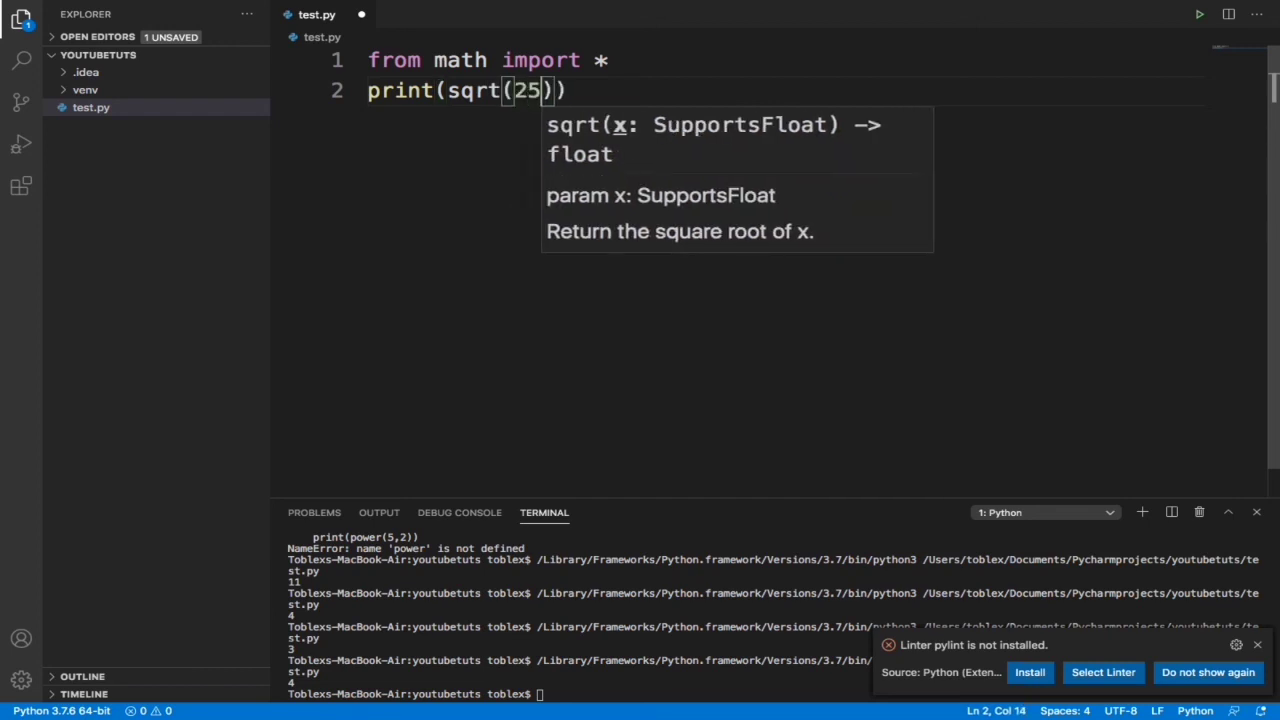
left_click(1198, 14)
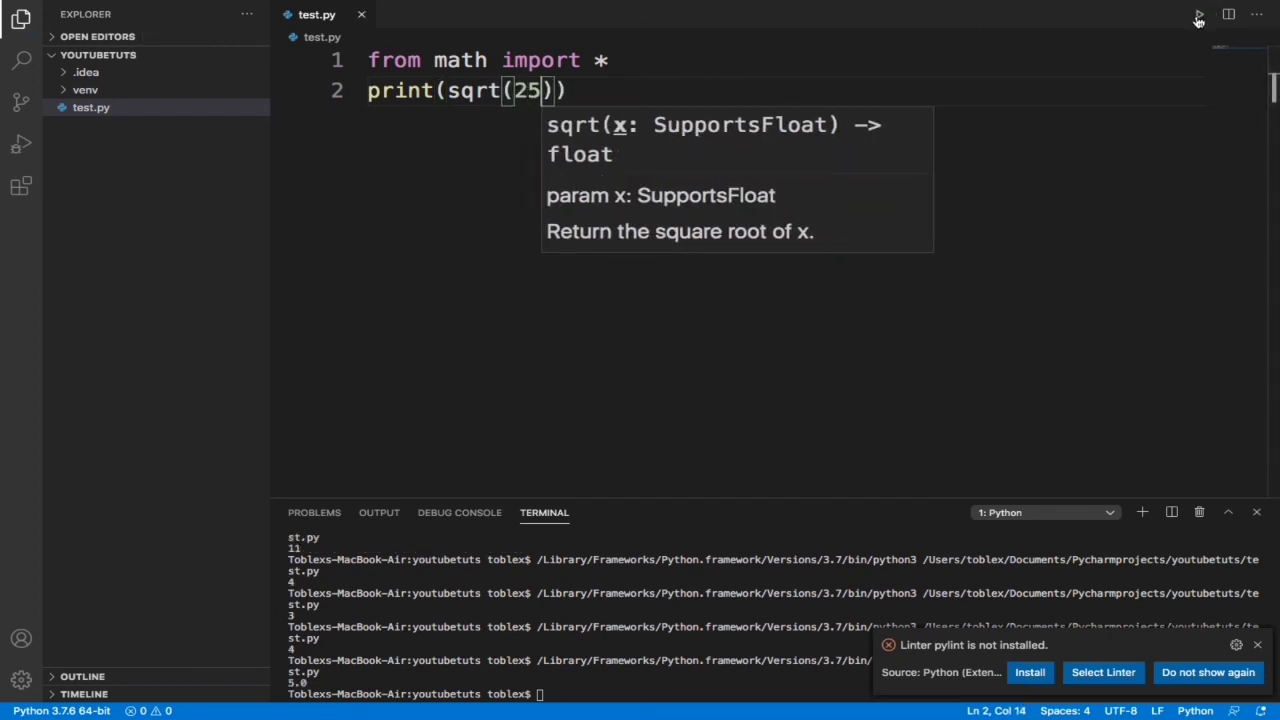